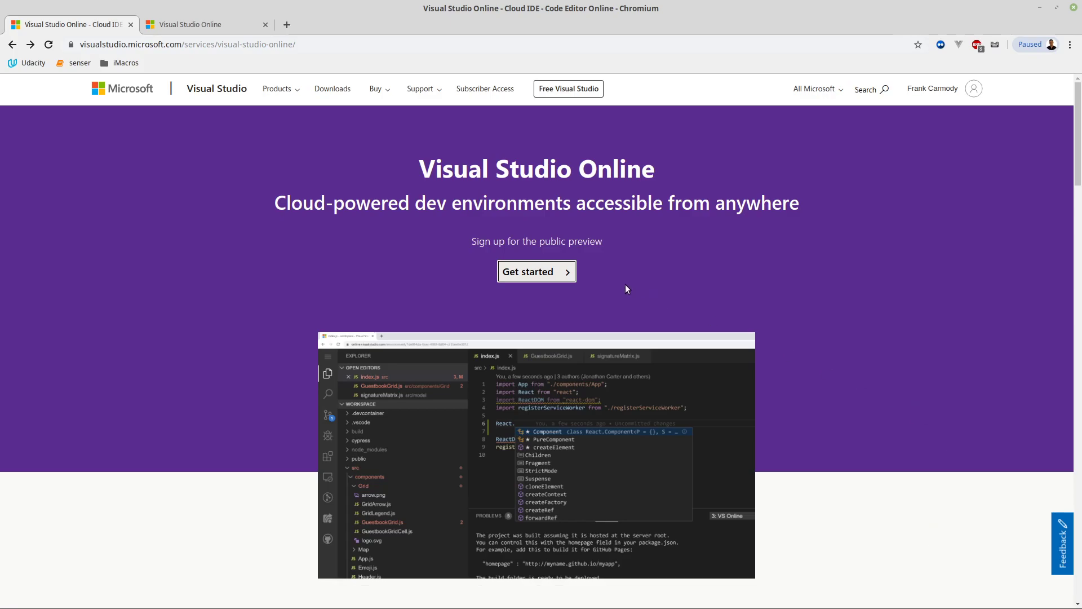
{"action": "mouse_move", "coordinate": [415, 198]}
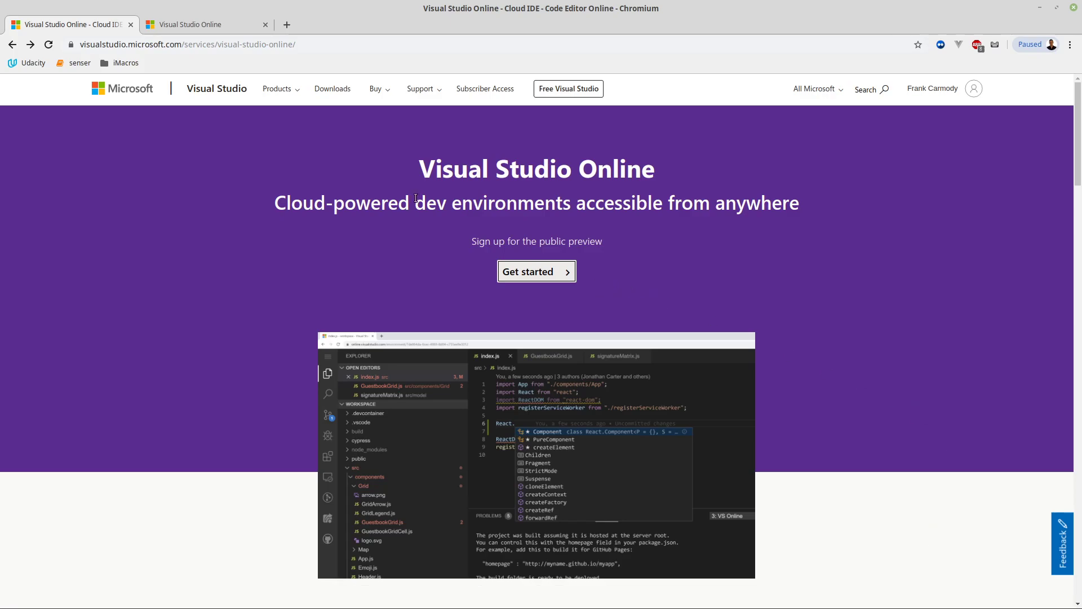
{"action": "mouse_move", "coordinate": [632, 319]}
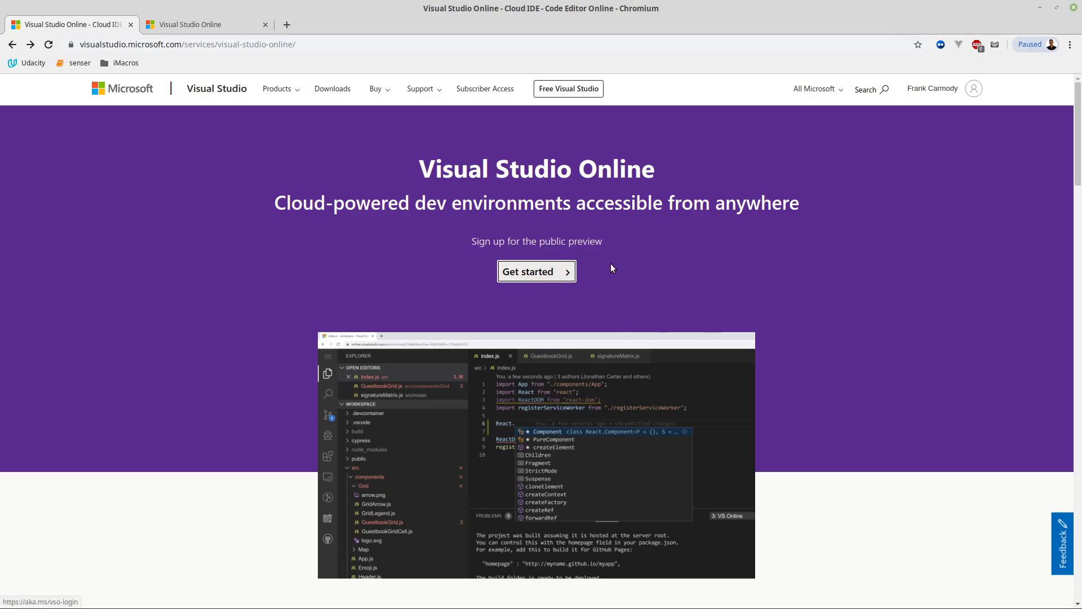
{"action": "mouse_move", "coordinate": [554, 281]}
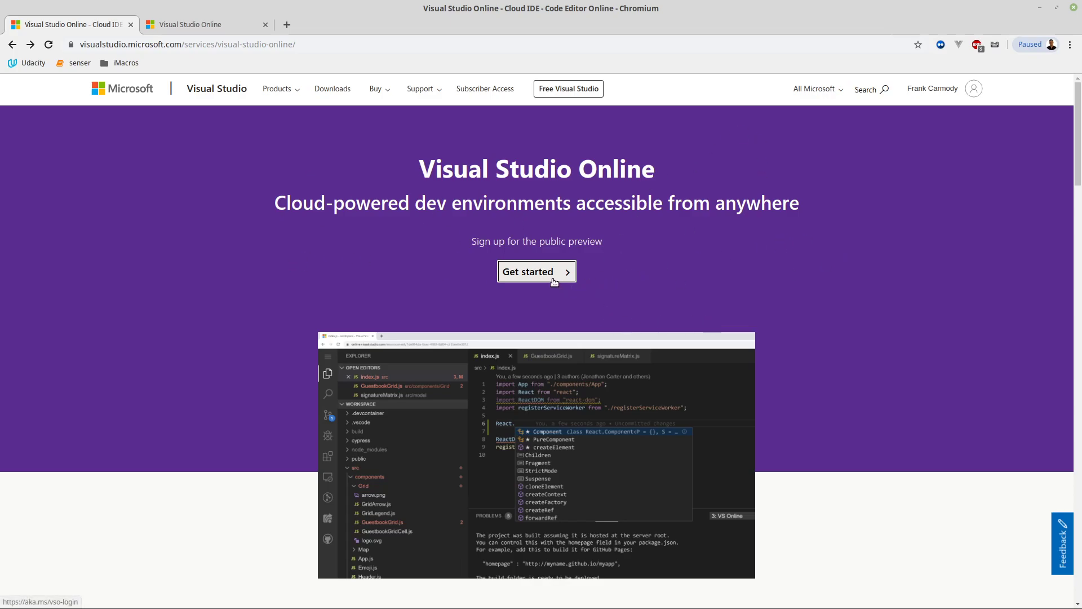
Click Get started on the landing page to reach the empty Environments dashboard
{"action": "left_click", "coordinate": [535, 271]}
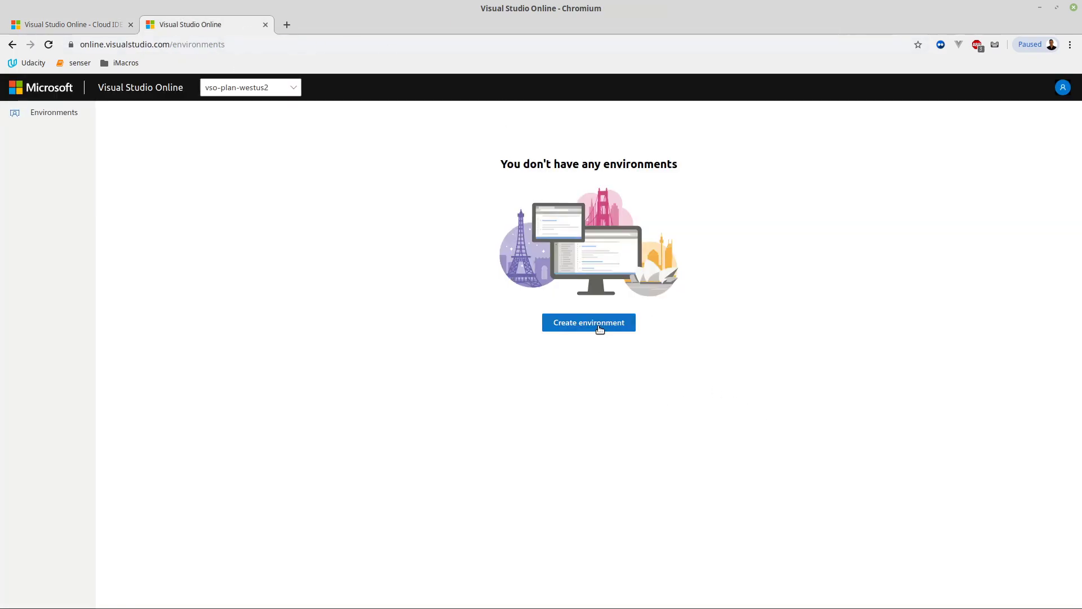
Start a new environment and name it 'Learn CPP'
{"action": "left_click", "coordinate": [588, 322]}
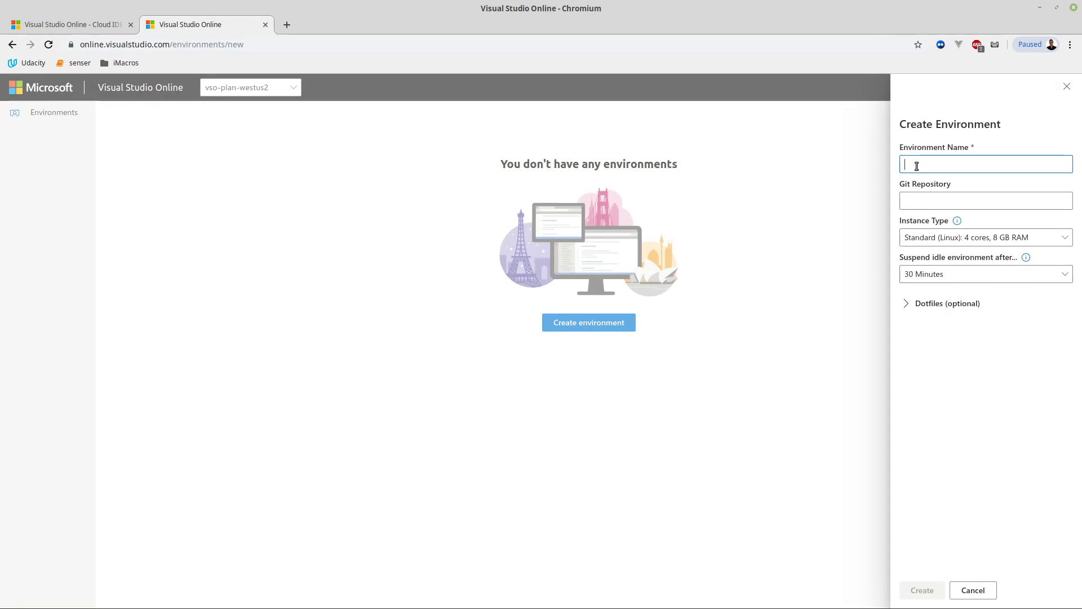
{"action": "type", "text": "LEarn"}
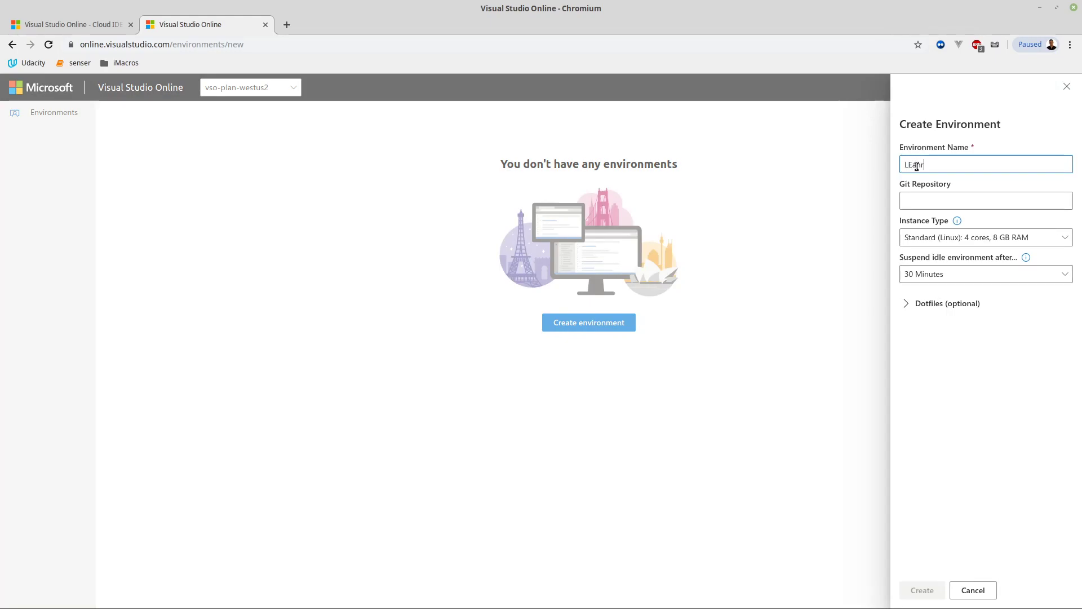
{"action": "type", "text": "CPP"}
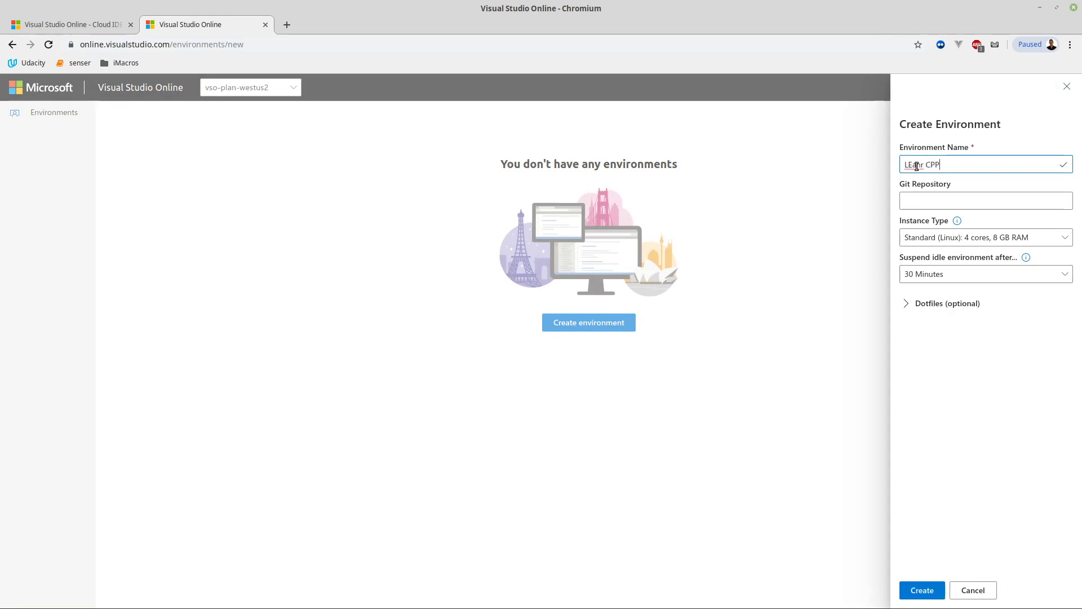
{"action": "double_click", "coordinate": [911, 164]}
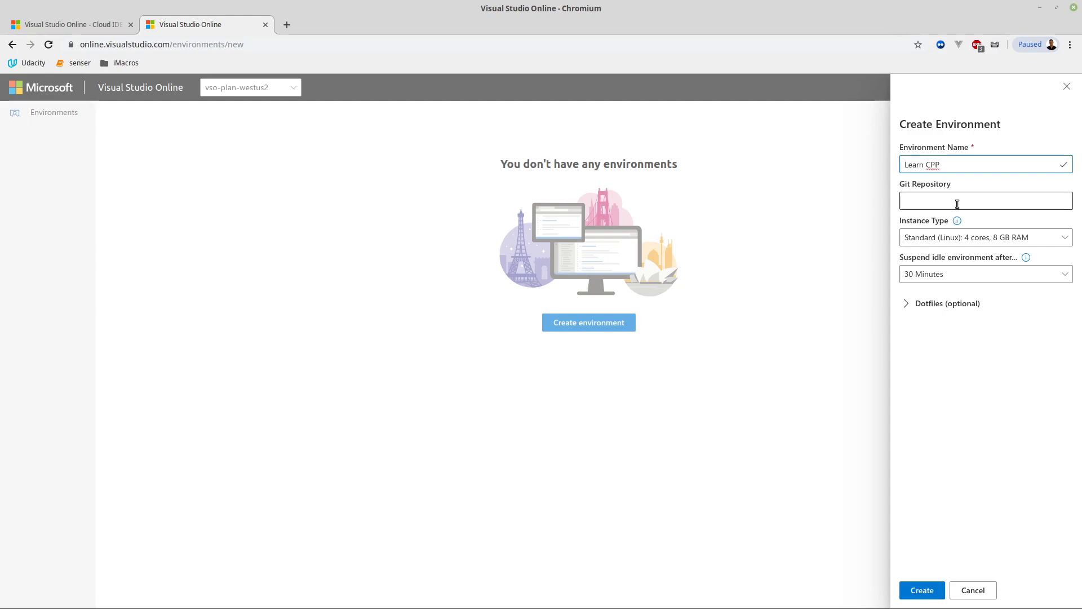
Open GitHub in a new browser tab to get the LearnCPP repository
{"action": "left_click", "coordinate": [421, 24]}
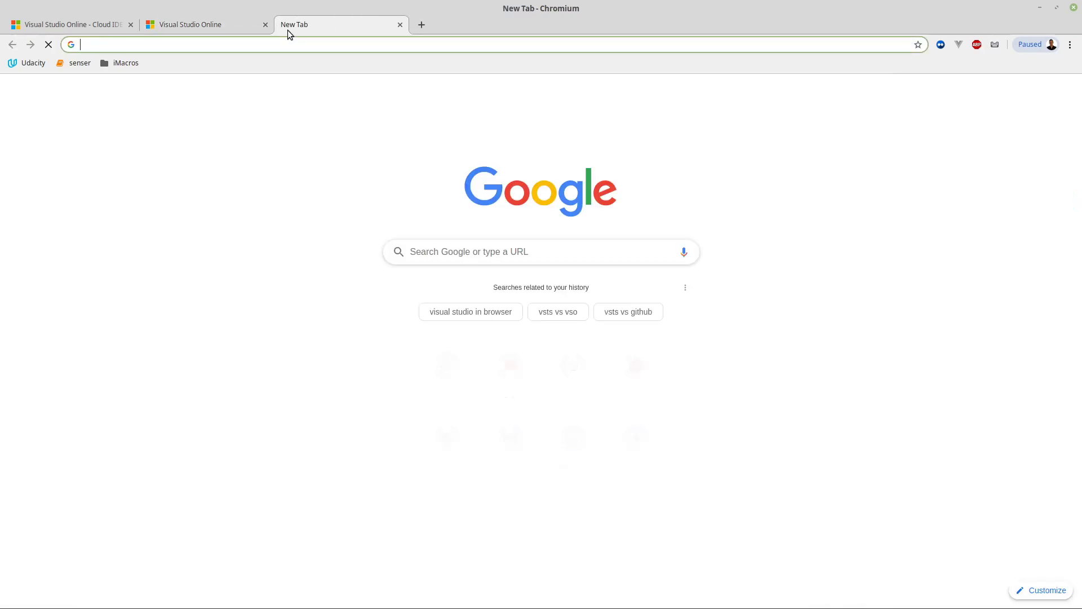
{"action": "type", "text": "github"}
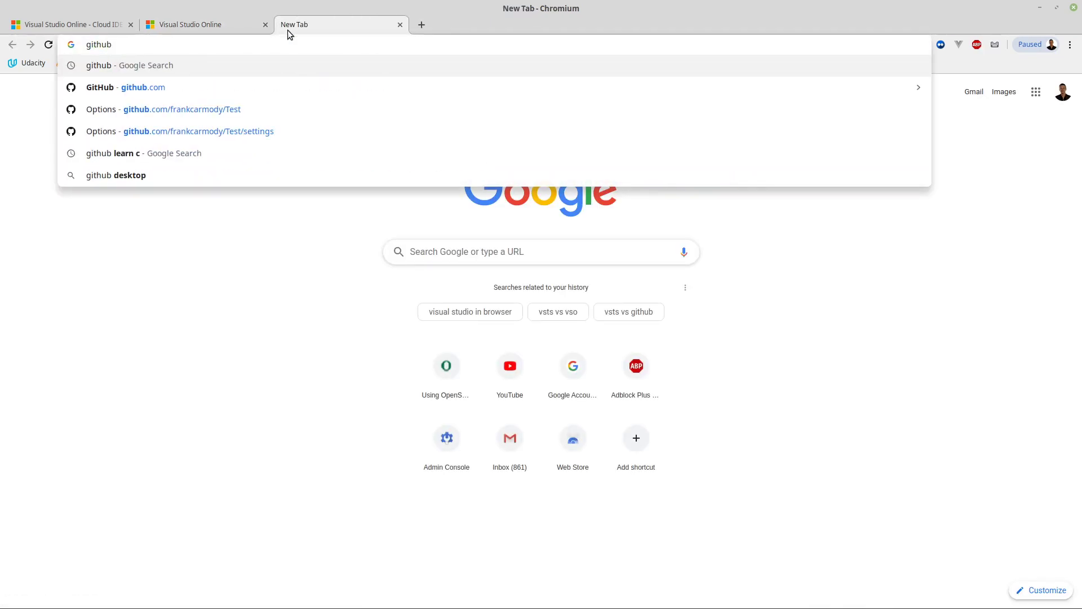
{"action": "left_click", "coordinate": [126, 87]}
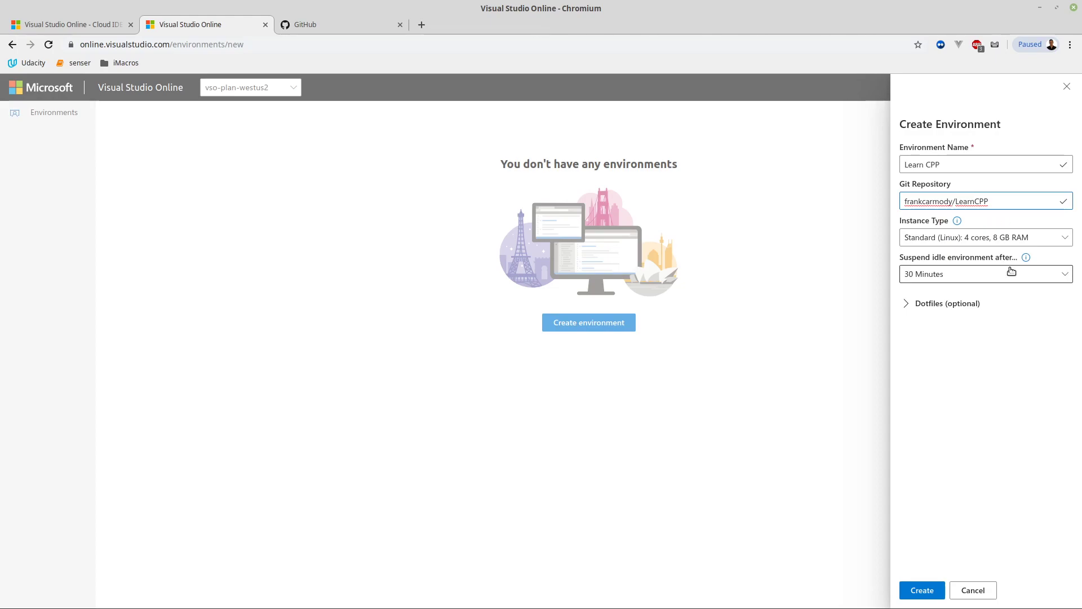
{"action": "mouse_move", "coordinate": [1048, 429]}
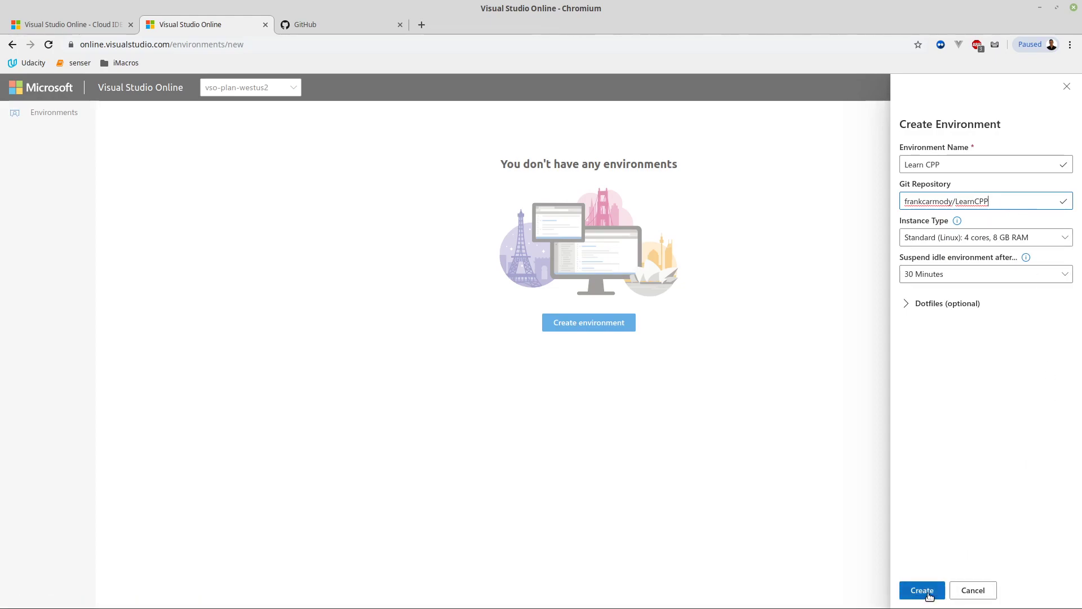
Create the Learn CPP environment, maximize the browser, and open it once Available
{"action": "left_click", "coordinate": [921, 590]}
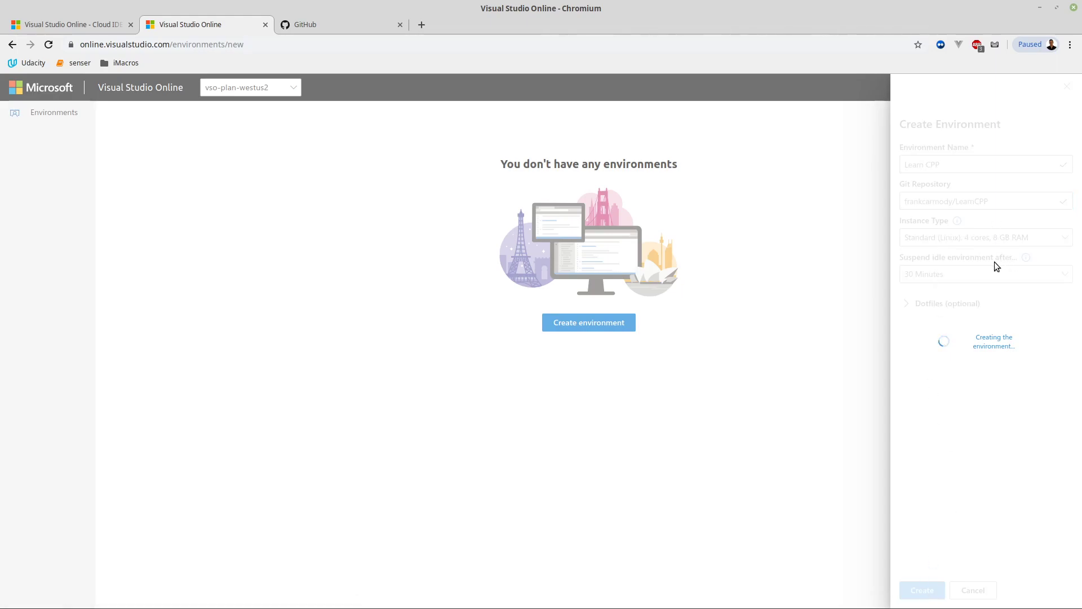
{"action": "mouse_move", "coordinate": [937, 280]}
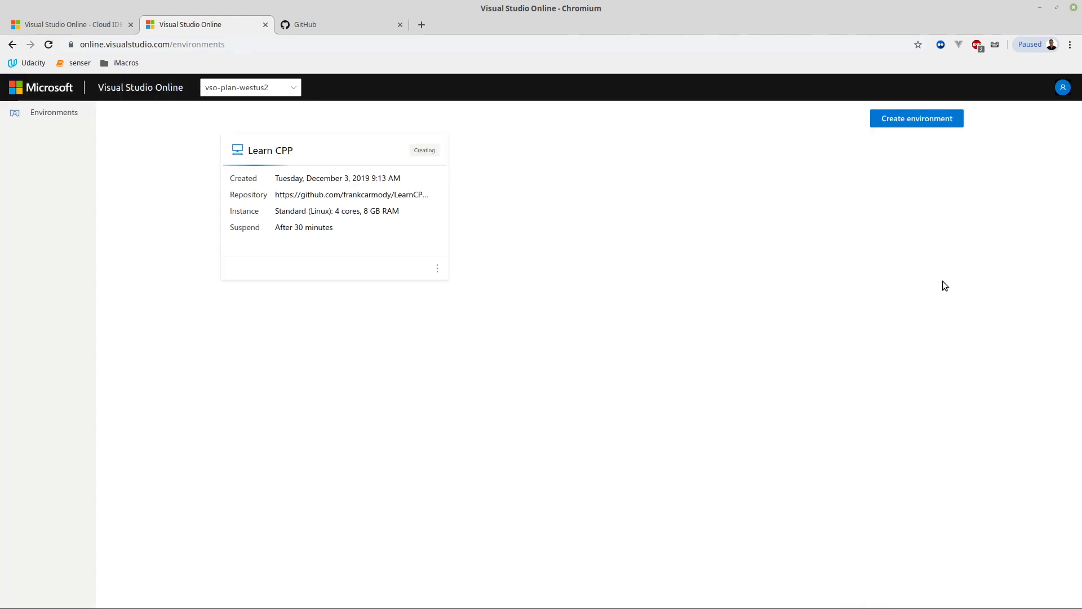
{"action": "mouse_move", "coordinate": [467, 231]}
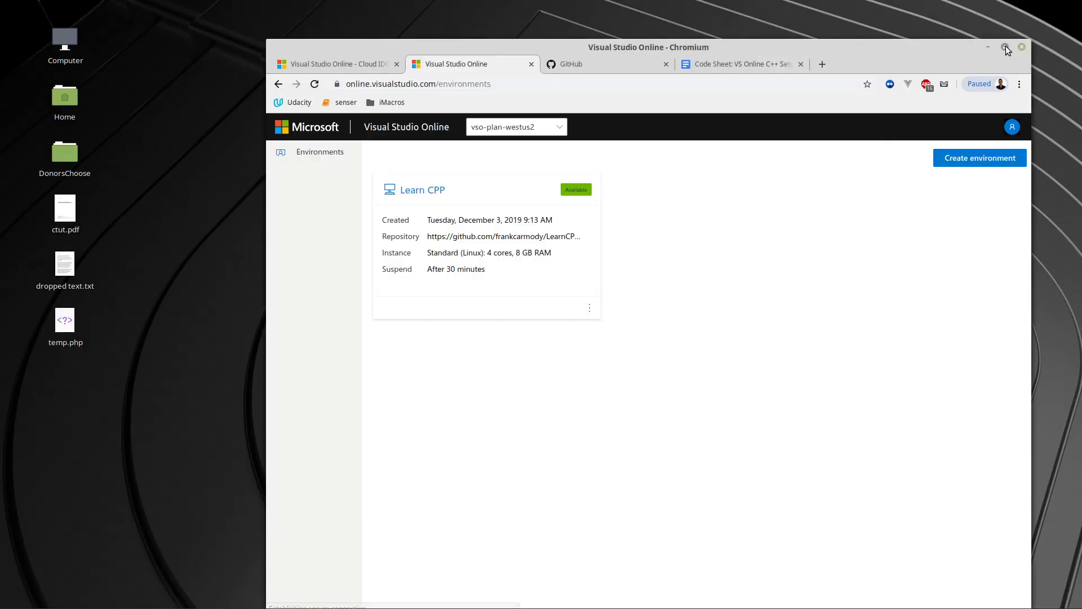
{"action": "left_click", "coordinate": [1007, 46]}
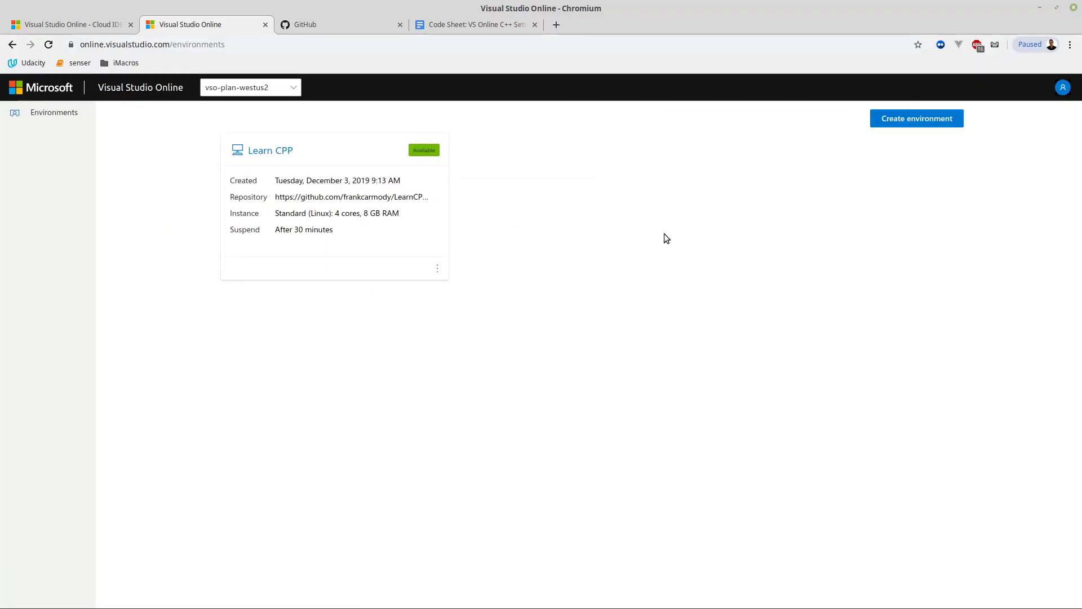
{"action": "mouse_move", "coordinate": [428, 180]}
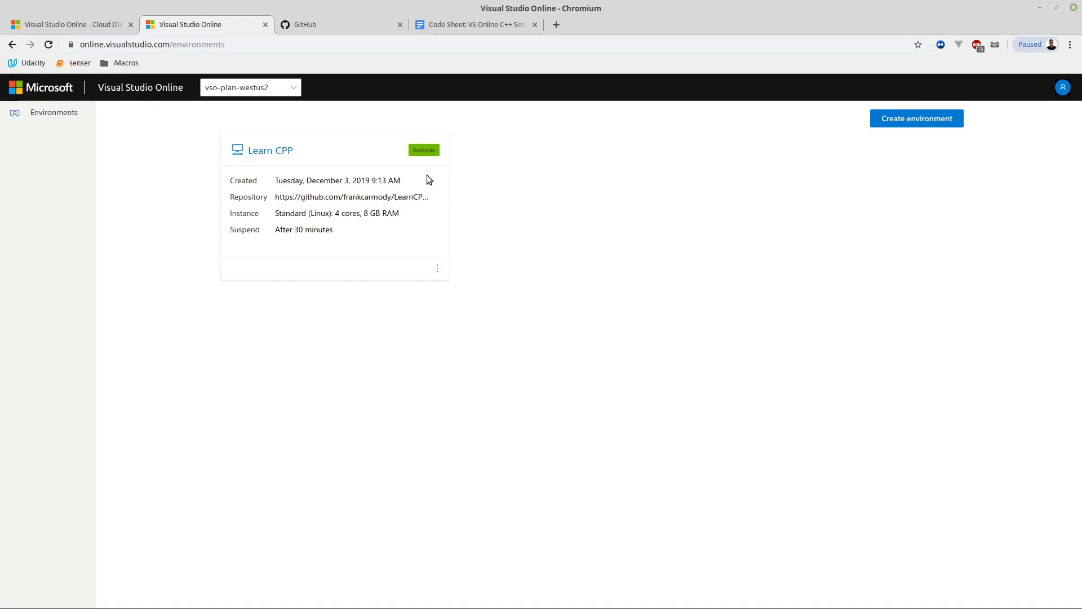
{"action": "mouse_move", "coordinate": [436, 268]}
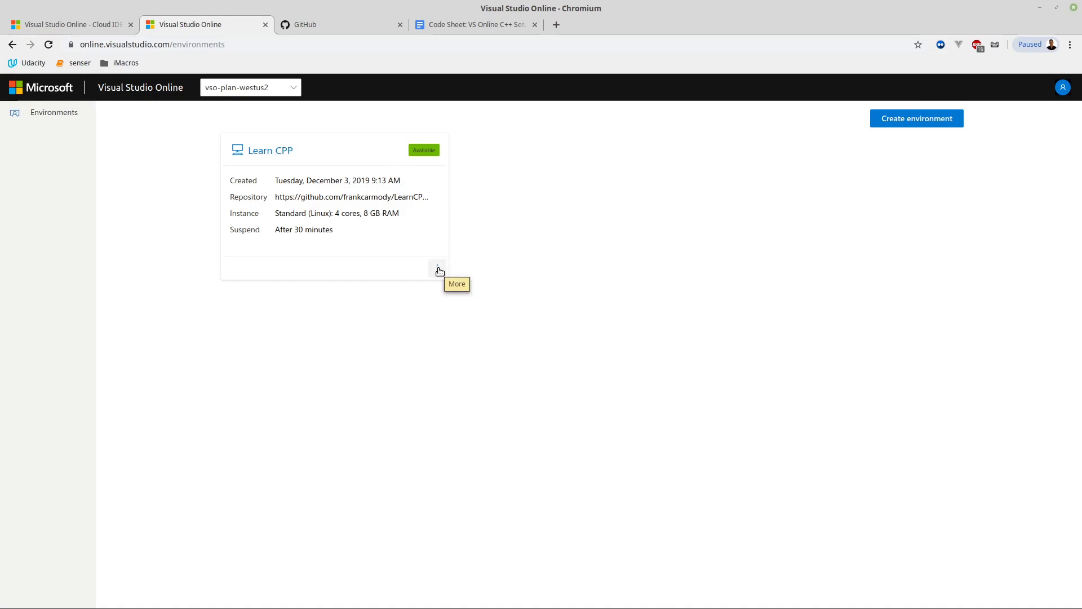
{"action": "mouse_move", "coordinate": [339, 167]}
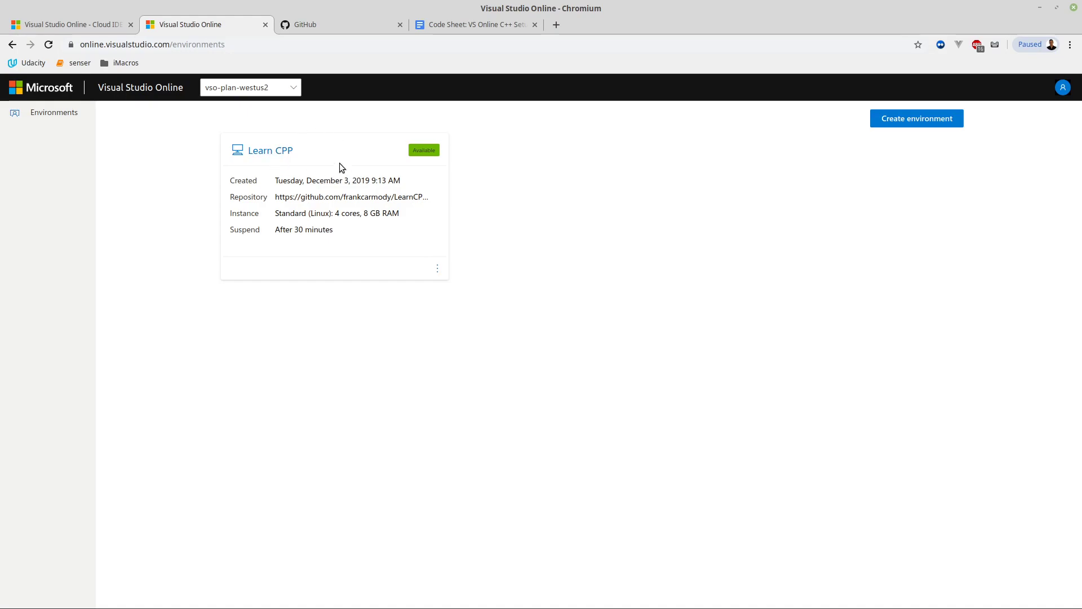
{"action": "left_click", "coordinate": [436, 268]}
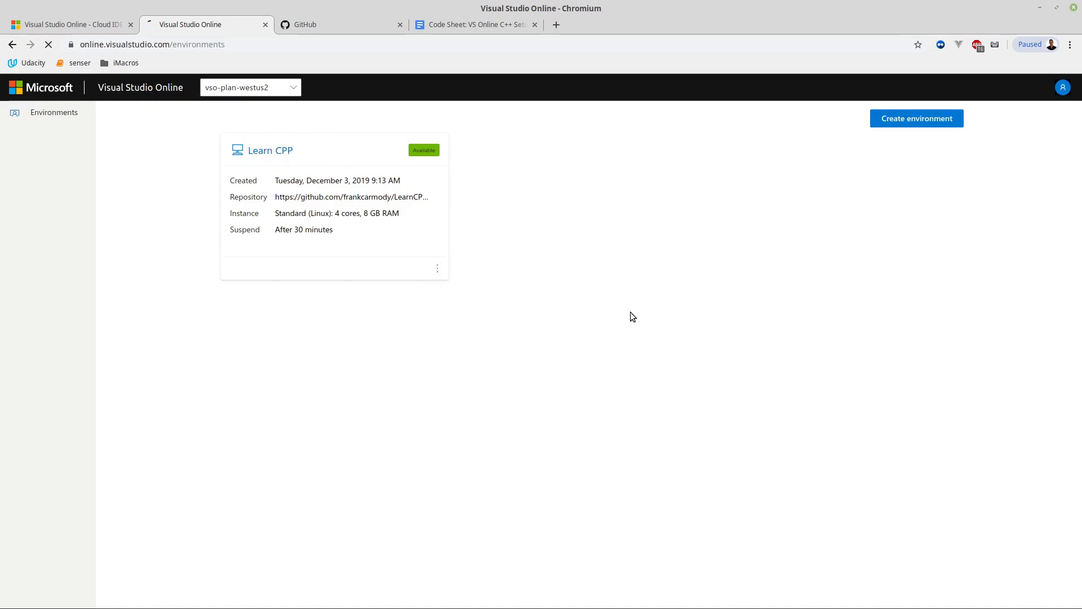
Let the Learn CPP workspace load to the [VS Online] Welcome tab
{"action": "left_click", "coordinate": [270, 150]}
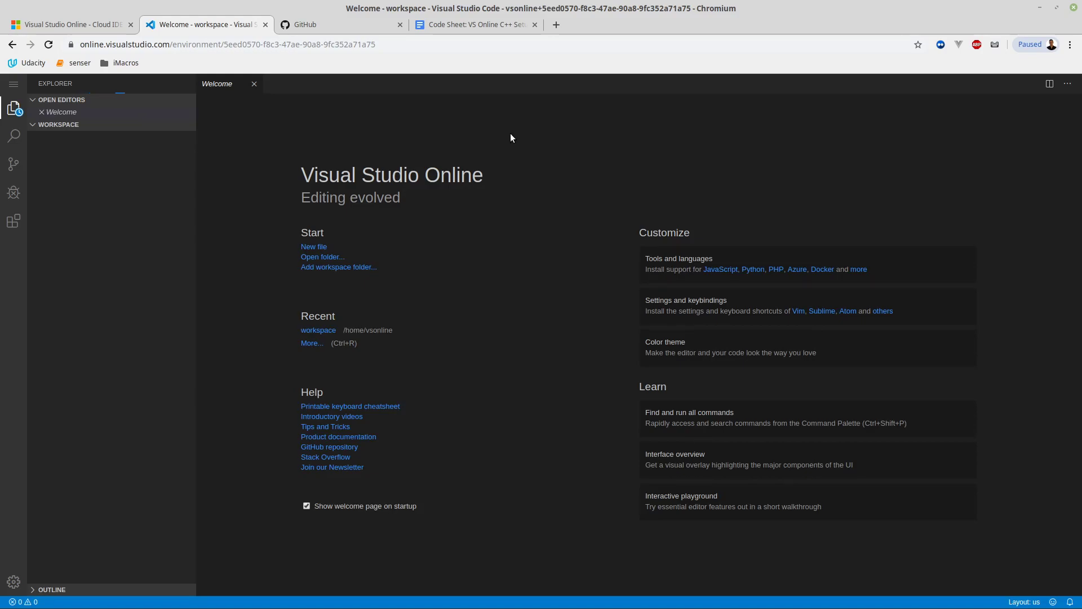
{"action": "mouse_move", "coordinate": [259, 176]}
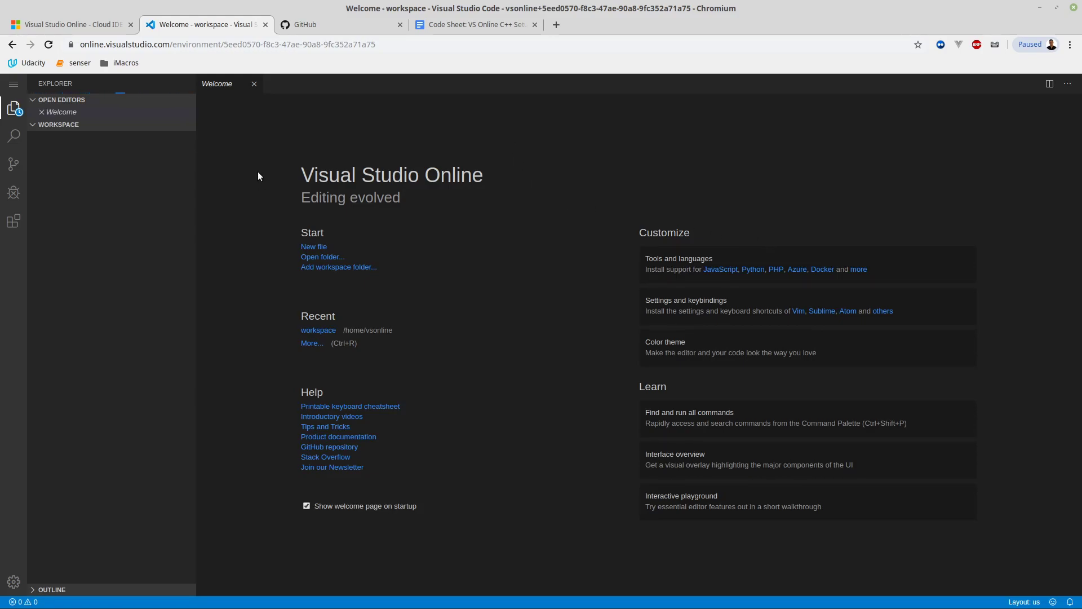
{"action": "mouse_move", "coordinate": [280, 9]}
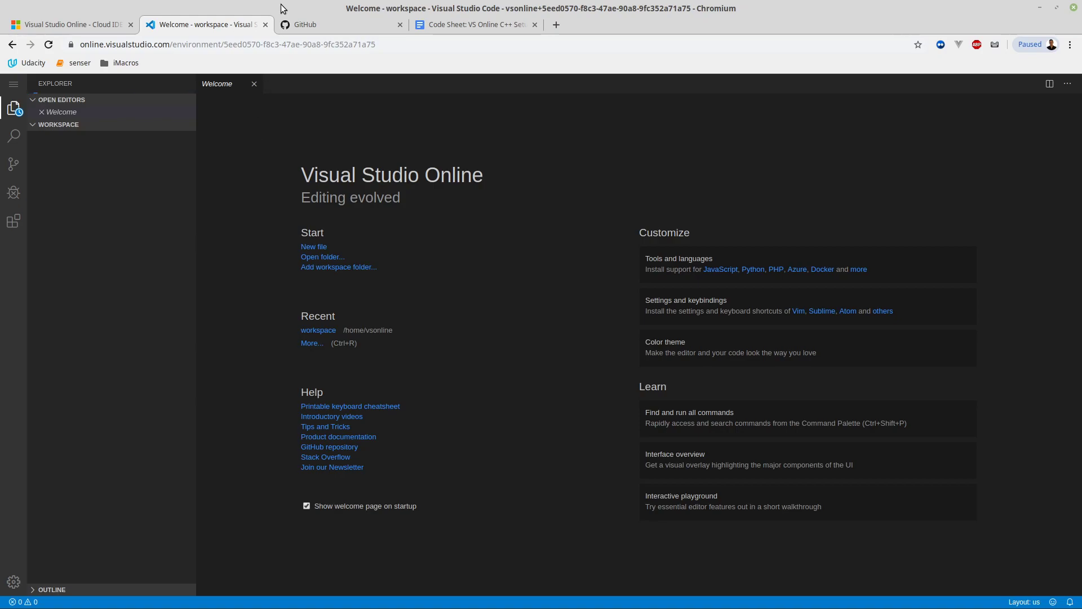
{"action": "mouse_move", "coordinate": [366, 276]}
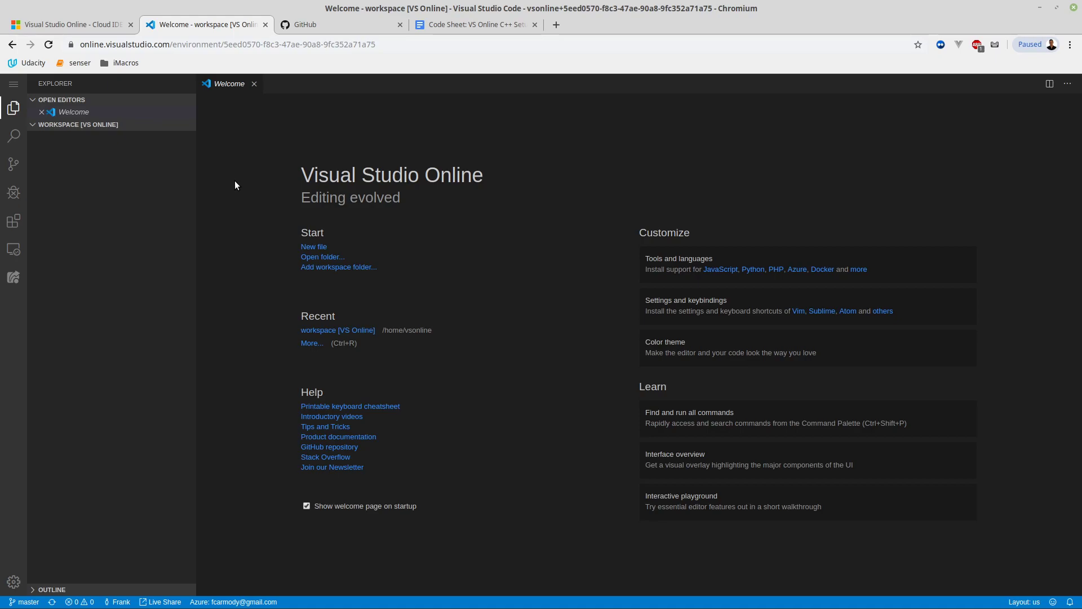
{"action": "mouse_move", "coordinate": [539, 304]}
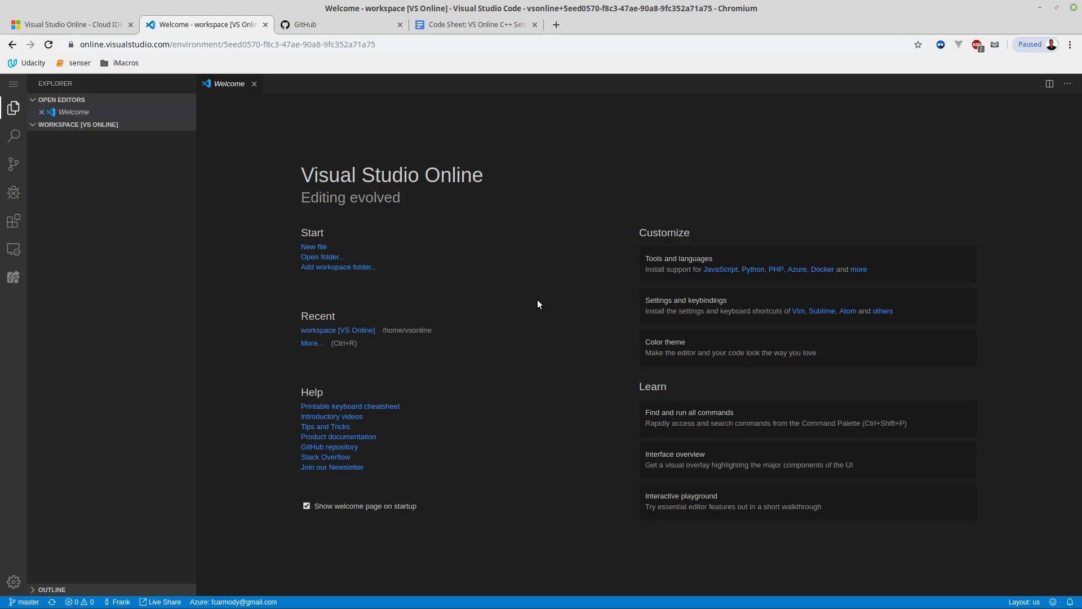
{"action": "mouse_move", "coordinate": [571, 285]}
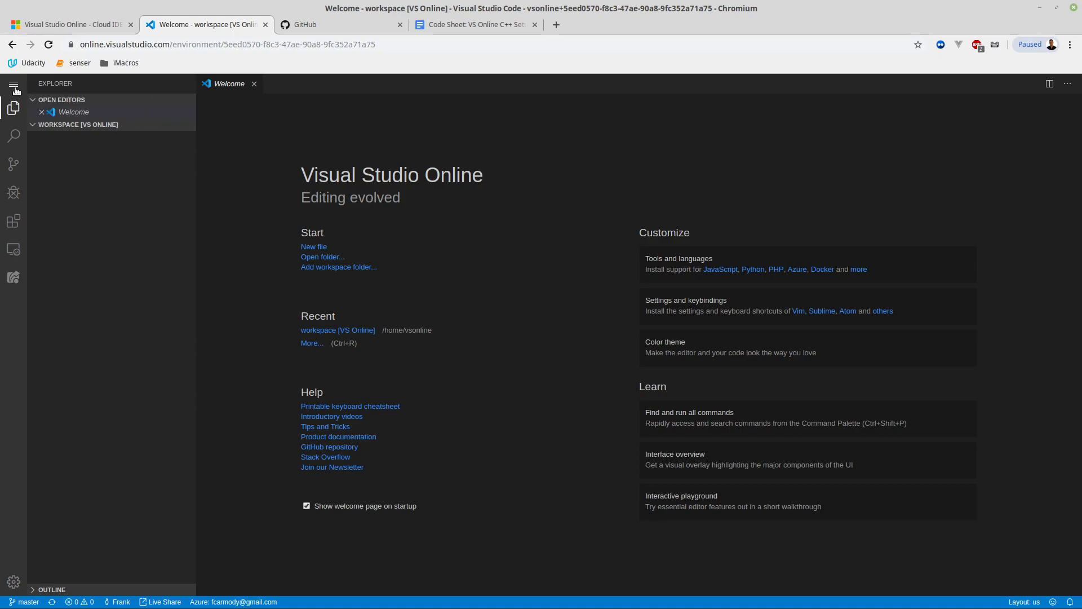
Open the bash terminal panel through the editor's main menu view options
{"action": "left_click", "coordinate": [13, 84]}
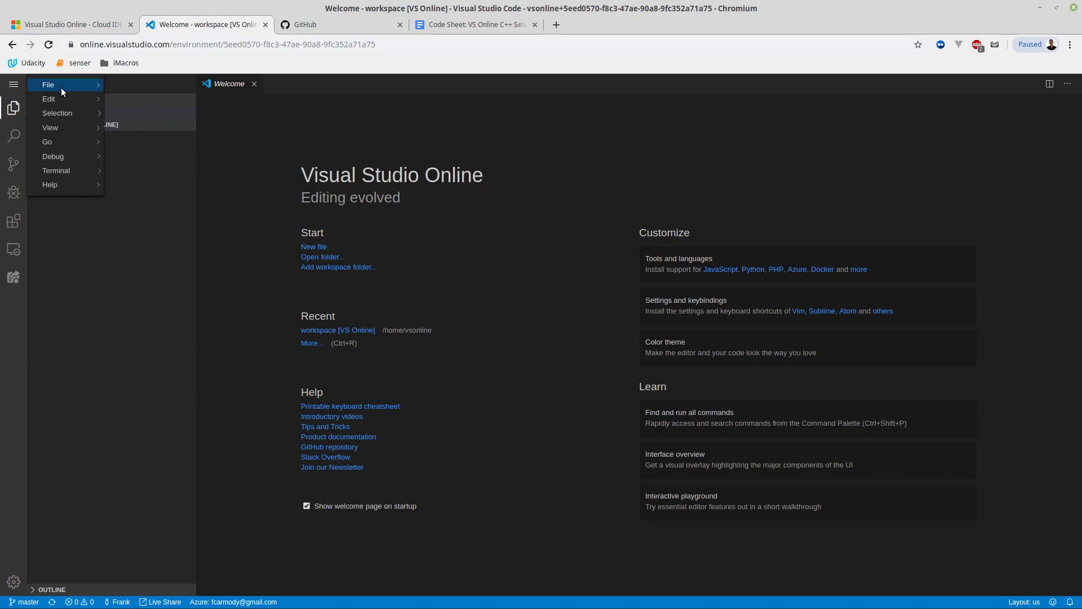
{"action": "left_click", "coordinate": [50, 127]}
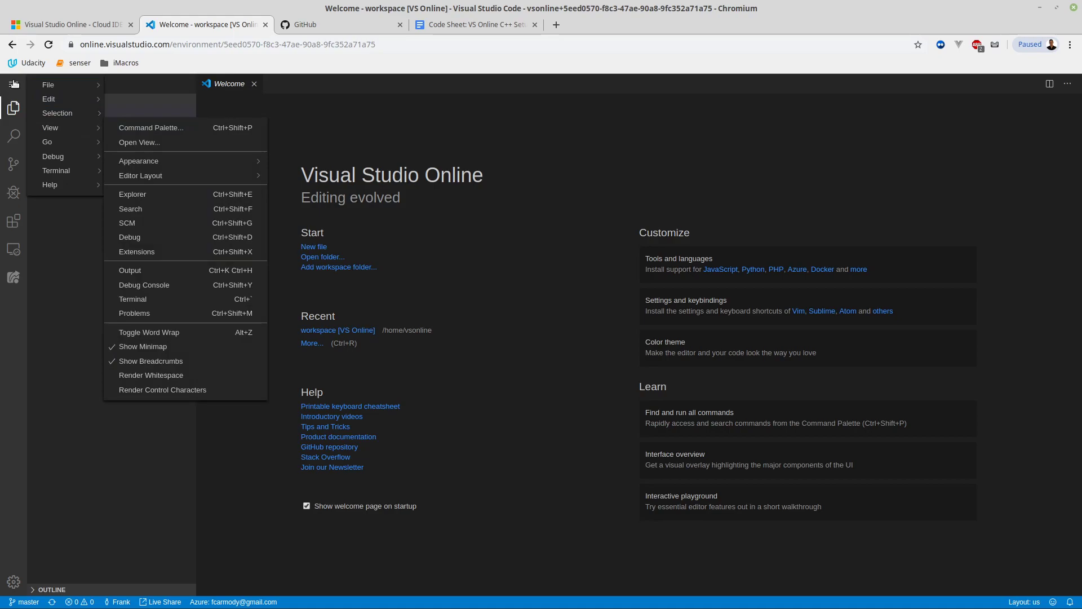
{"action": "mouse_move", "coordinate": [48, 98]}
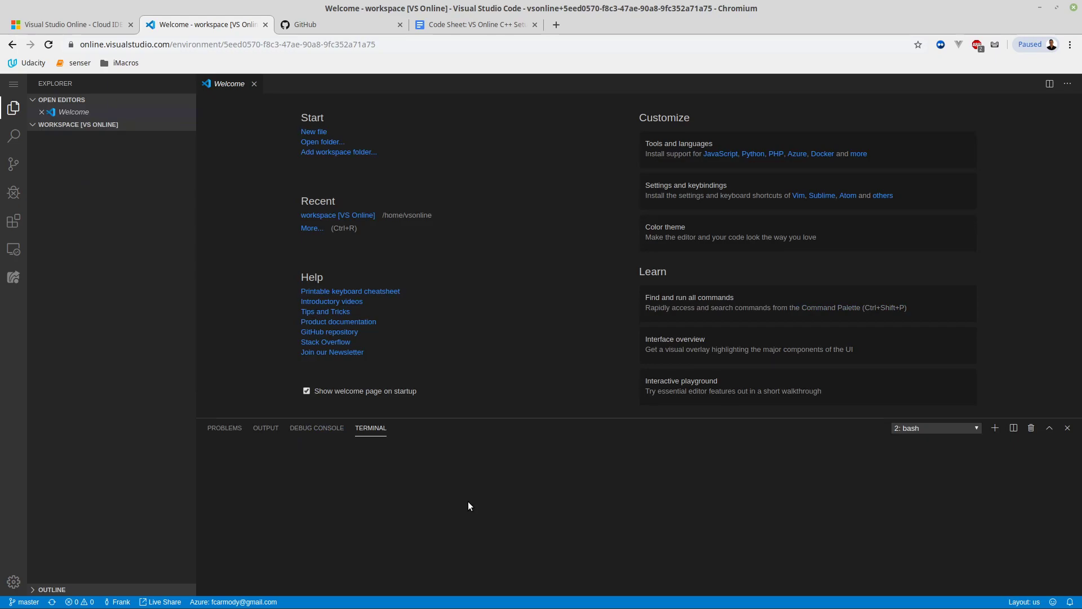
{"action": "mouse_move", "coordinate": [453, 494]}
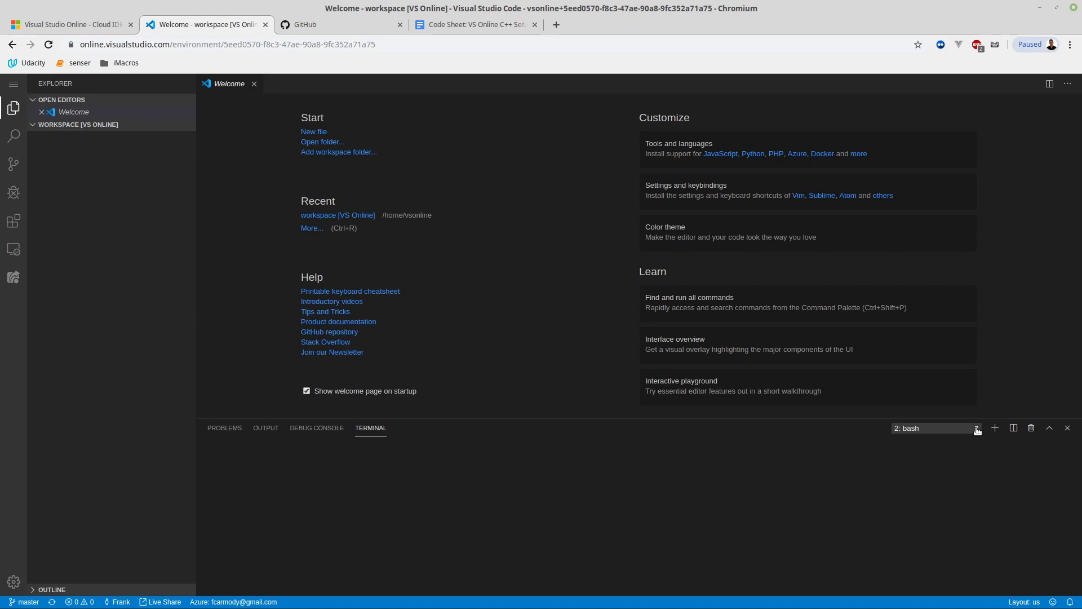
{"action": "left_click", "coordinate": [975, 428]}
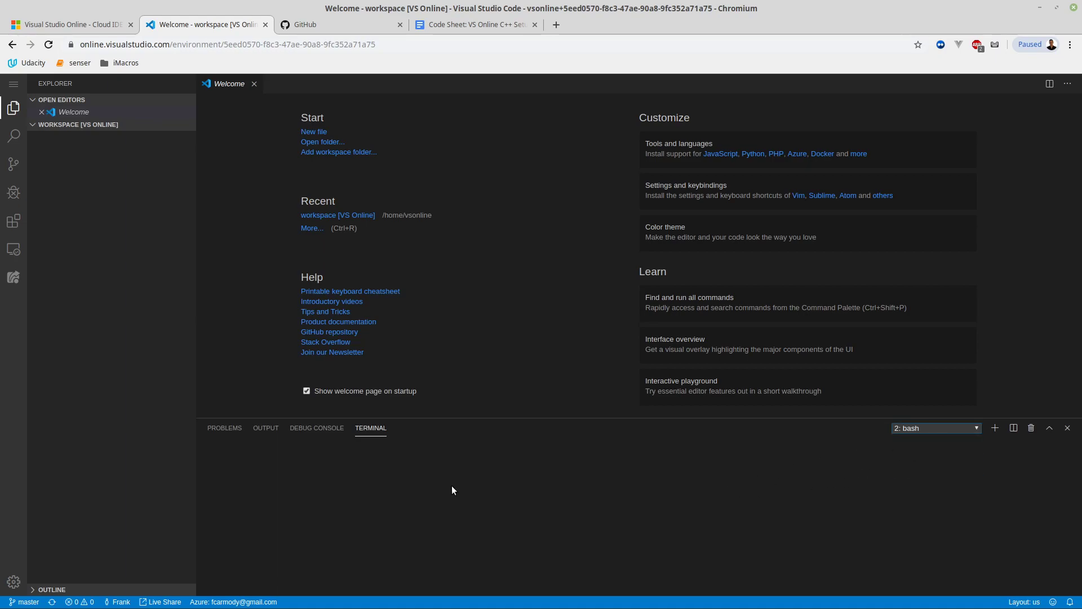
{"action": "mouse_move", "coordinate": [316, 428]}
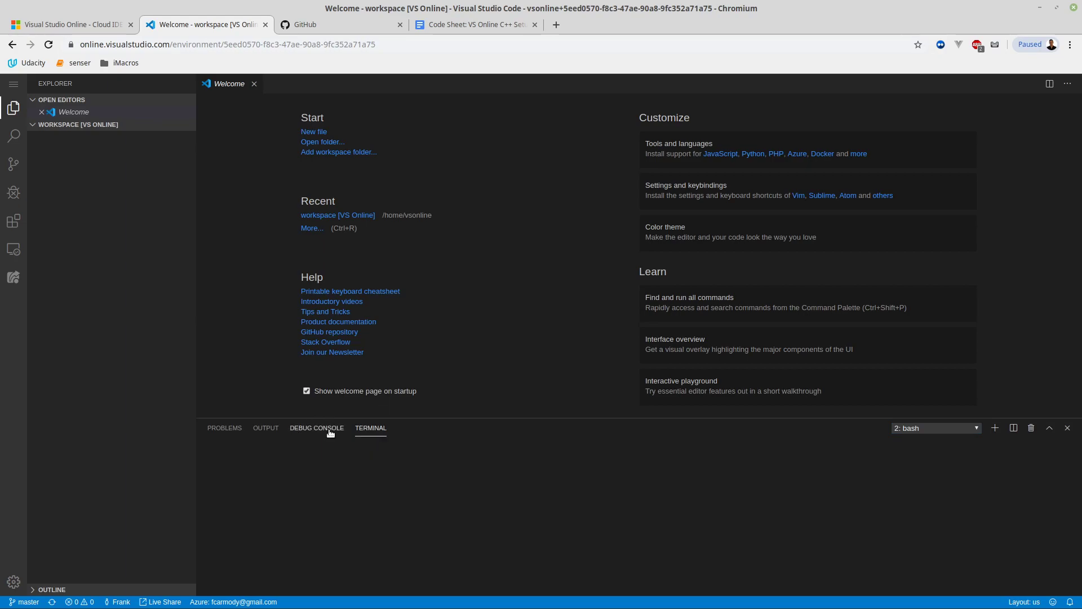
{"action": "mouse_move", "coordinate": [391, 362]}
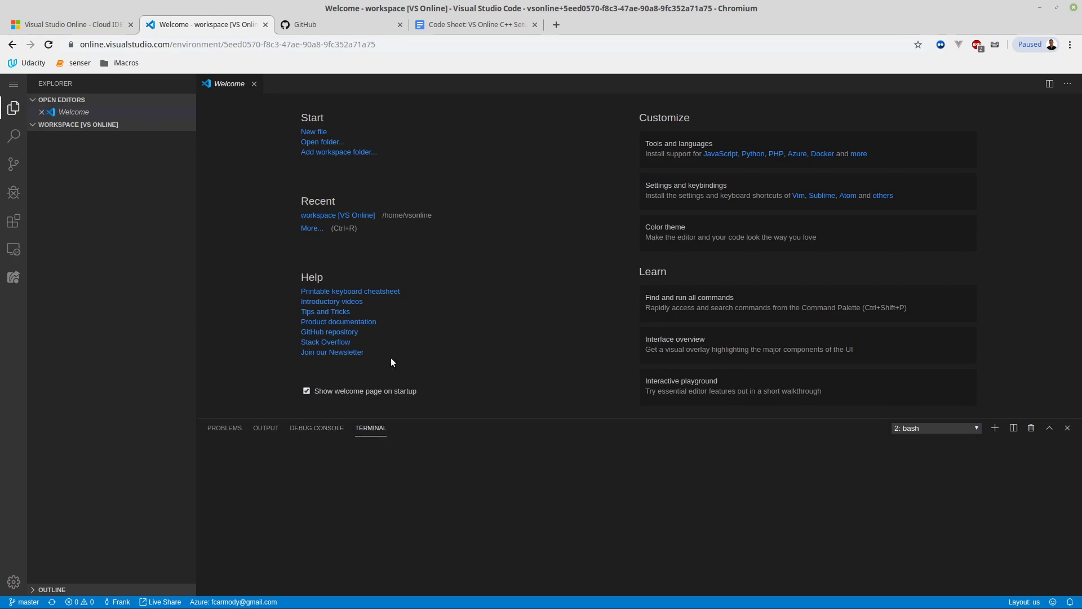
{"action": "mouse_move", "coordinate": [370, 427]}
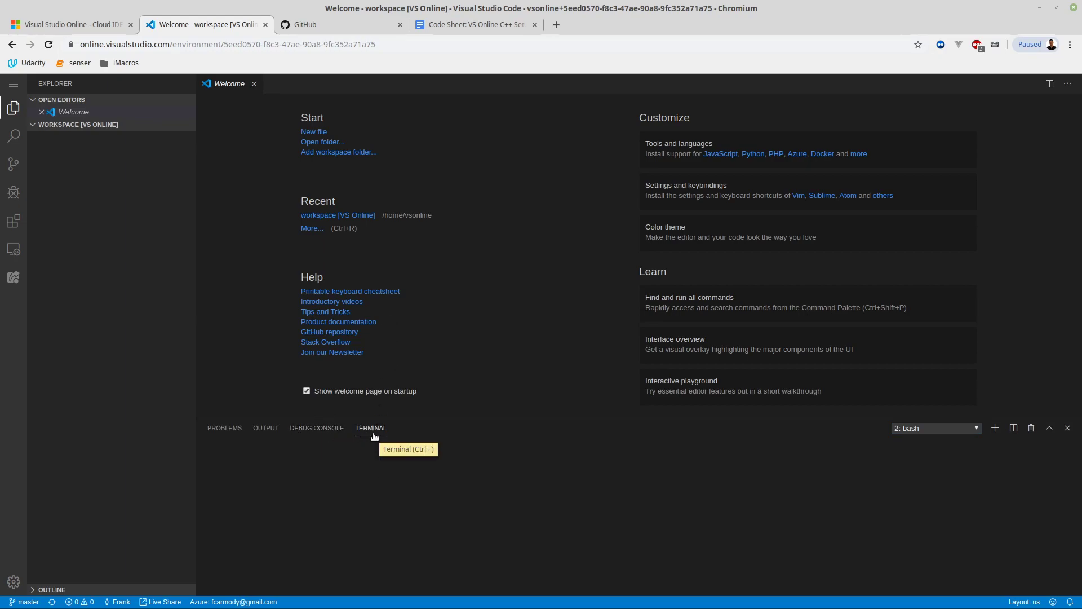
{"action": "left_click", "coordinate": [12, 84]}
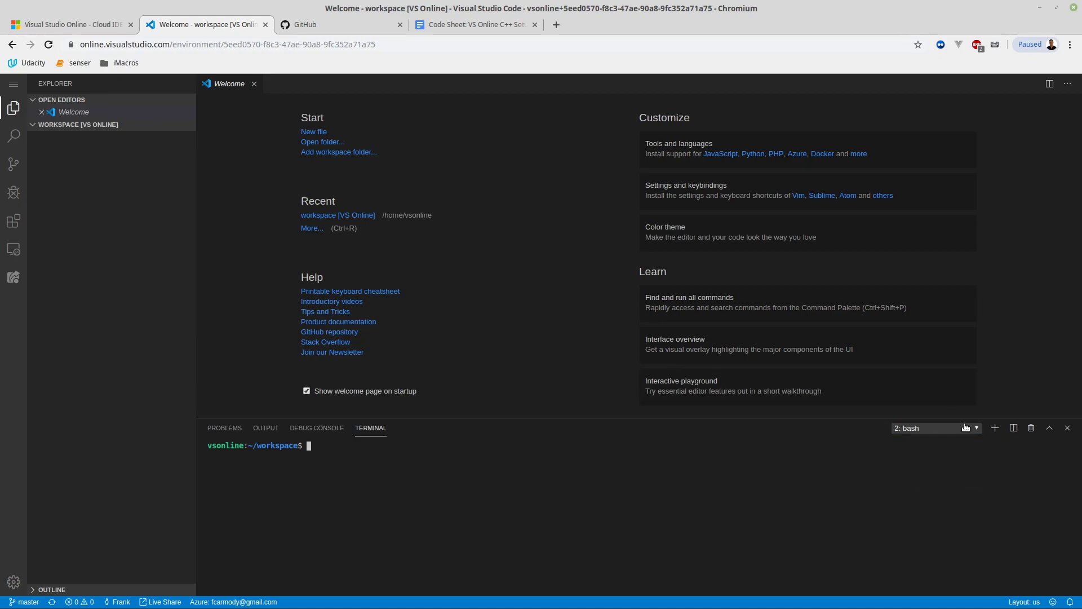
{"action": "left_click", "coordinate": [975, 427]}
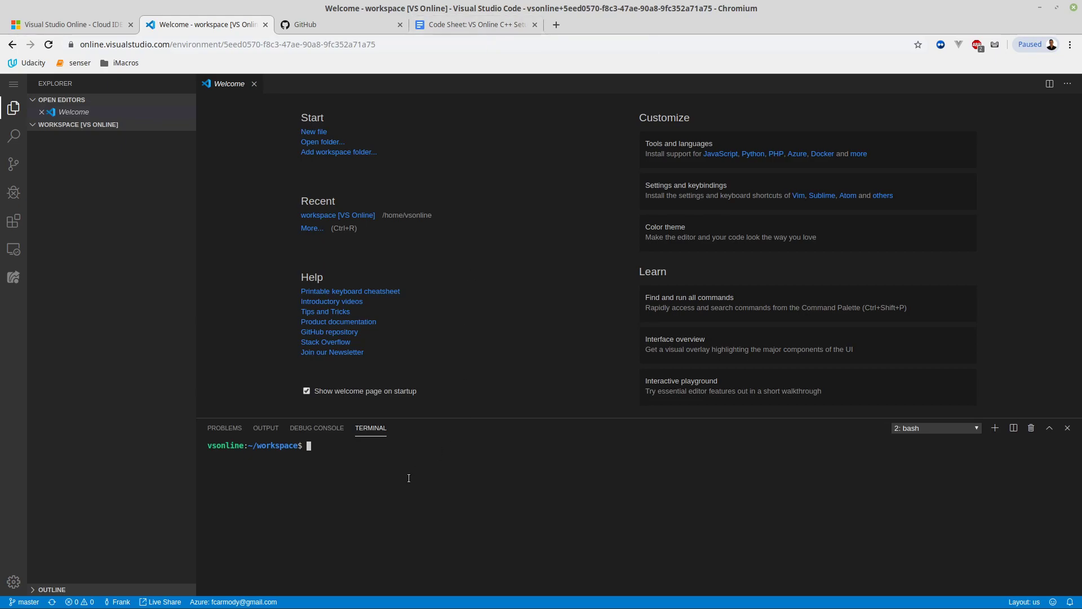
Run 'sudo apt update' in the terminal, then bring up the Code Sheet document
{"action": "type", "text": "sudo"}
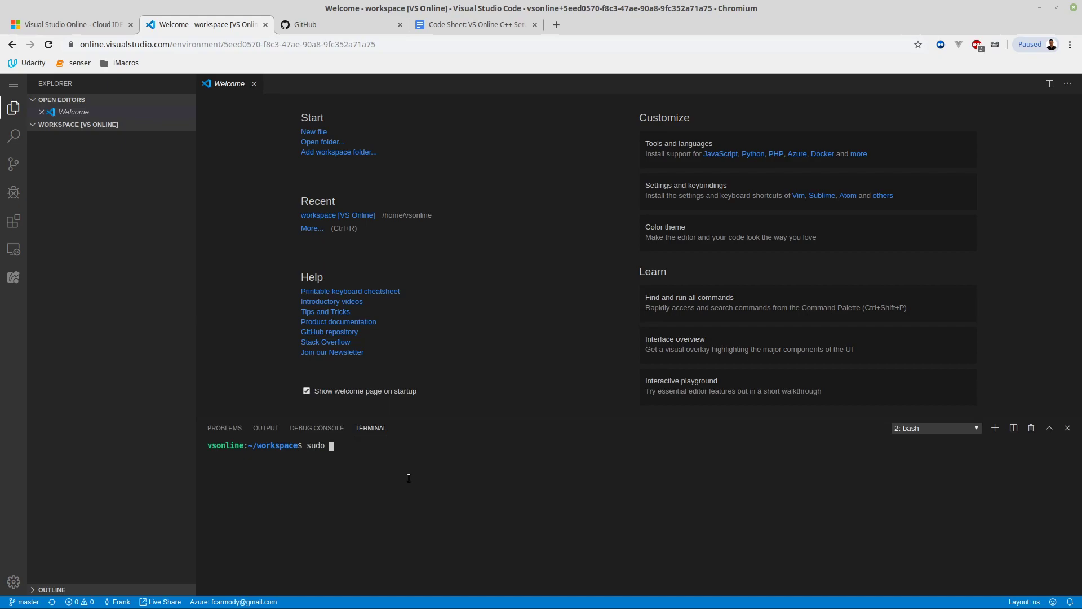
{"action": "type", "text": "apt ap"}
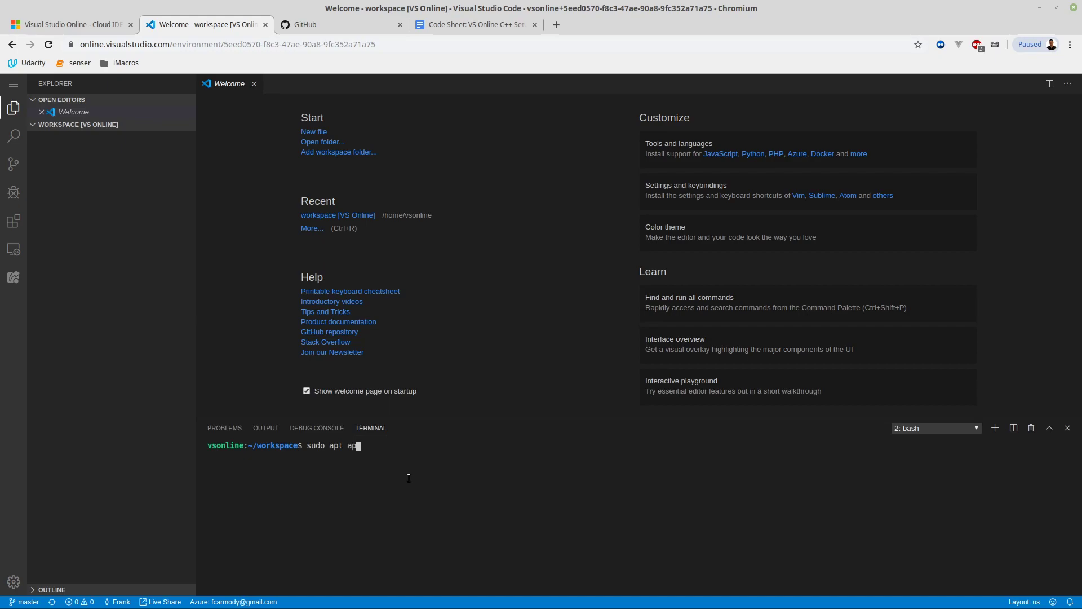
{"action": "type", "text": "date"}
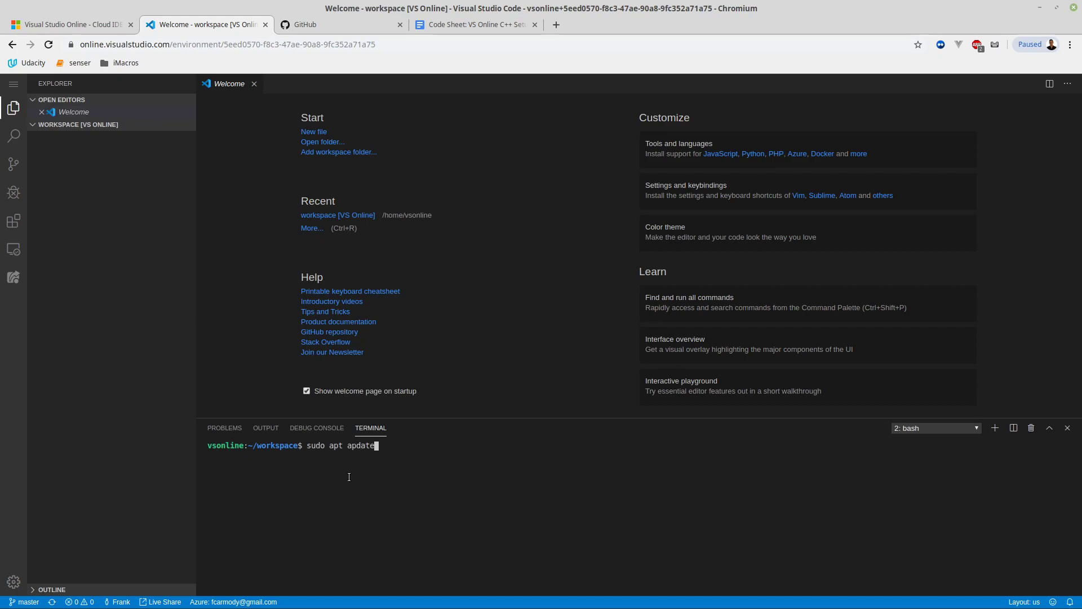
{"action": "double_click", "coordinate": [335, 446]}
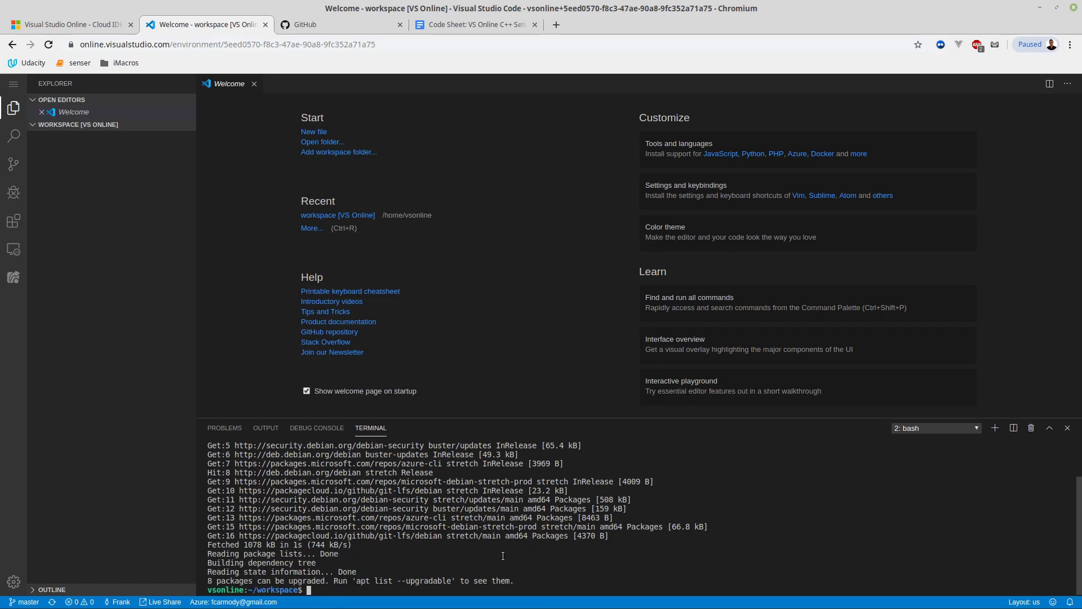
{"action": "mouse_move", "coordinate": [474, 24]}
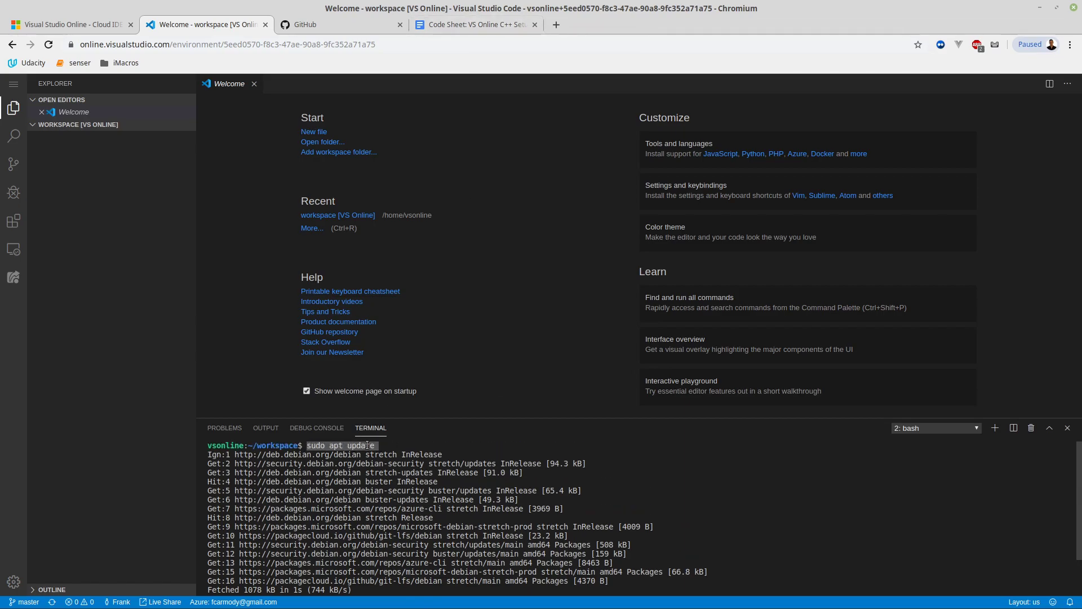
{"action": "mouse_move", "coordinate": [508, 498]}
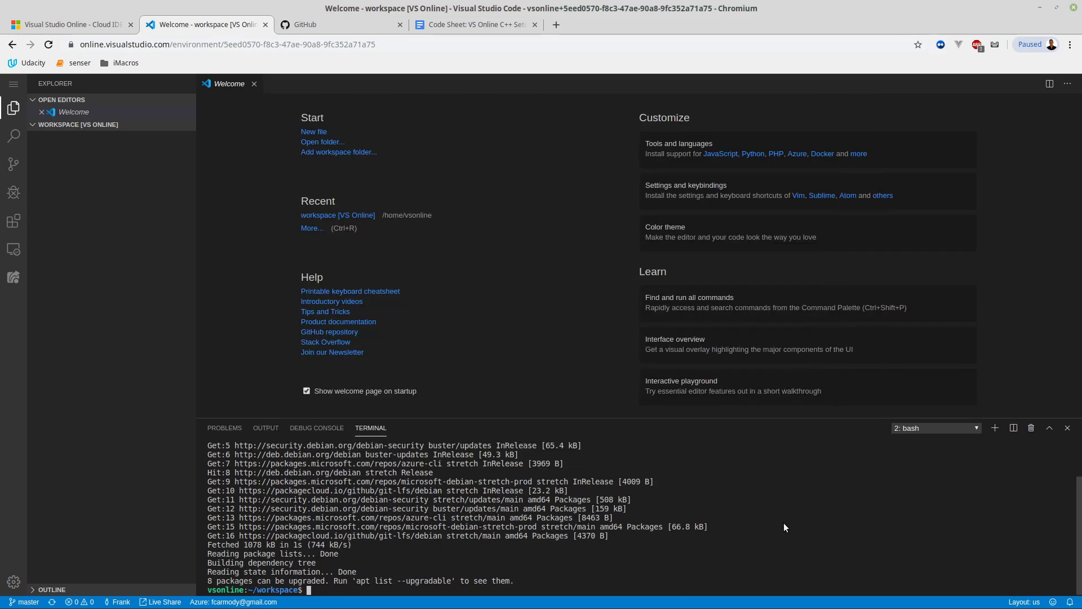
{"action": "mouse_move", "coordinate": [584, 479]}
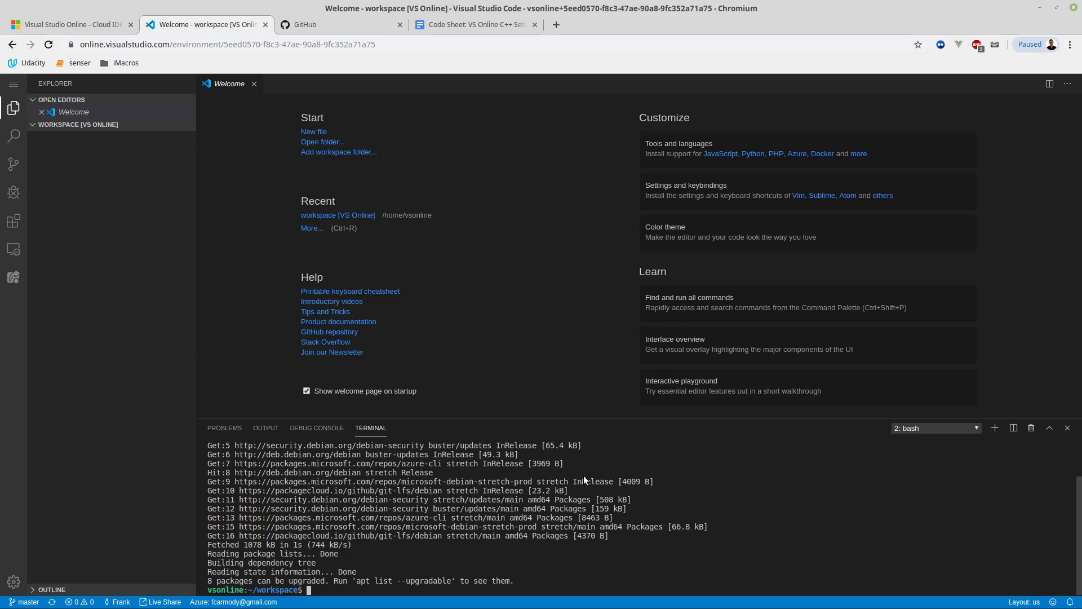
{"action": "type", "text": "sudo apt update"}
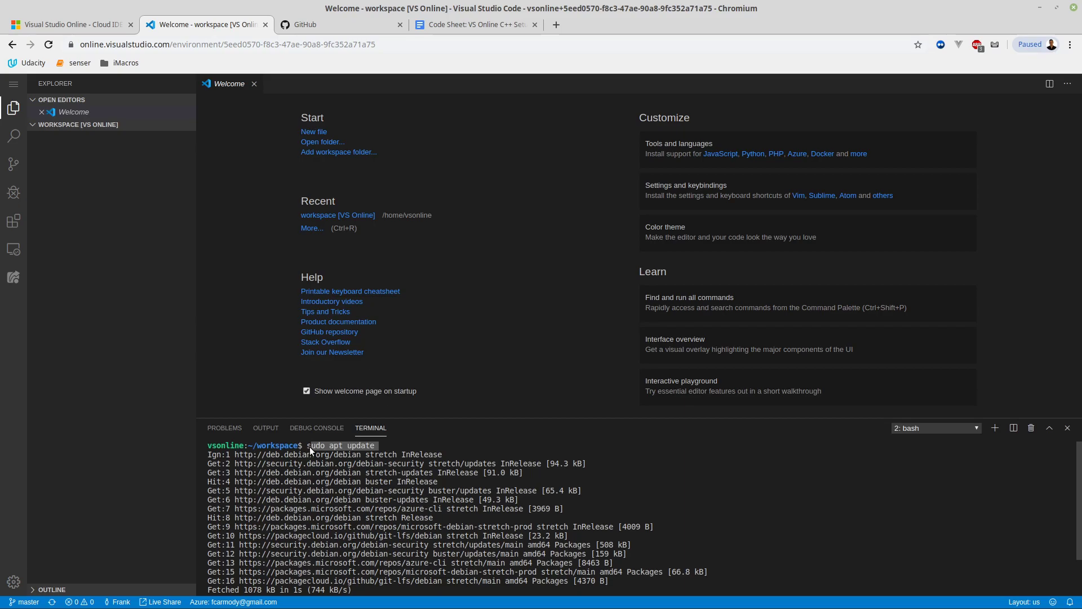
{"action": "mouse_move", "coordinate": [321, 454]}
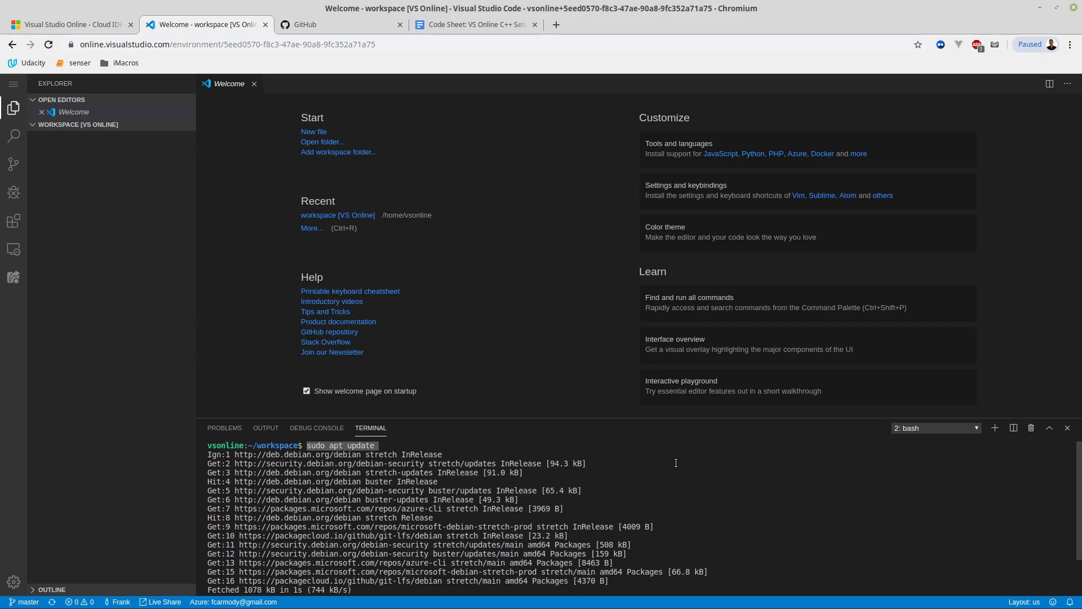
{"action": "left_click", "coordinate": [474, 24]}
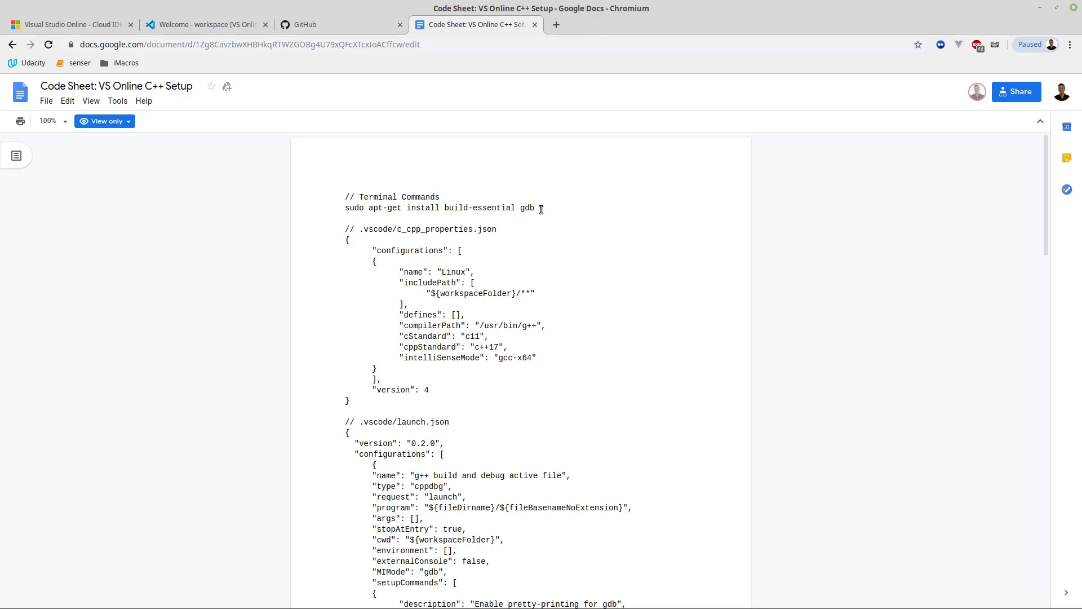
Sign back into the second Google account to get edit access
{"action": "left_click", "coordinate": [1060, 91]}
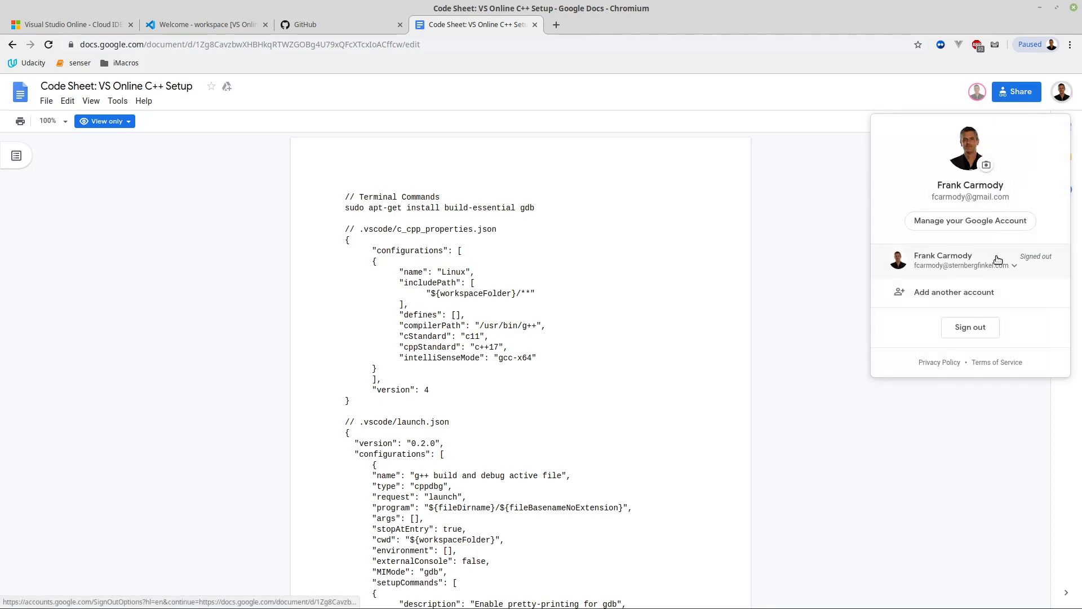
{"action": "left_click", "coordinate": [970, 260]}
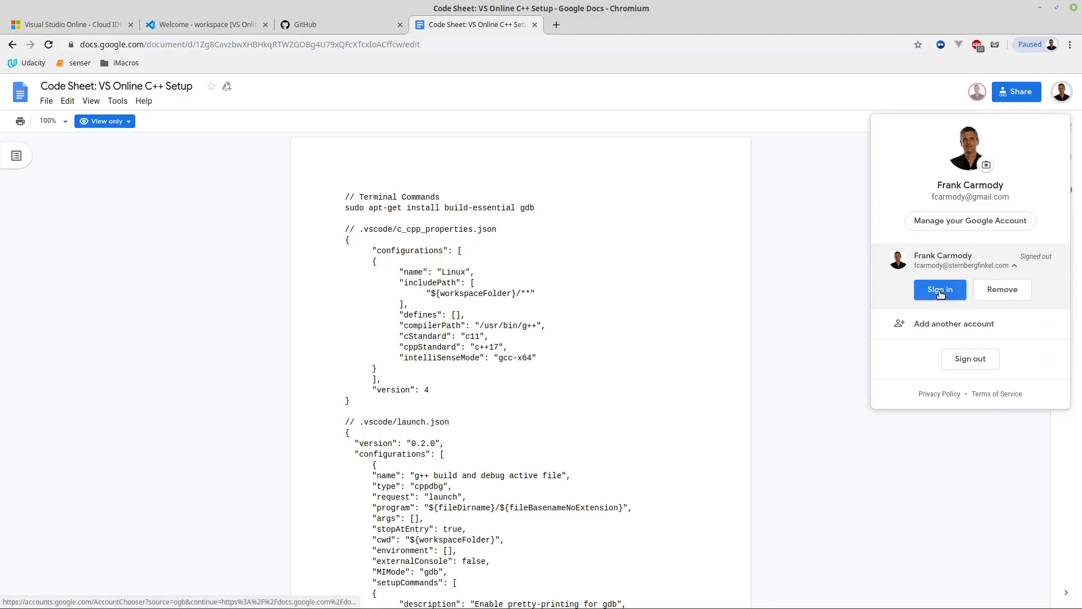
{"action": "left_click", "coordinate": [940, 289]}
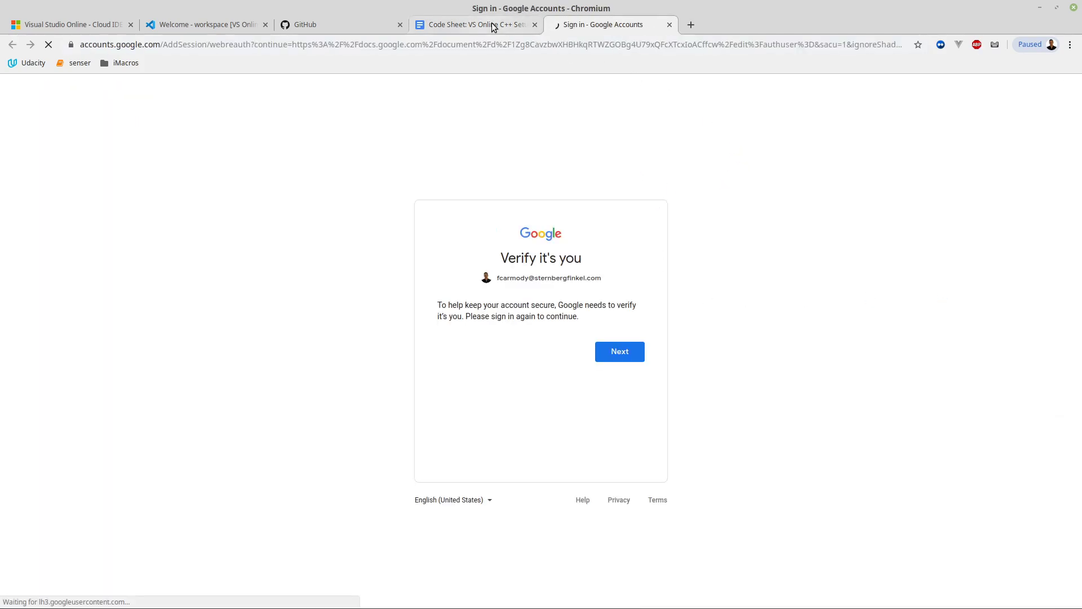
{"action": "left_click", "coordinate": [618, 351]}
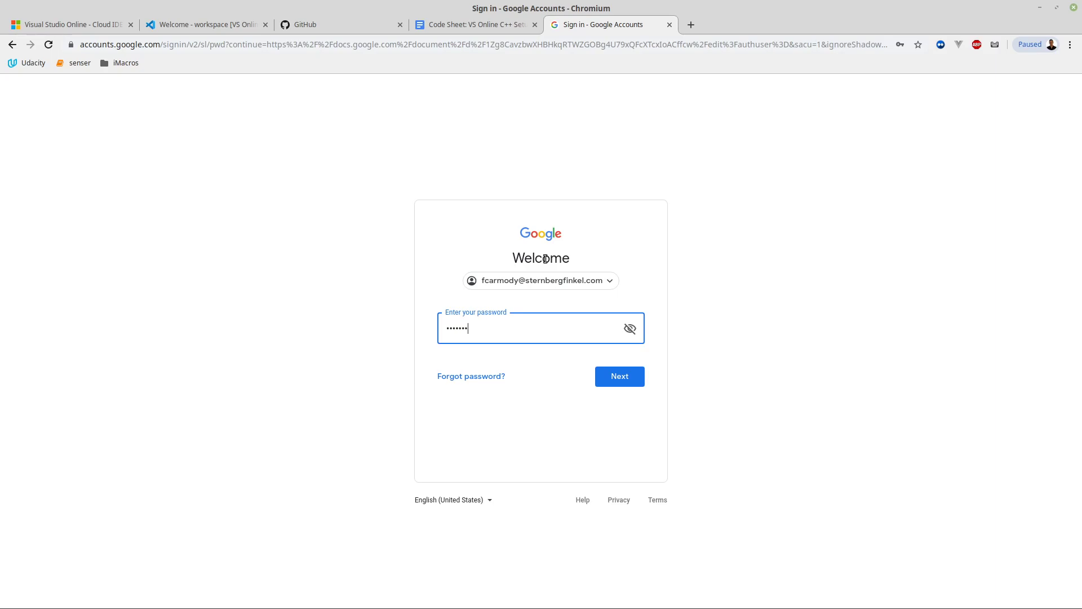
{"action": "left_click", "coordinate": [618, 376]}
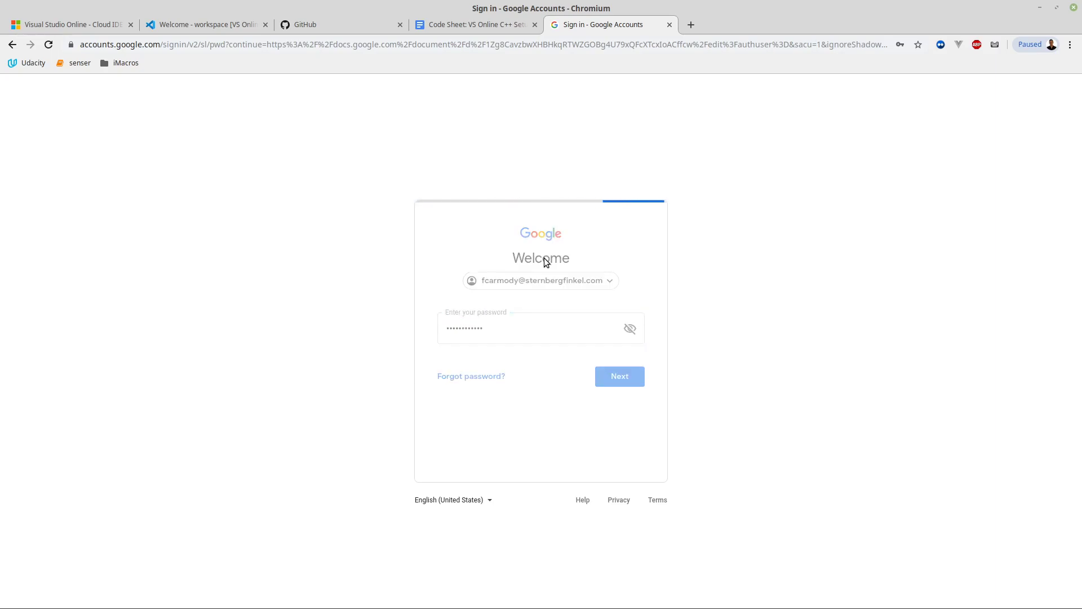
Add 'sudo apt update' under Terminal Commands and change 'apt-get' to 'apt'
{"action": "left_click", "coordinate": [618, 375]}
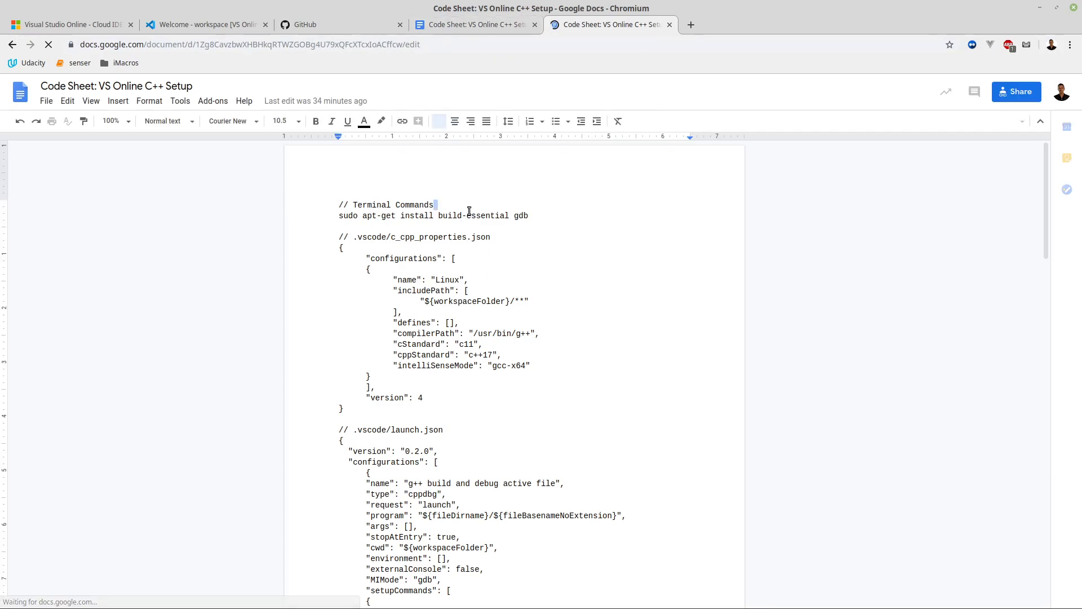
{"action": "type", "text": "sudo apt update"}
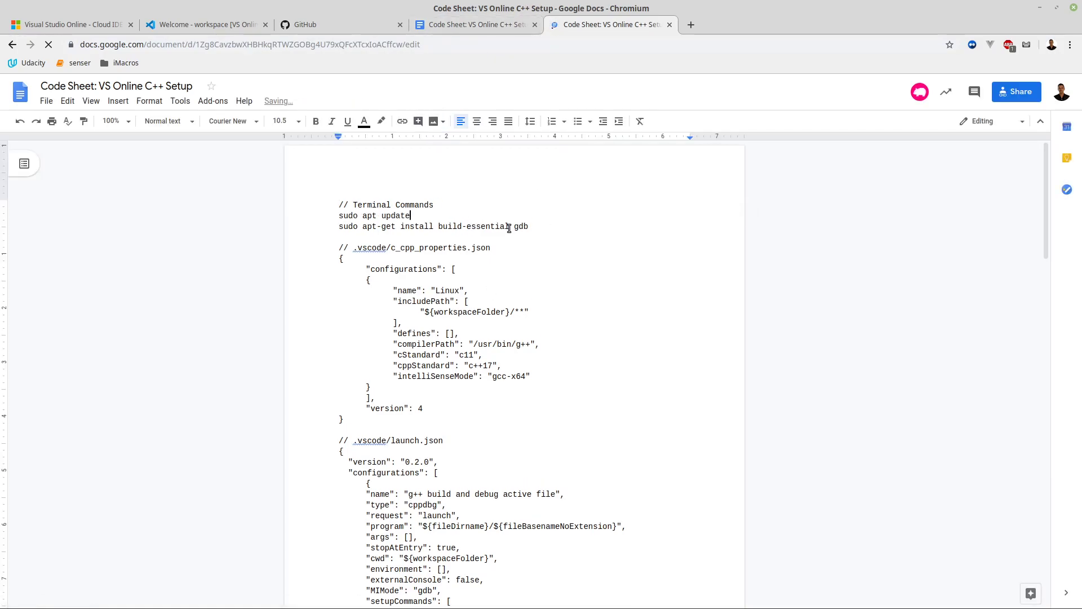
{"action": "triple_click", "coordinate": [434, 226]}
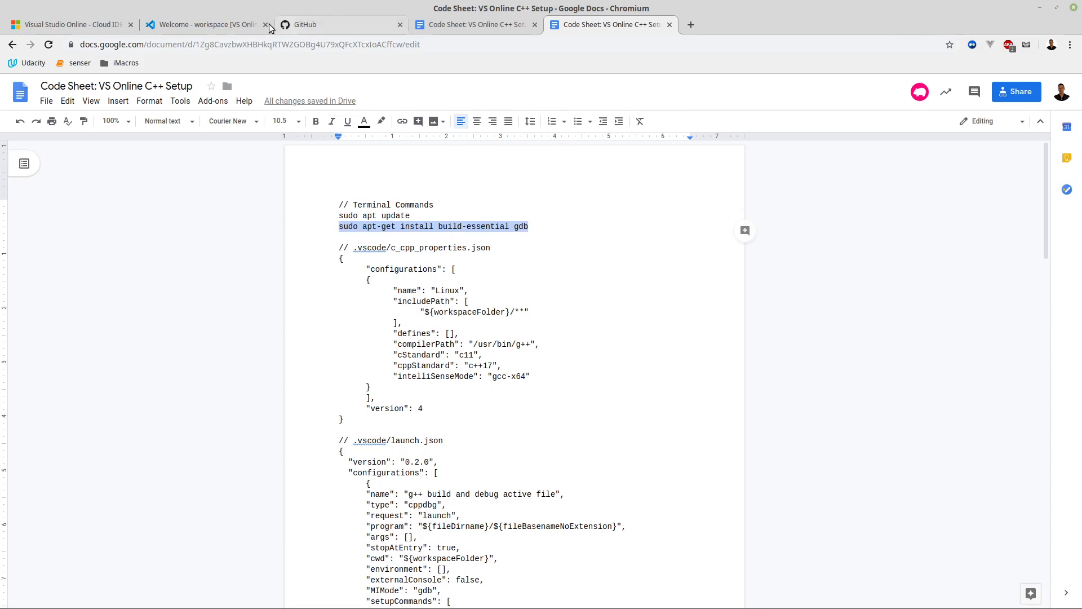
{"action": "left_click", "coordinate": [205, 24]}
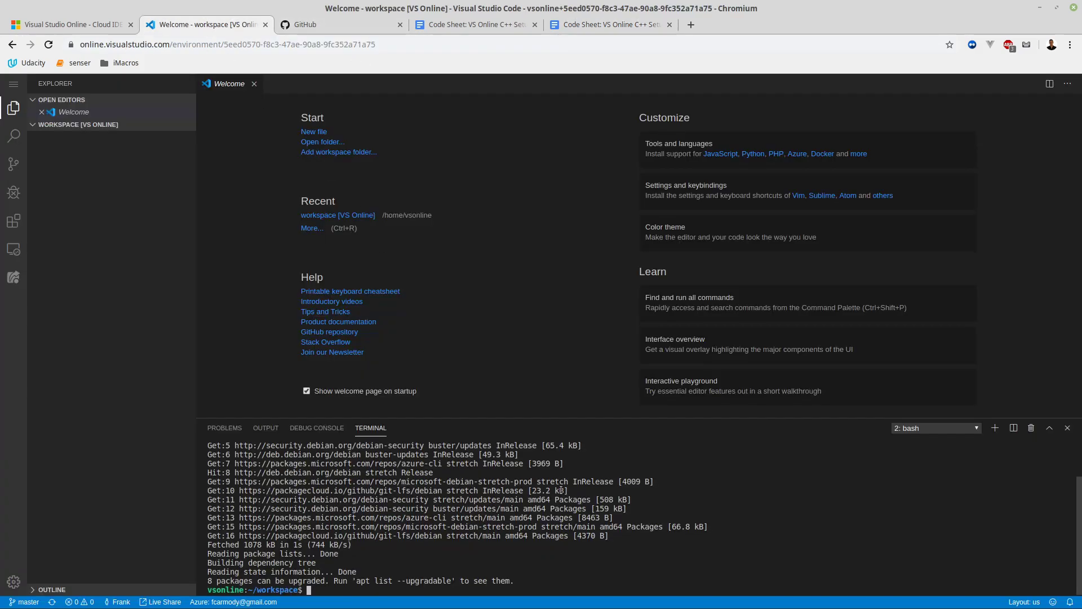
{"action": "type", "text": "sudo apt-get install build-essential gdb"}
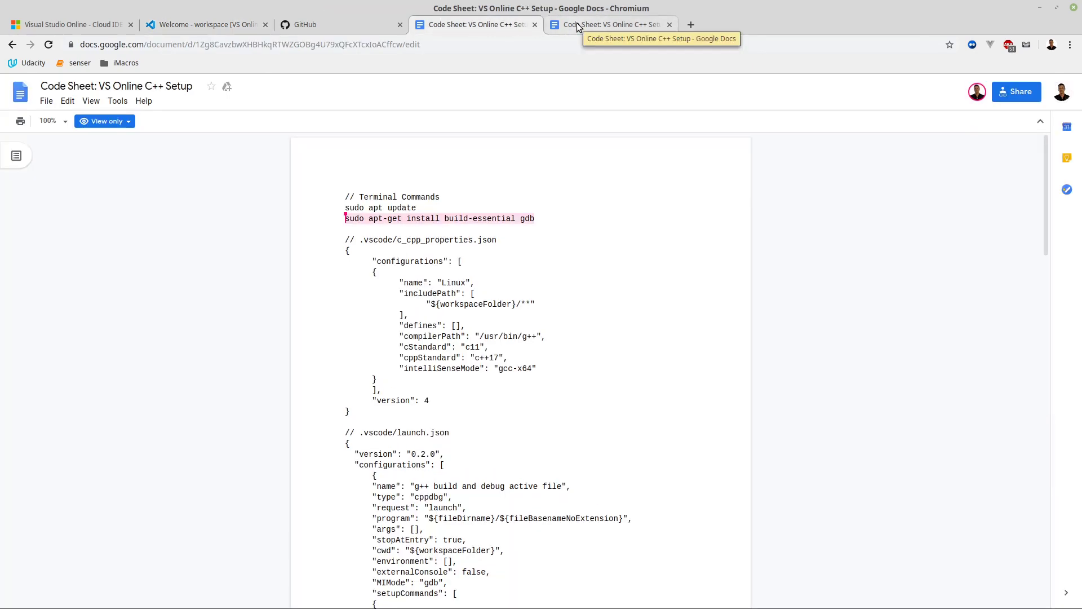
{"action": "left_click", "coordinate": [668, 24]}
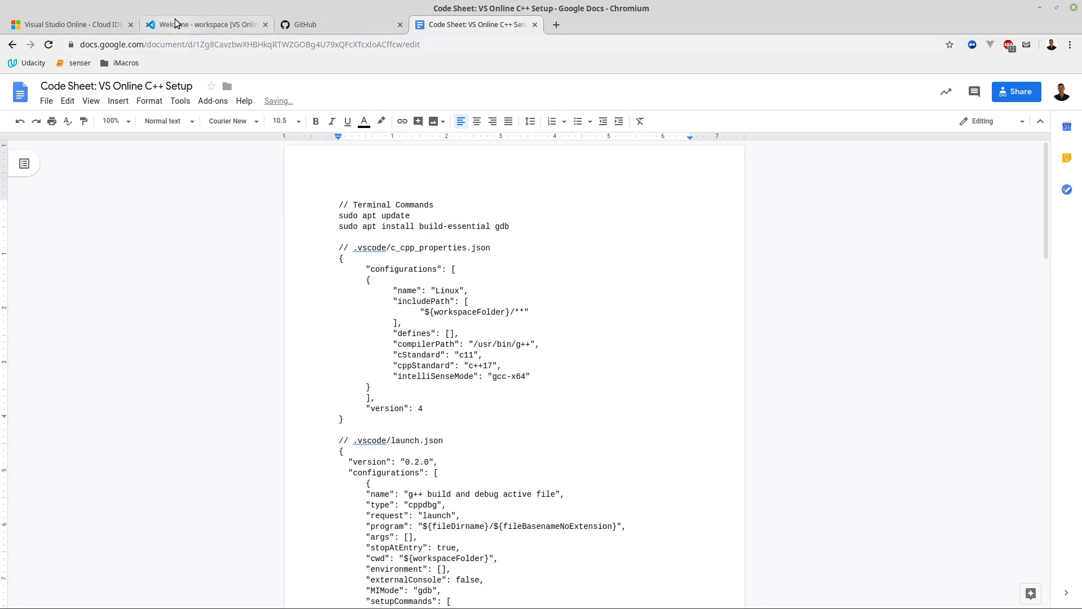
Run 'sudo apt install build-essential gdb' in the terminal and confirm with Y
{"action": "left_click", "coordinate": [203, 25]}
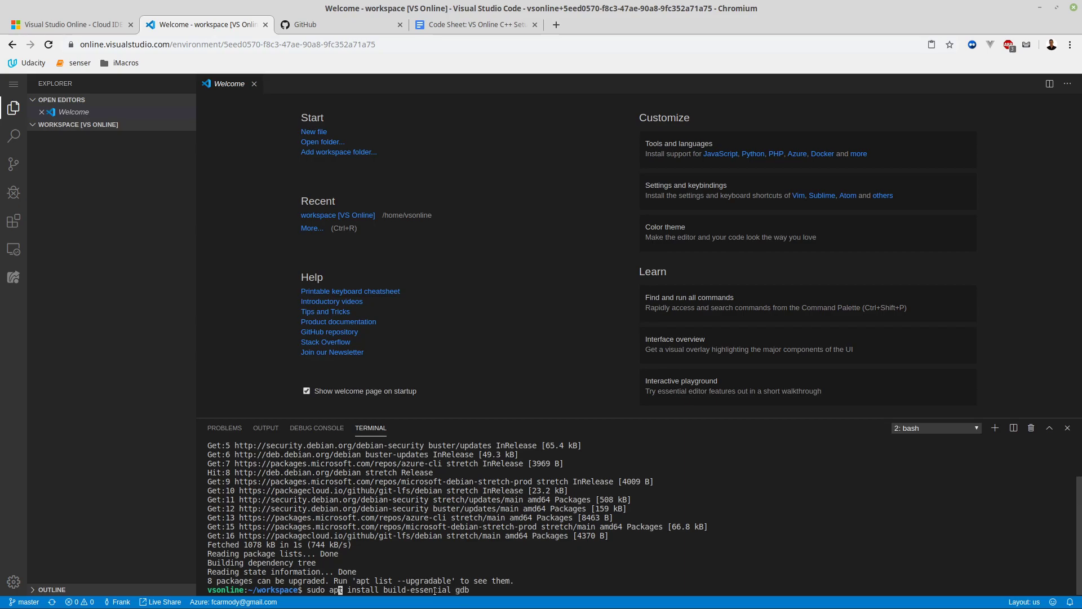
{"action": "double_click", "coordinate": [416, 590]}
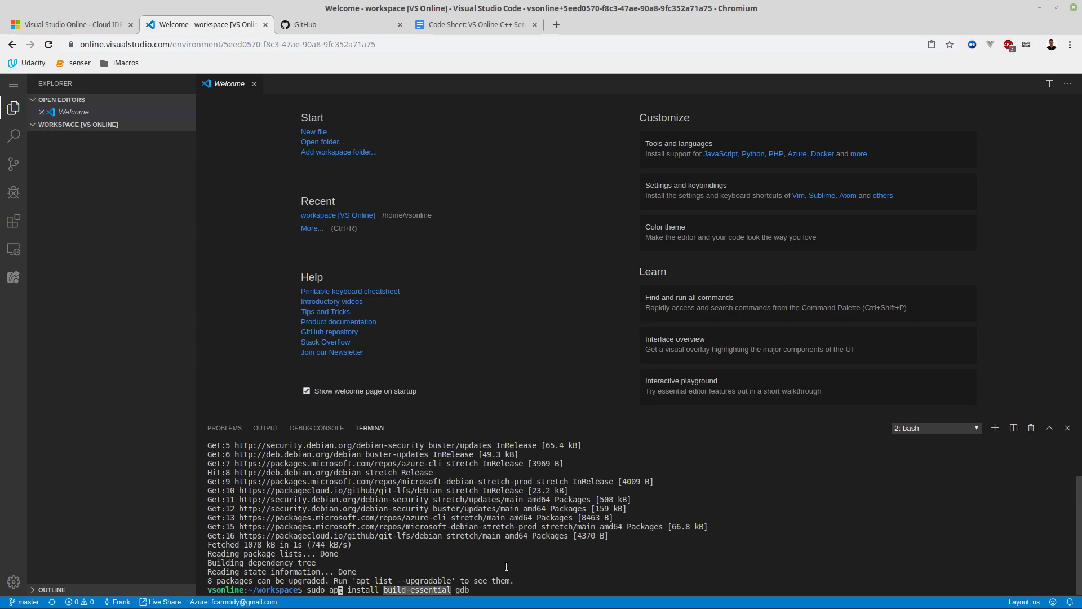
{"action": "key", "text": "Return"}
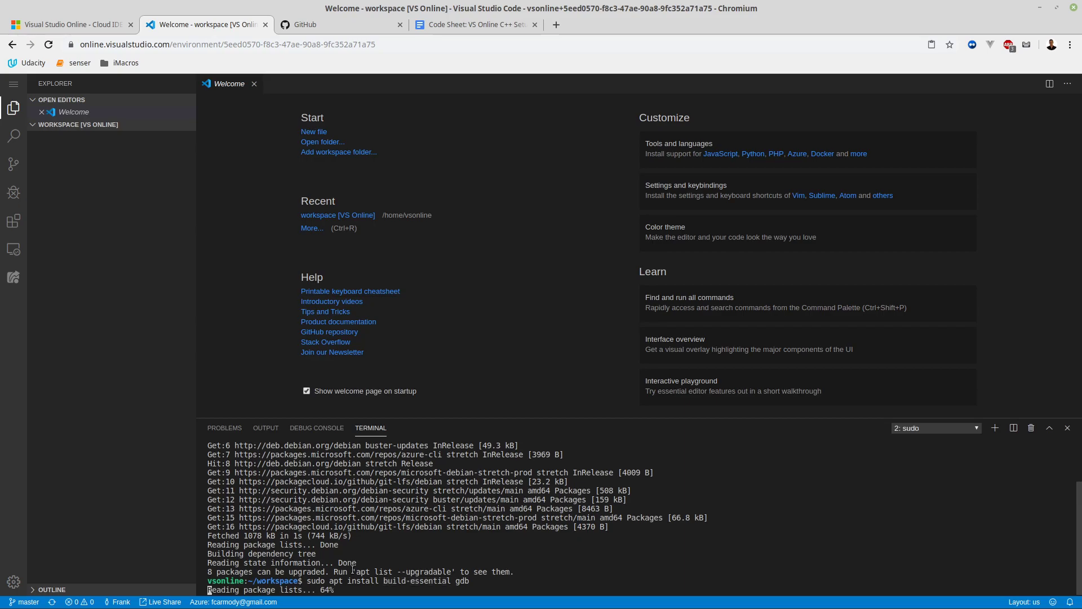
{"action": "type", "text": "Y"}
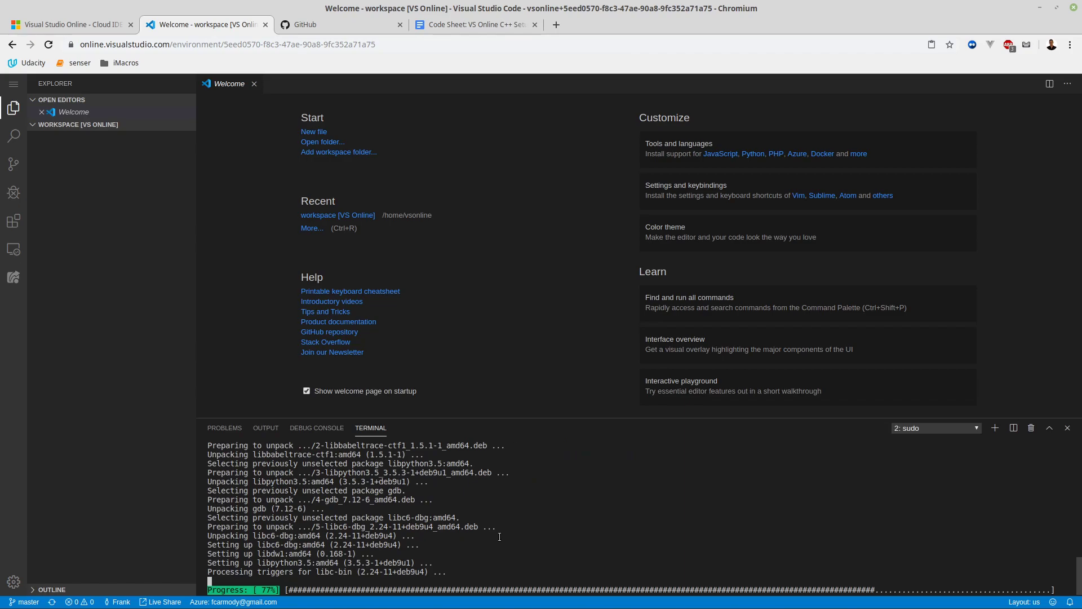
{"action": "mouse_move", "coordinate": [602, 545]}
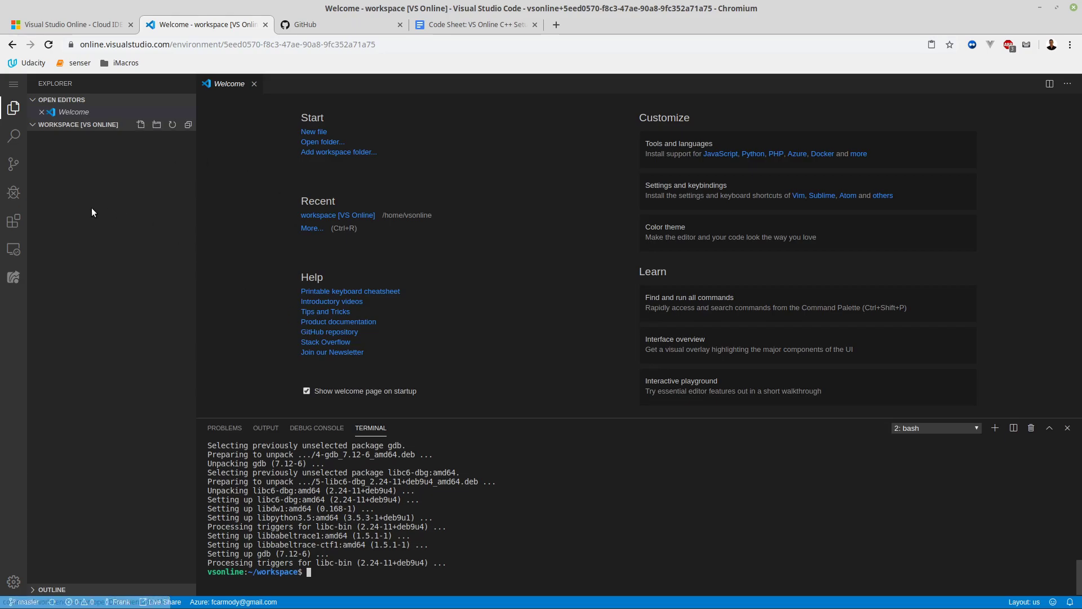
Search Extensions for 'c++', install Microsoft's C/C++ extension, and reload the page
{"action": "left_click", "coordinate": [12, 84]}
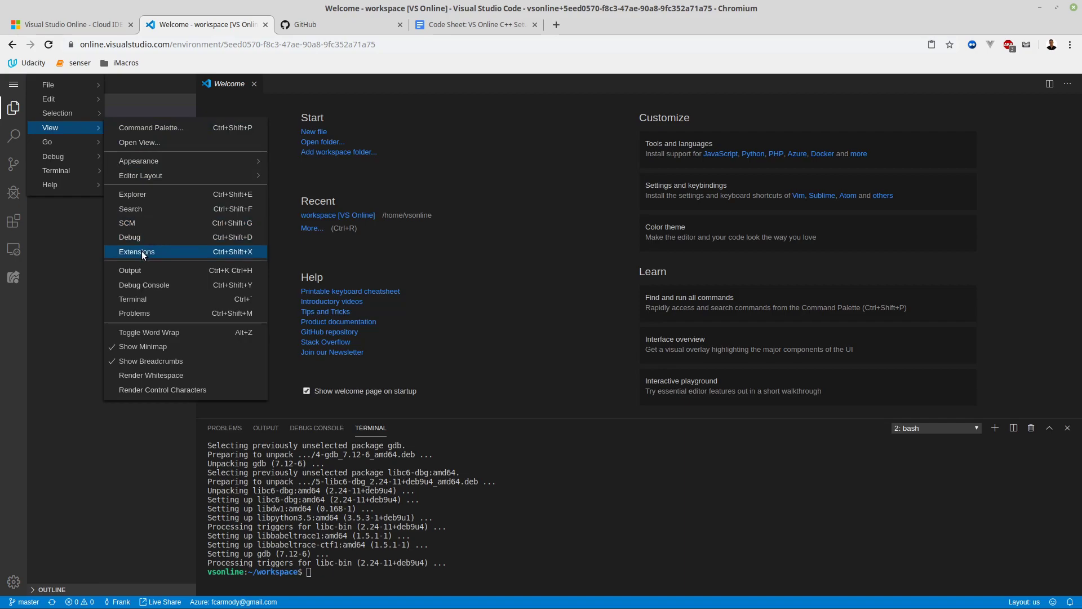
{"action": "left_click", "coordinate": [136, 252]}
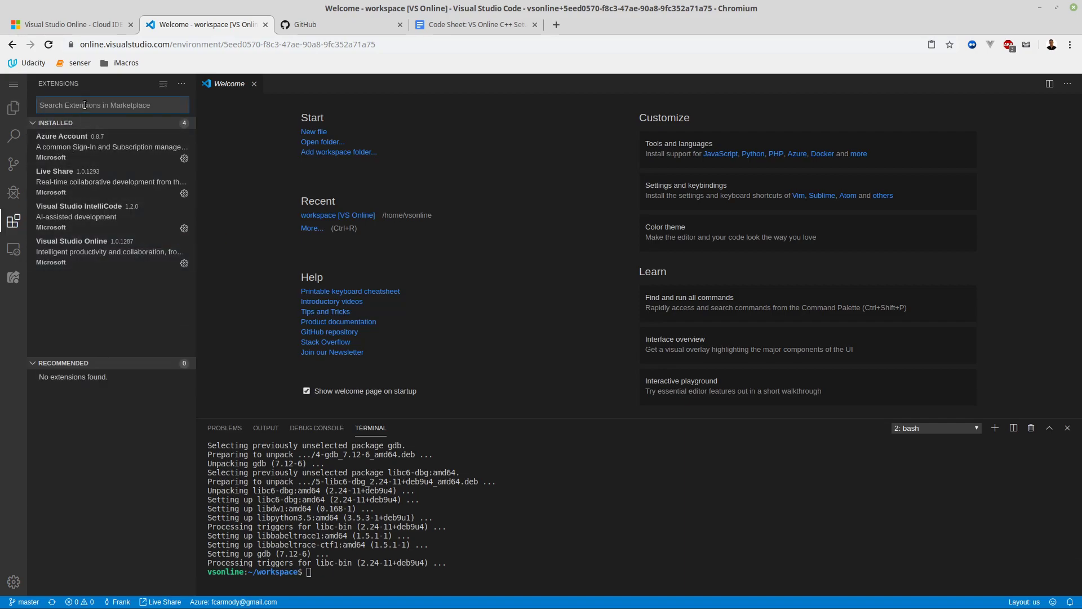
{"action": "type", "text": "c"}
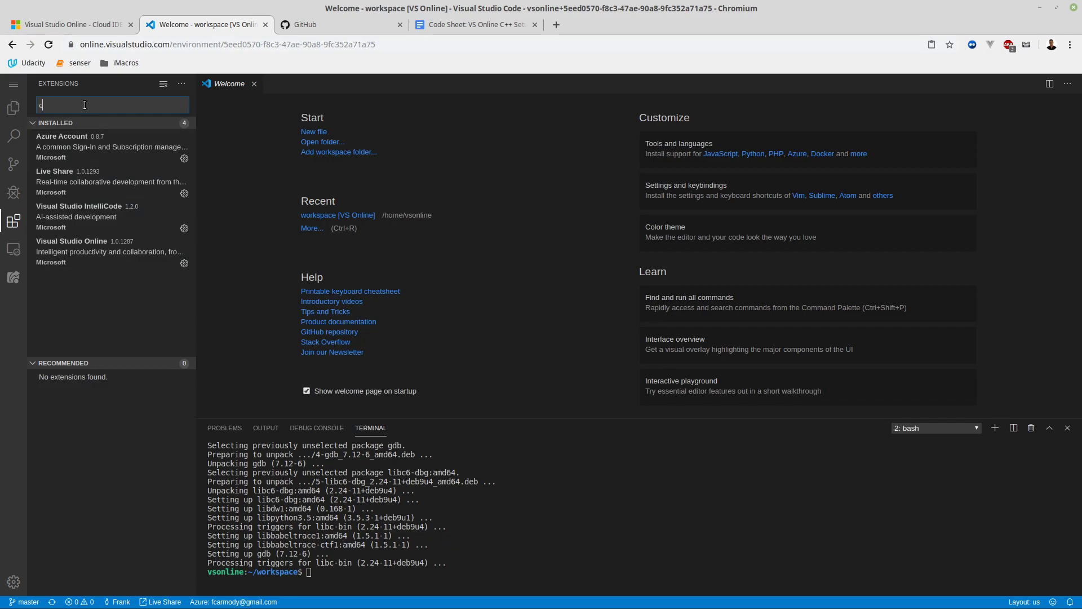
{"action": "type", "text": "++"}
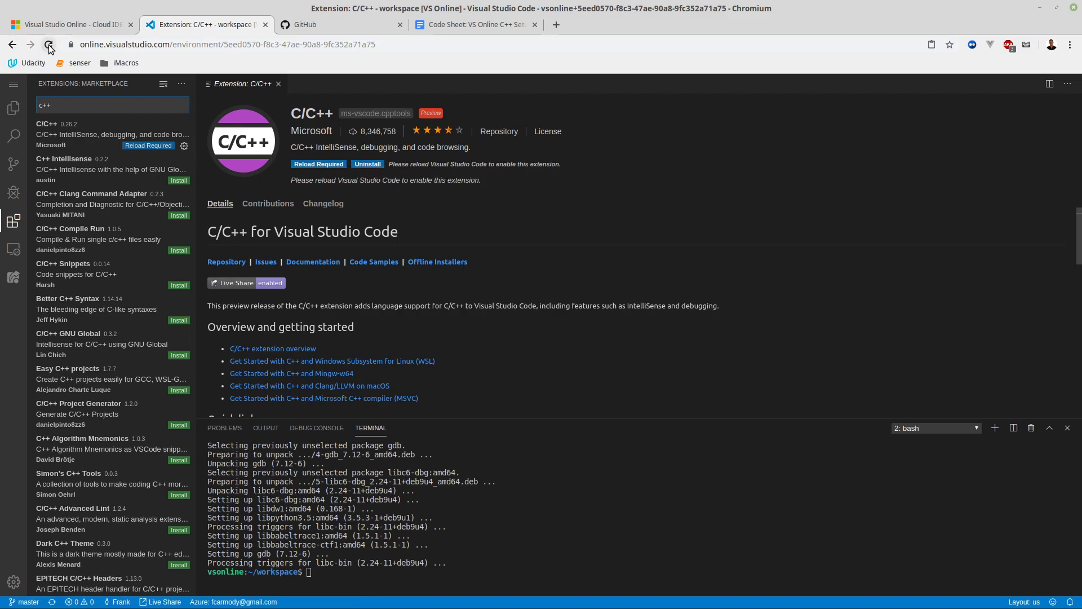
{"action": "left_click", "coordinate": [48, 44]}
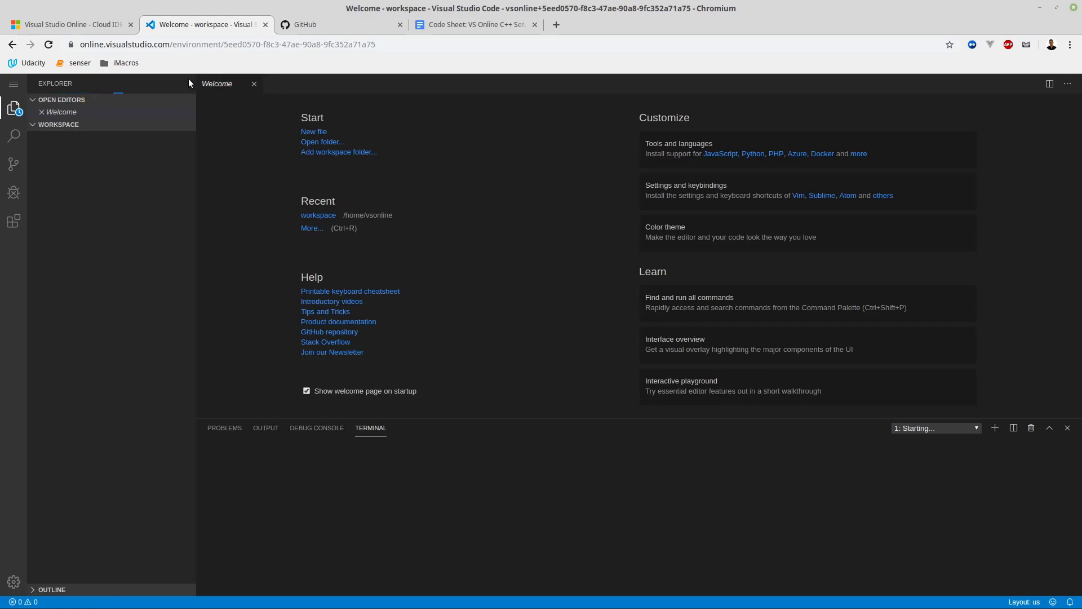
{"action": "mouse_move", "coordinate": [333, 68]}
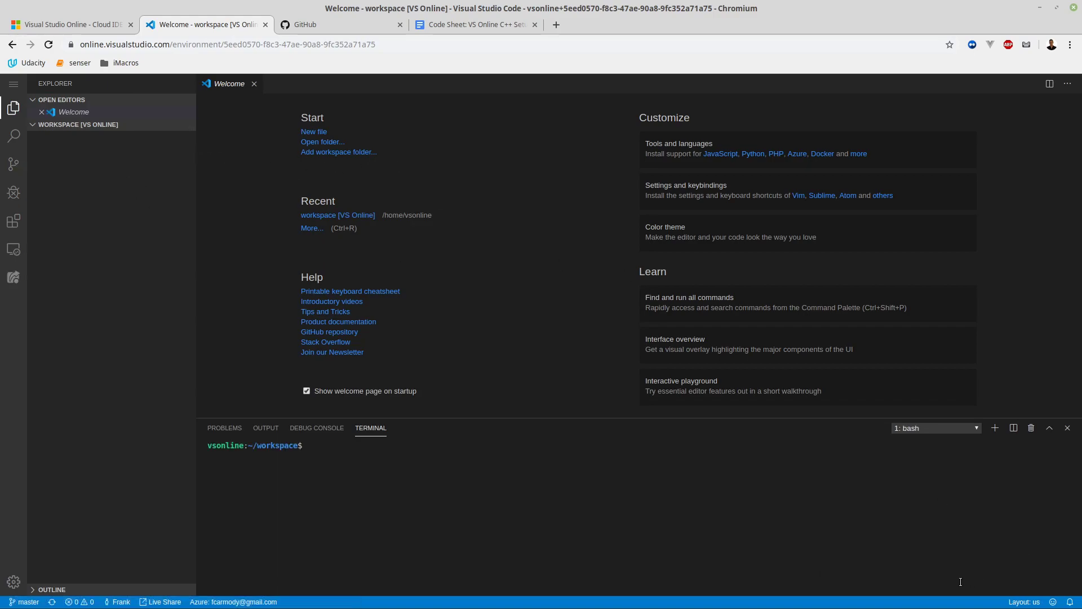
{"action": "mouse_move", "coordinate": [41, 111]}
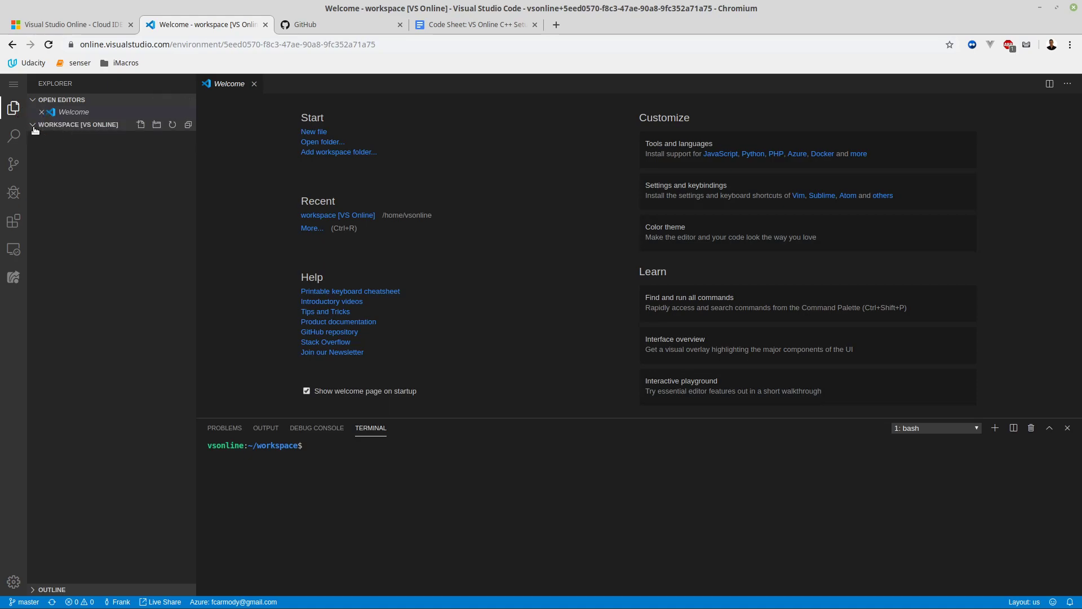
{"action": "left_click", "coordinate": [12, 83]}
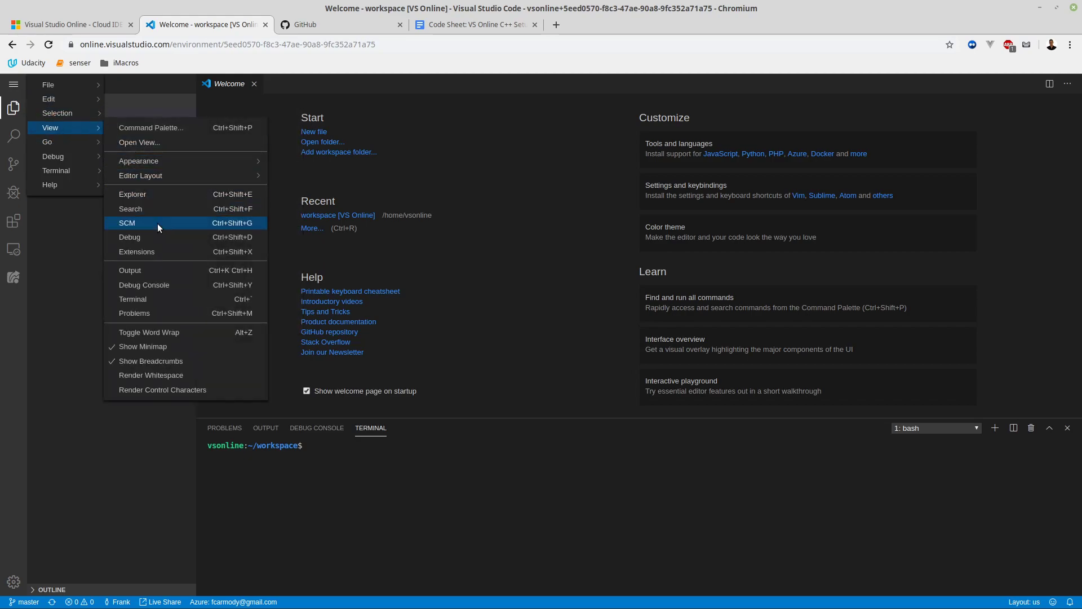
{"action": "left_click", "coordinate": [13, 221]}
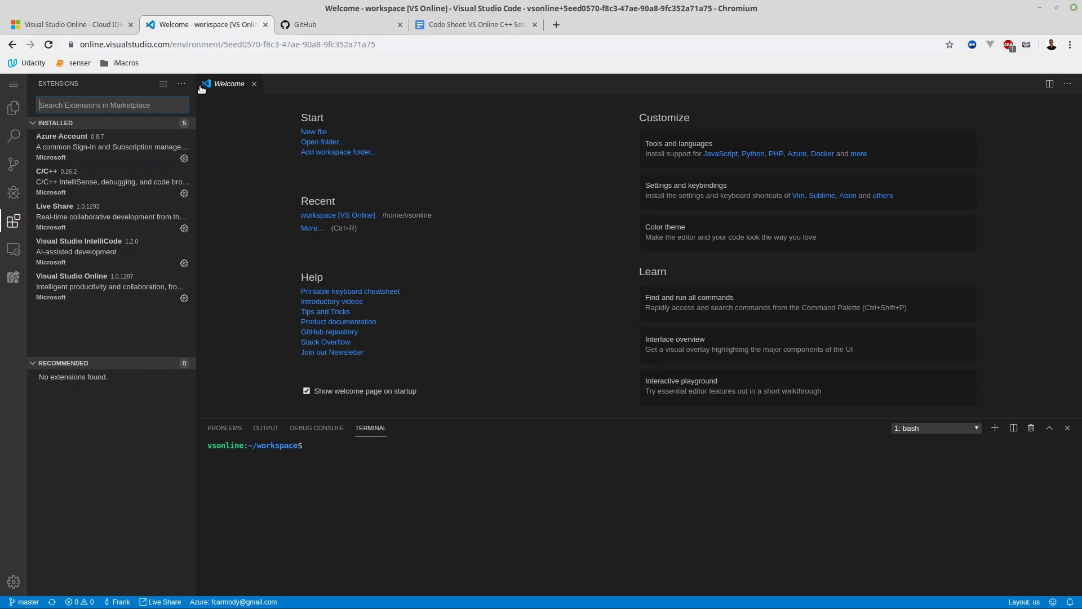
{"action": "left_click", "coordinate": [13, 108]}
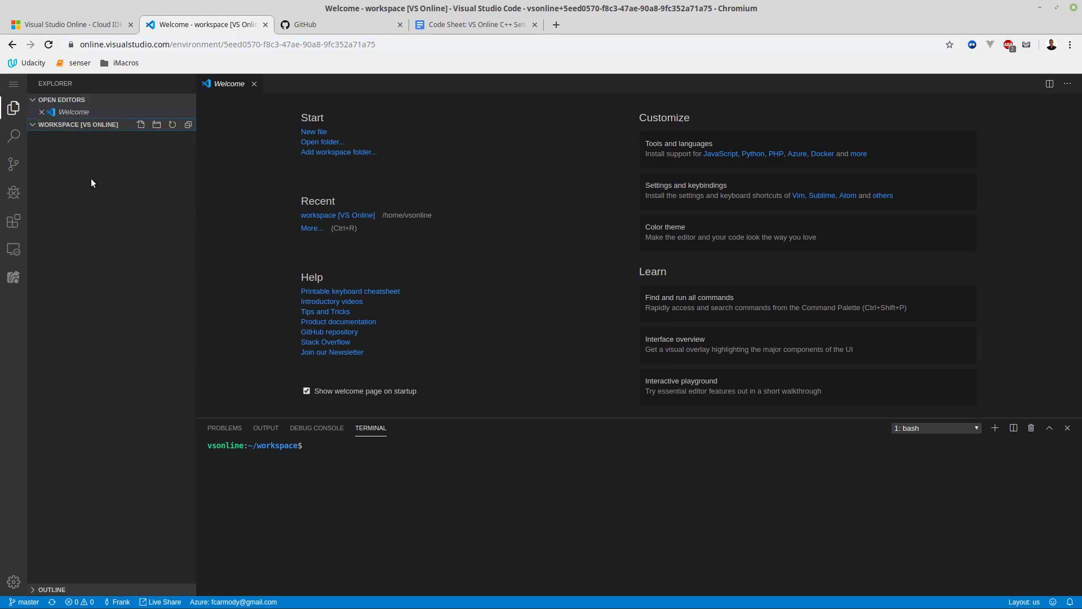
Create helloworld.cpp and paste in the hello-world program copied from the code sheet
{"action": "left_click", "coordinate": [140, 125]}
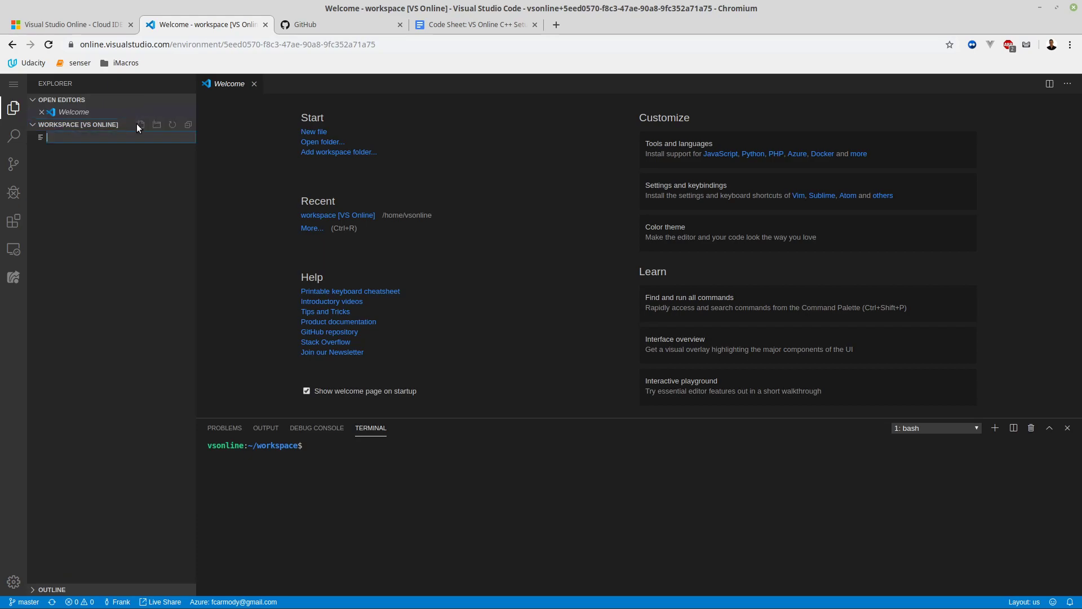
{"action": "type", "text": "helloworld.cpp"}
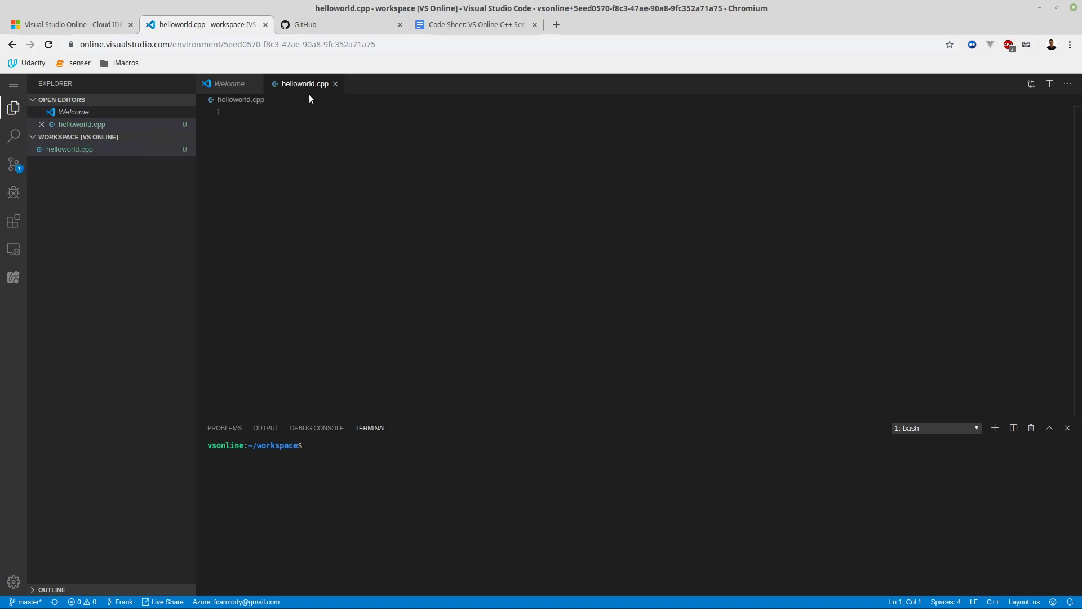
{"action": "left_click", "coordinate": [474, 24]}
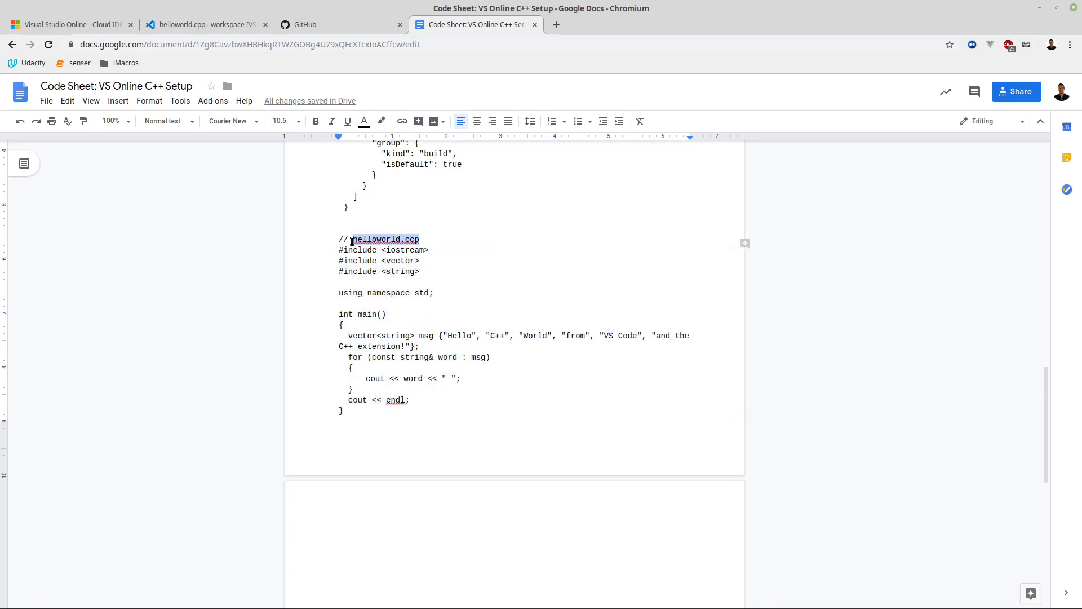
{"action": "left_click_drag", "start_coordinate": [351, 239], "coordinate": [343, 410]}
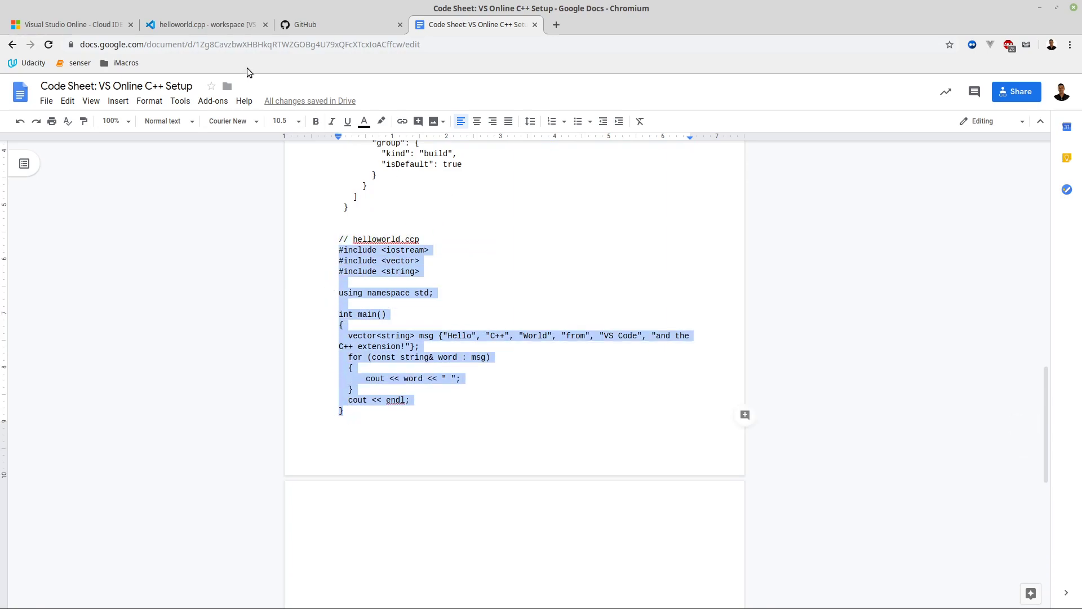
{"action": "left_click", "coordinate": [205, 24]}
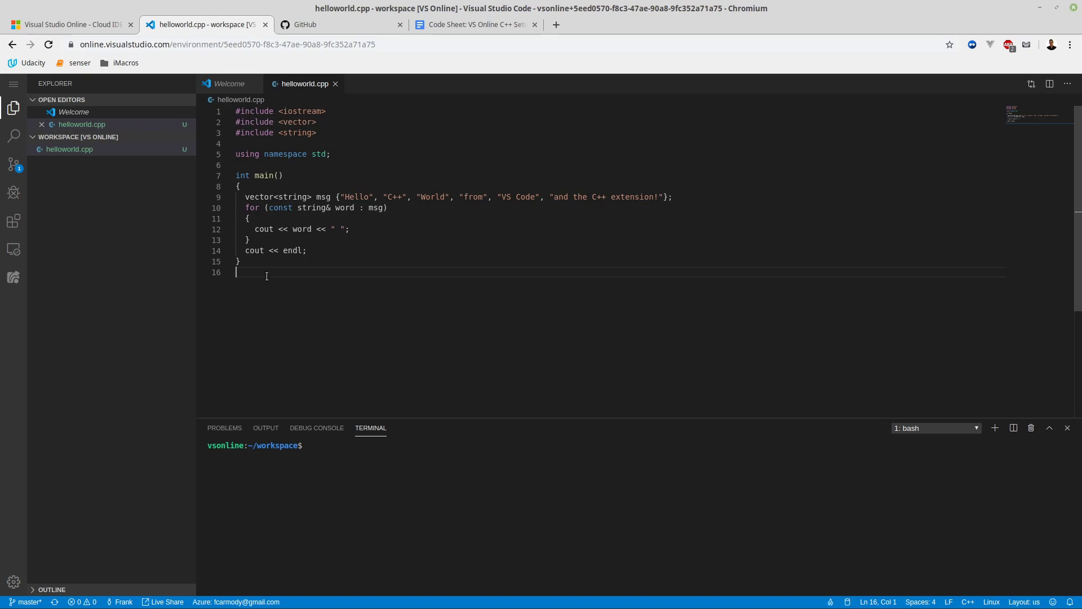
{"action": "left_click", "coordinate": [239, 187]}
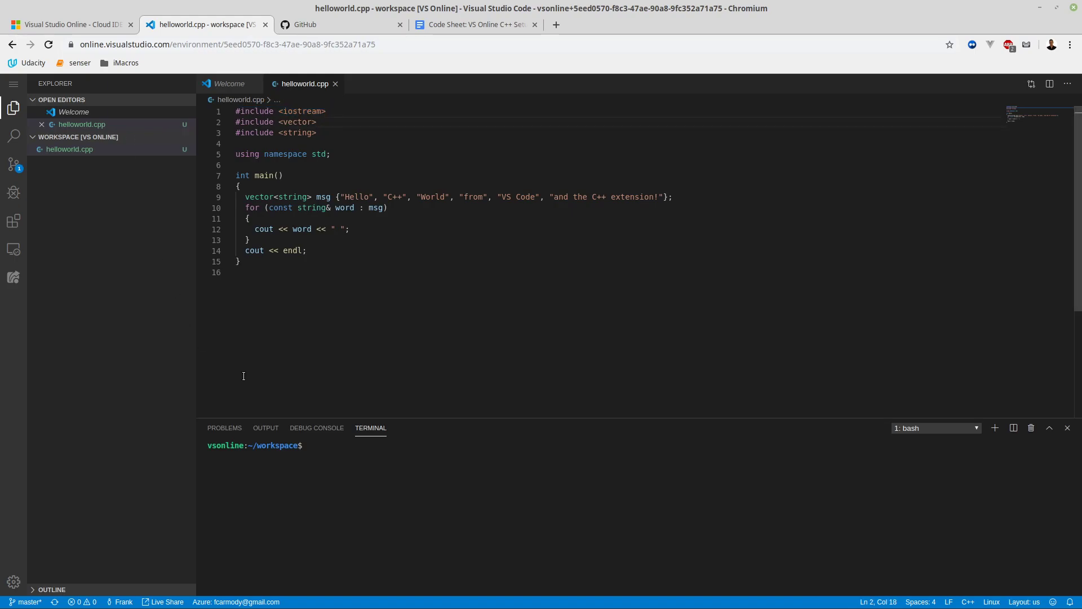
{"action": "left_click", "coordinate": [238, 272]}
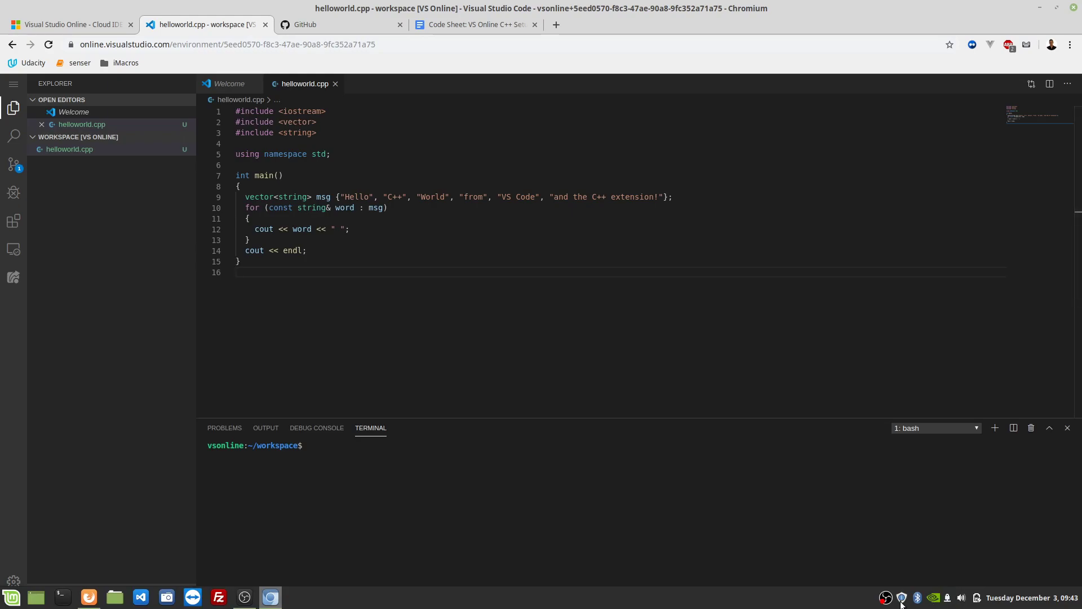
{"action": "mouse_move", "coordinate": [885, 597]}
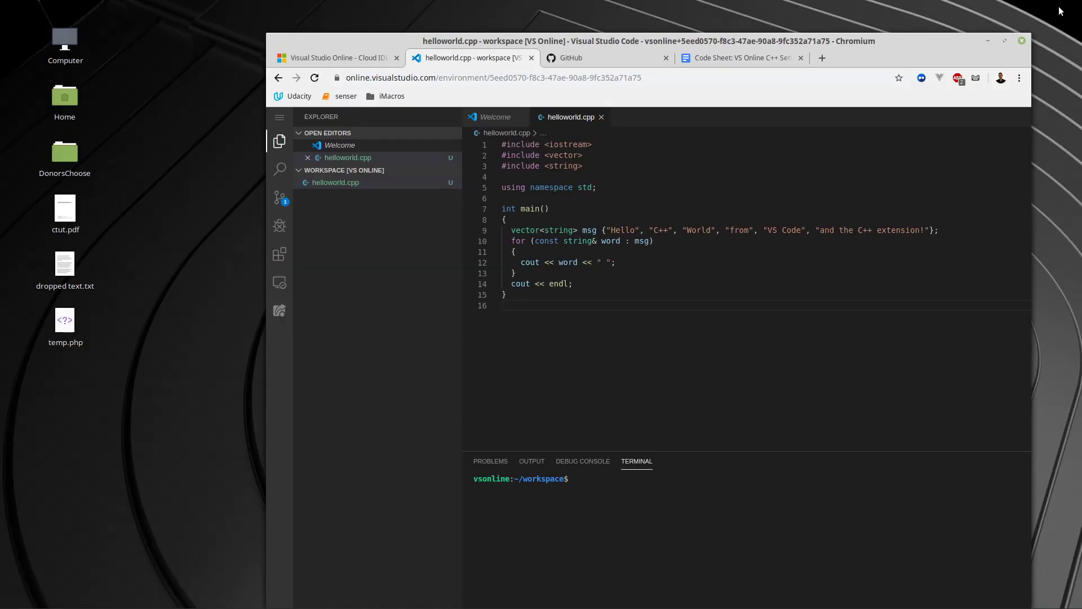
{"action": "left_click", "coordinate": [818, 445]}
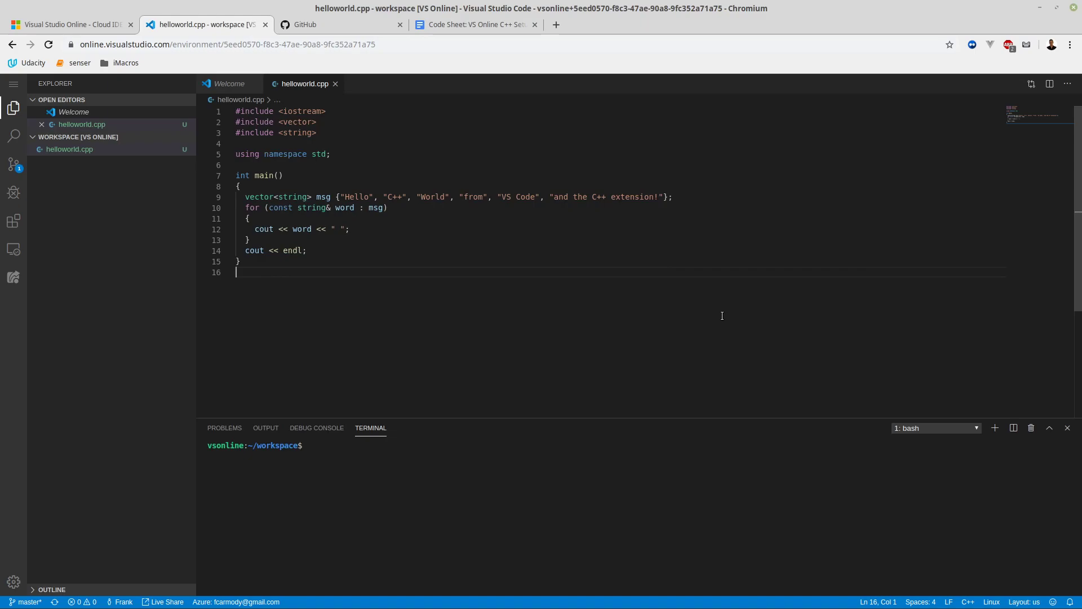
{"action": "mouse_move", "coordinate": [593, 254]}
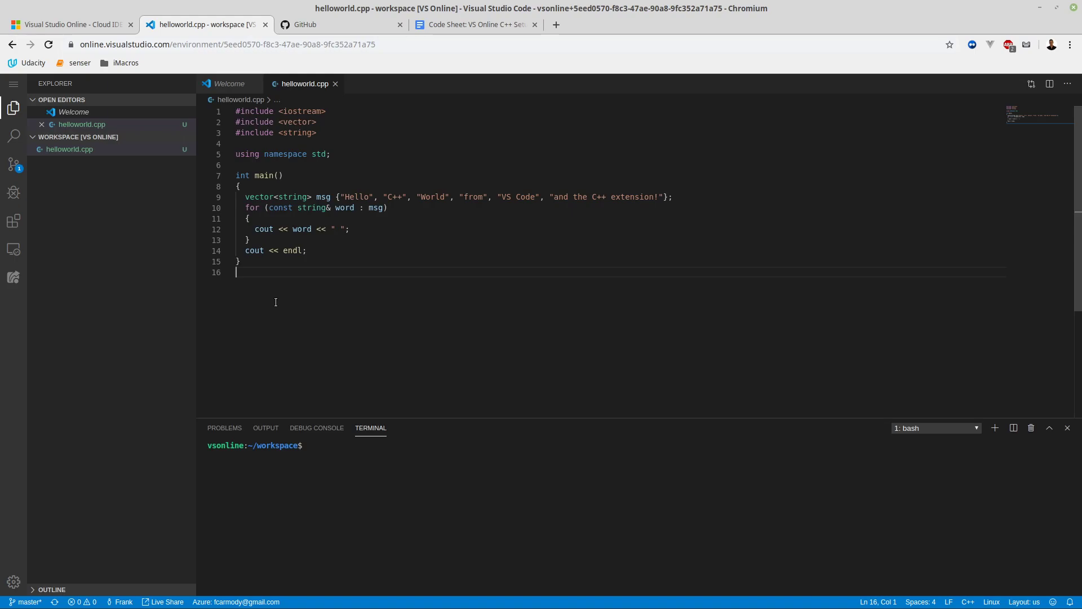
{"action": "mouse_move", "coordinate": [276, 281]}
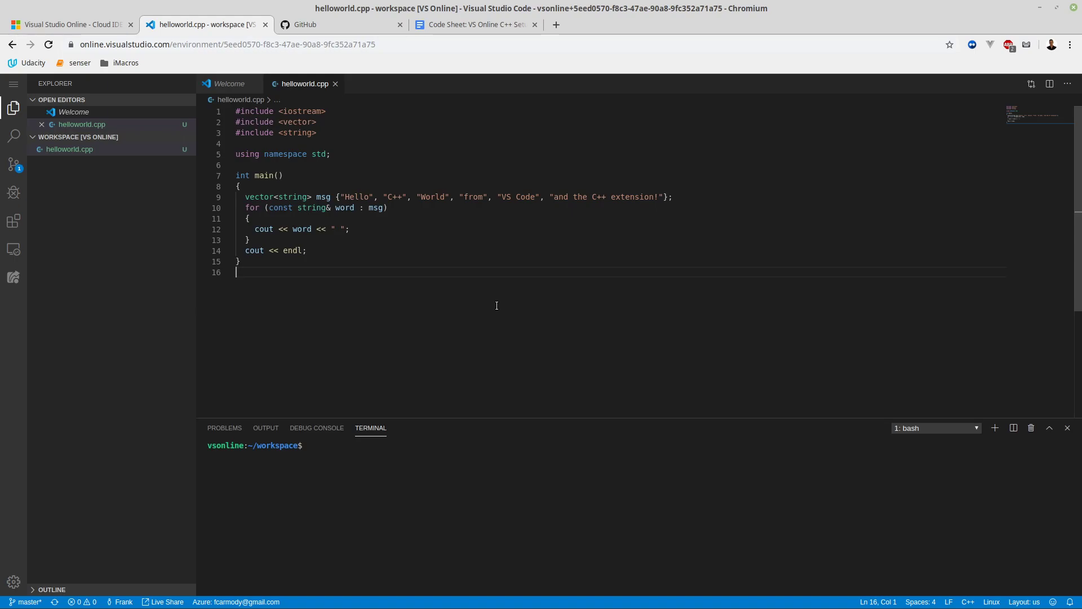
Open the C/C++ Configurations editor and add a new configuration named linuxcpp
{"action": "key", "text": "F1"}
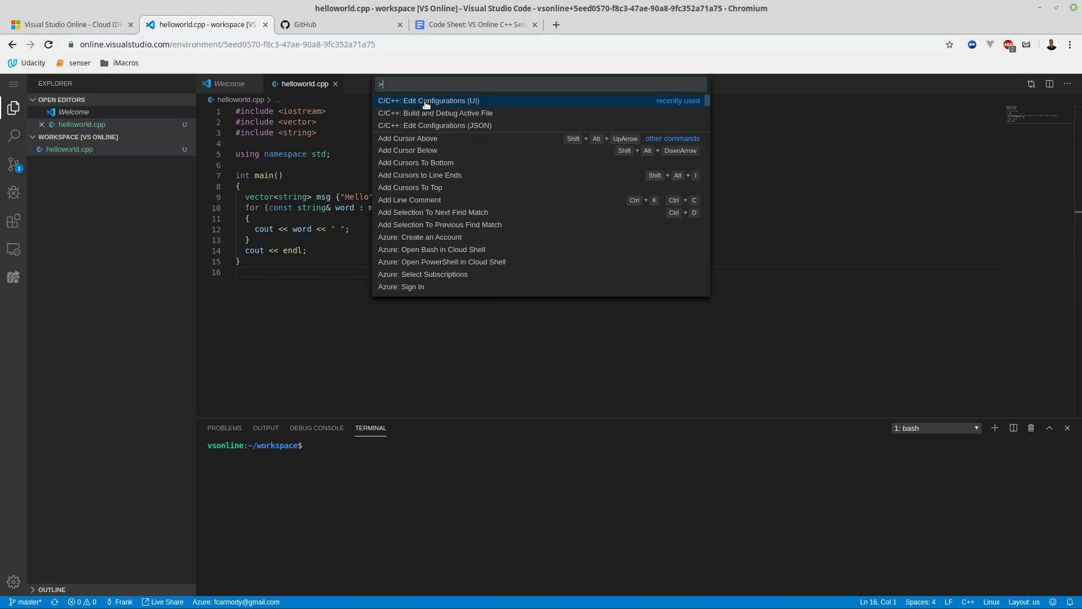
{"action": "left_click", "coordinate": [427, 101]}
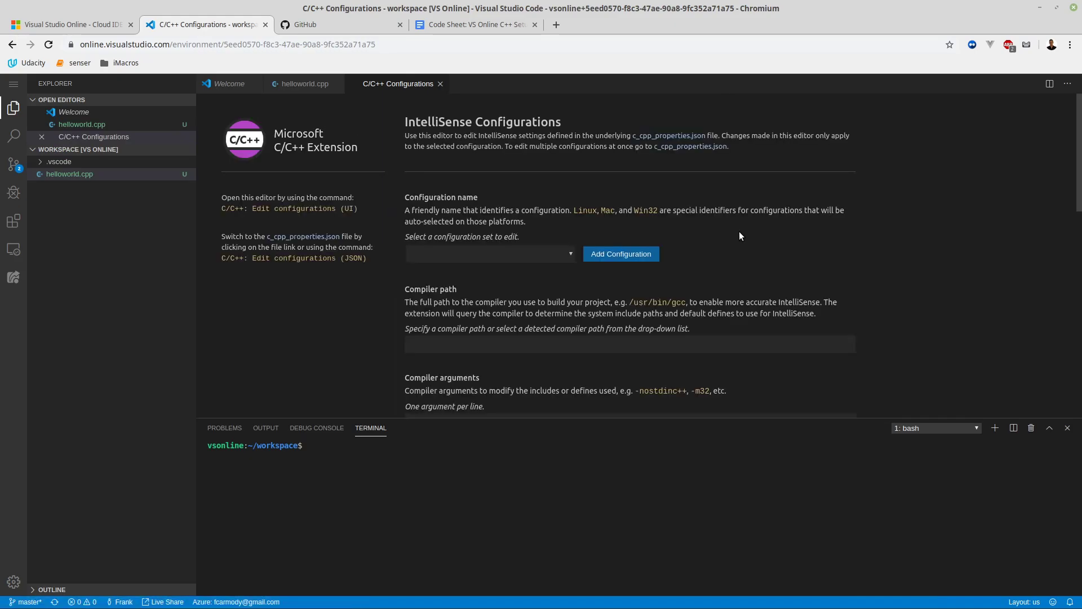
{"action": "mouse_move", "coordinate": [570, 257]}
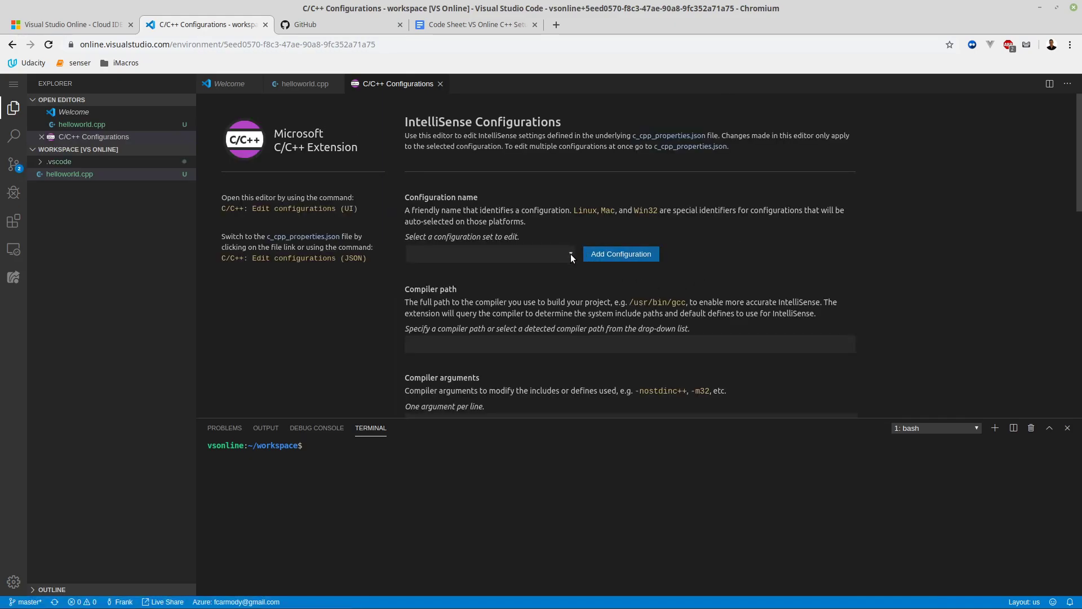
{"action": "left_click", "coordinate": [490, 253]}
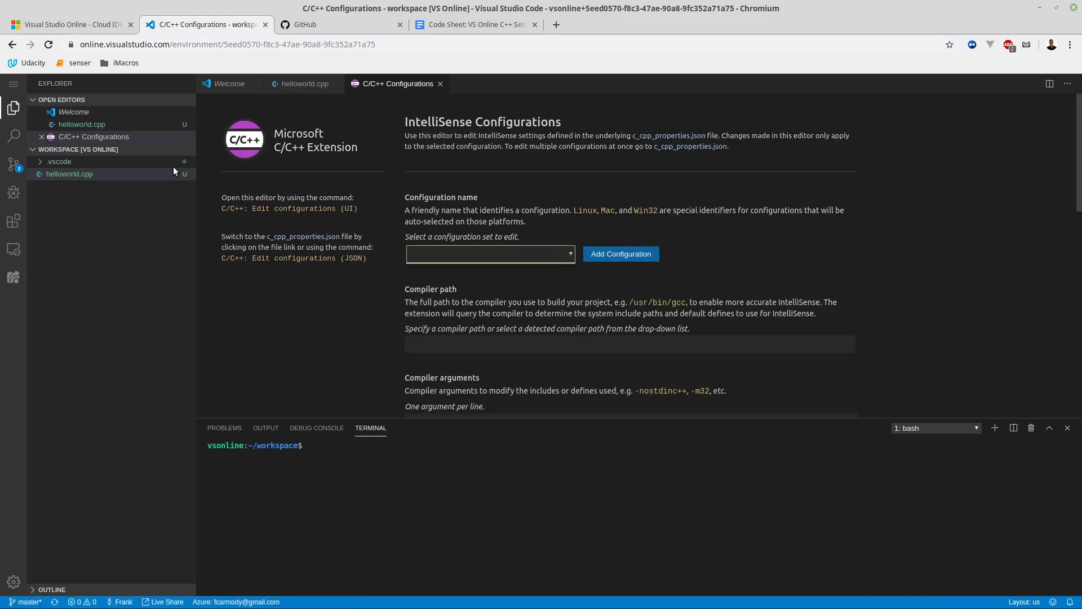
{"action": "left_click", "coordinate": [59, 162]}
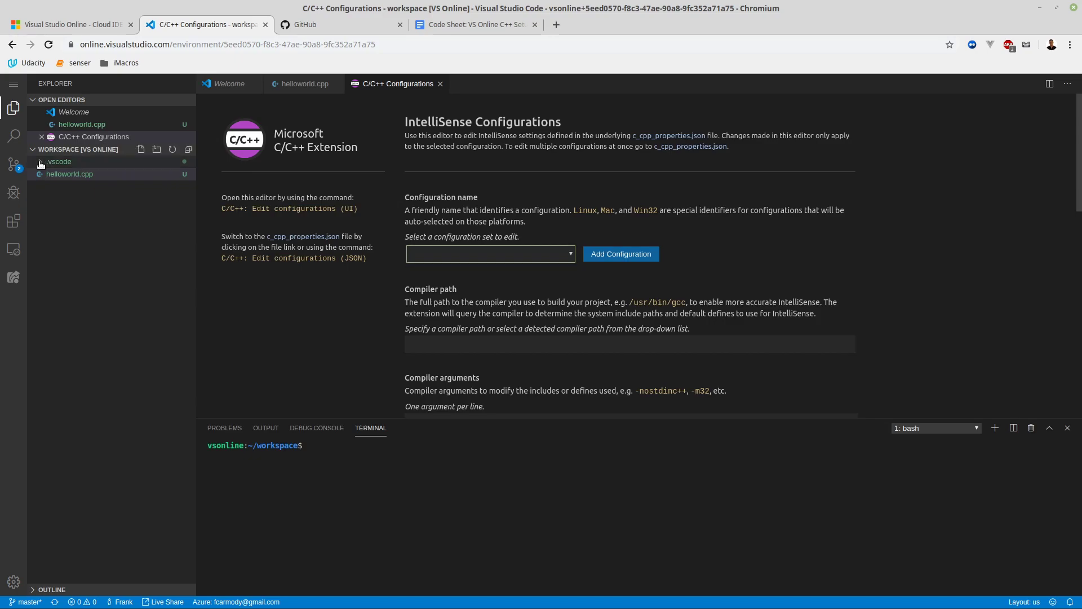
{"action": "left_click", "coordinate": [59, 162]}
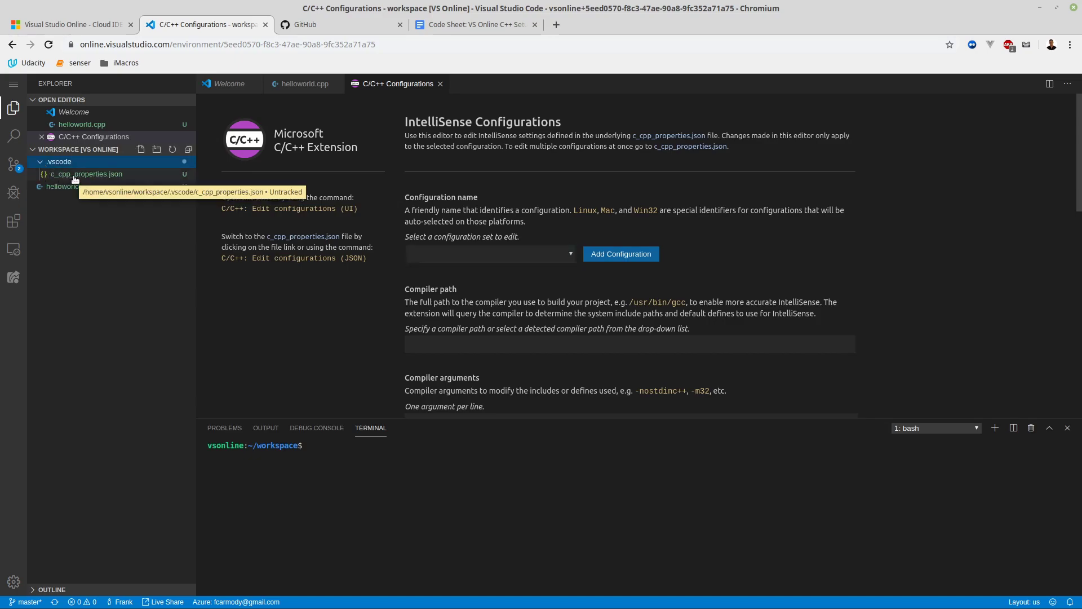
{"action": "left_click", "coordinate": [619, 253]}
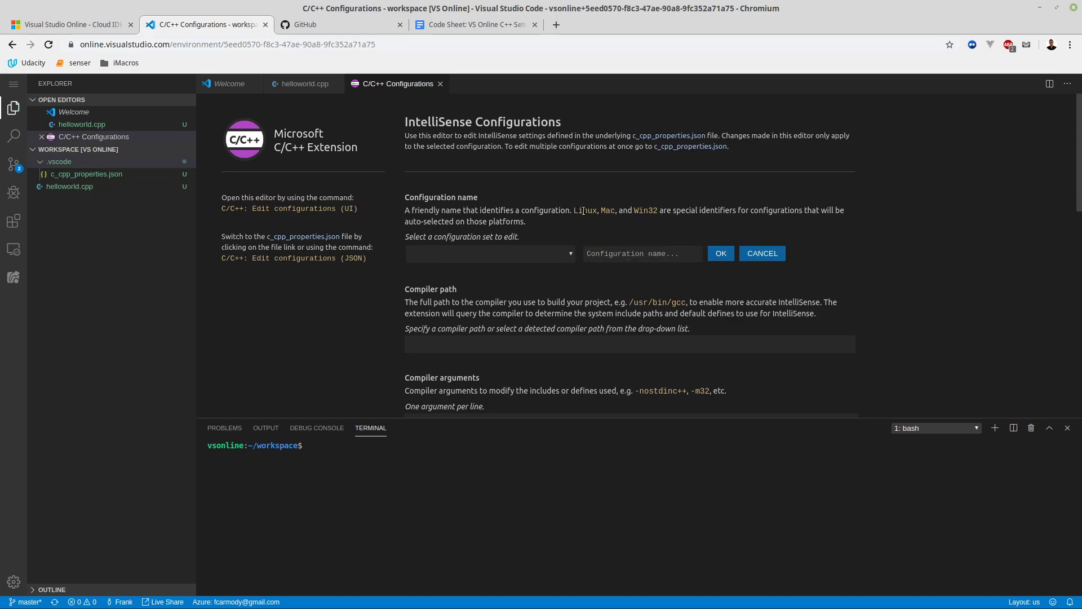
{"action": "left_click", "coordinate": [642, 253]}
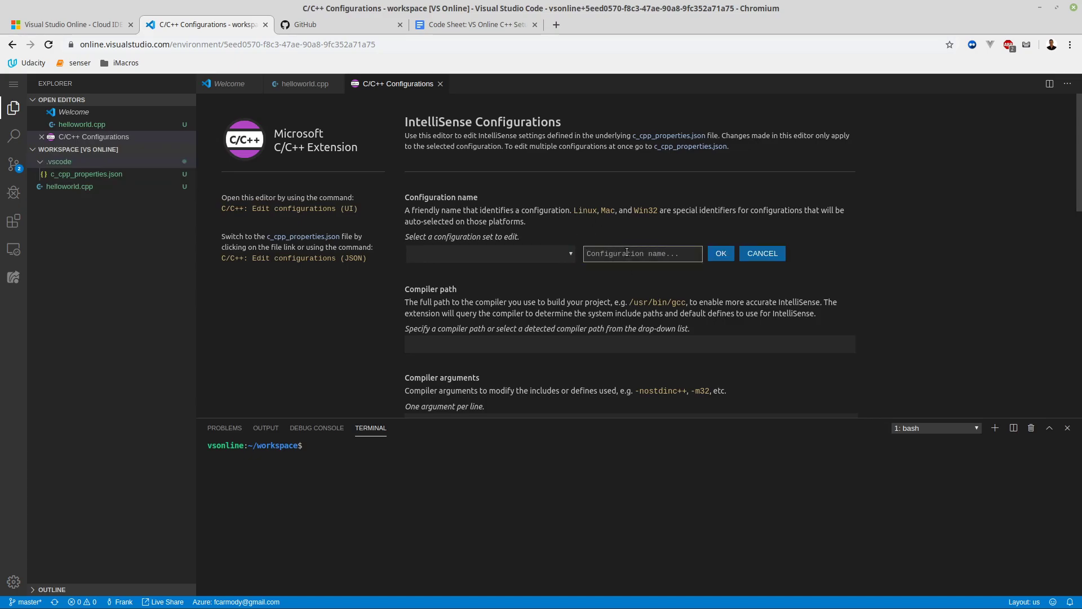
{"action": "type", "text": "linux"}
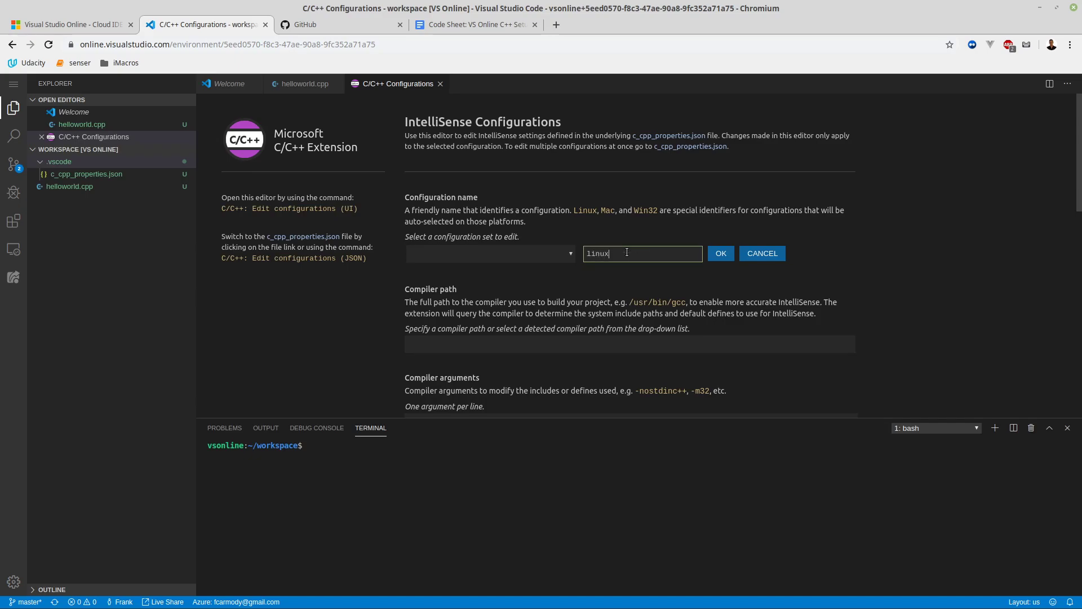
{"action": "type", "text": "cpp"}
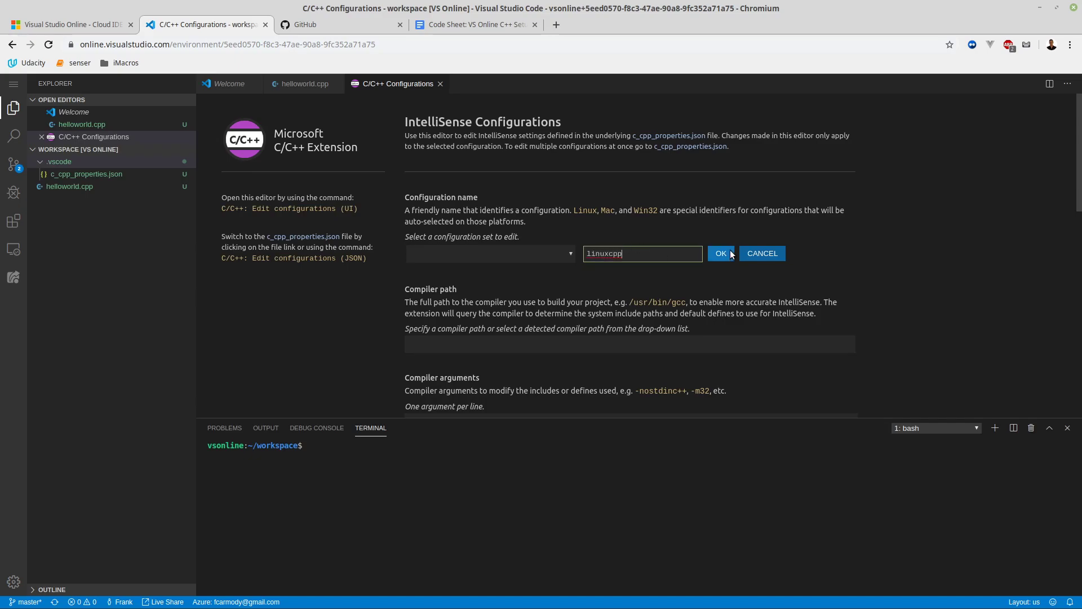
{"action": "left_click", "coordinate": [720, 253]}
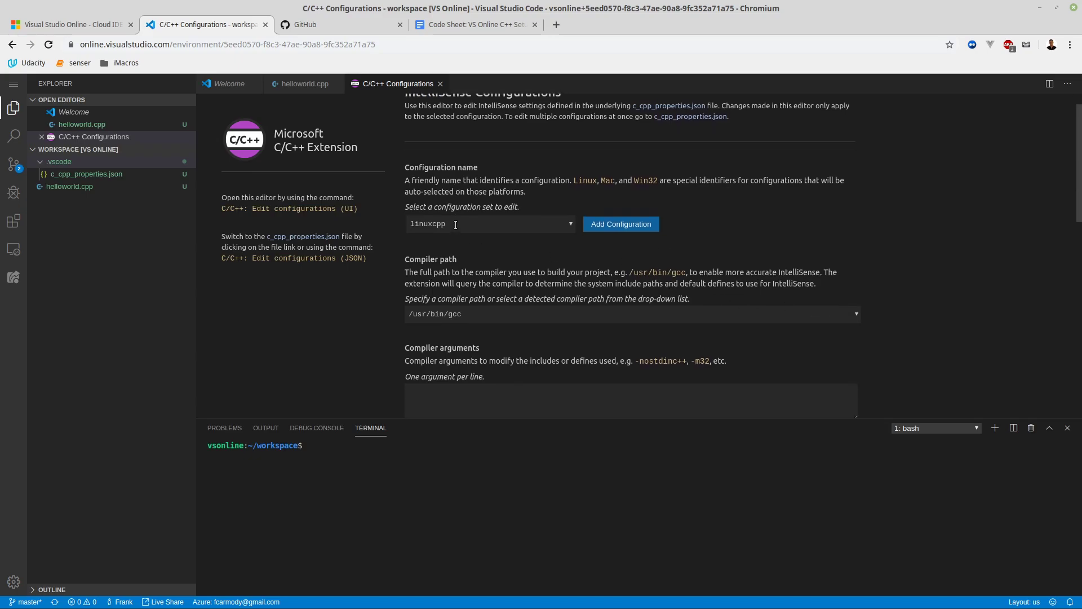
Set the compiler path to /usr/bin/g++ and IntelliSense mode to gcc-x64
{"action": "left_click", "coordinate": [628, 313]}
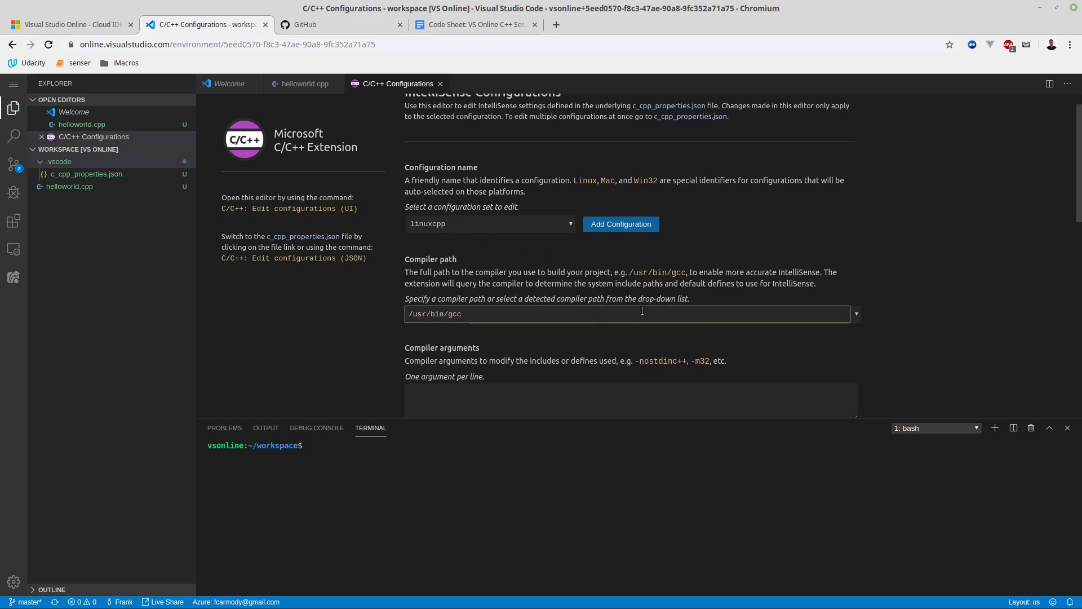
{"action": "type", "text": "/usr/bin/g++"}
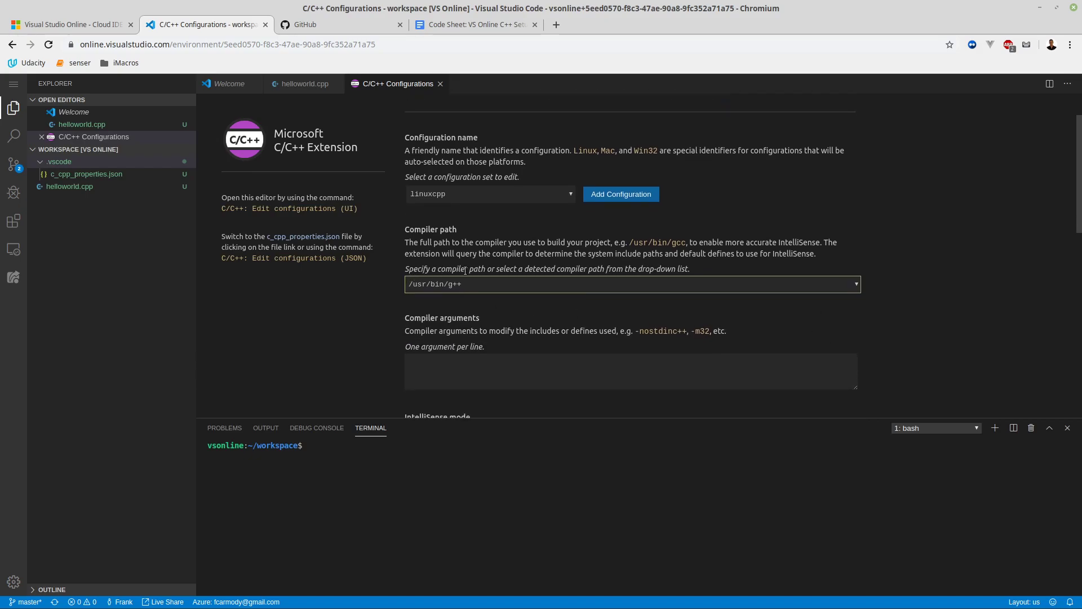
{"action": "scroll", "scroll_direction": "down", "scroll_amount": 3}
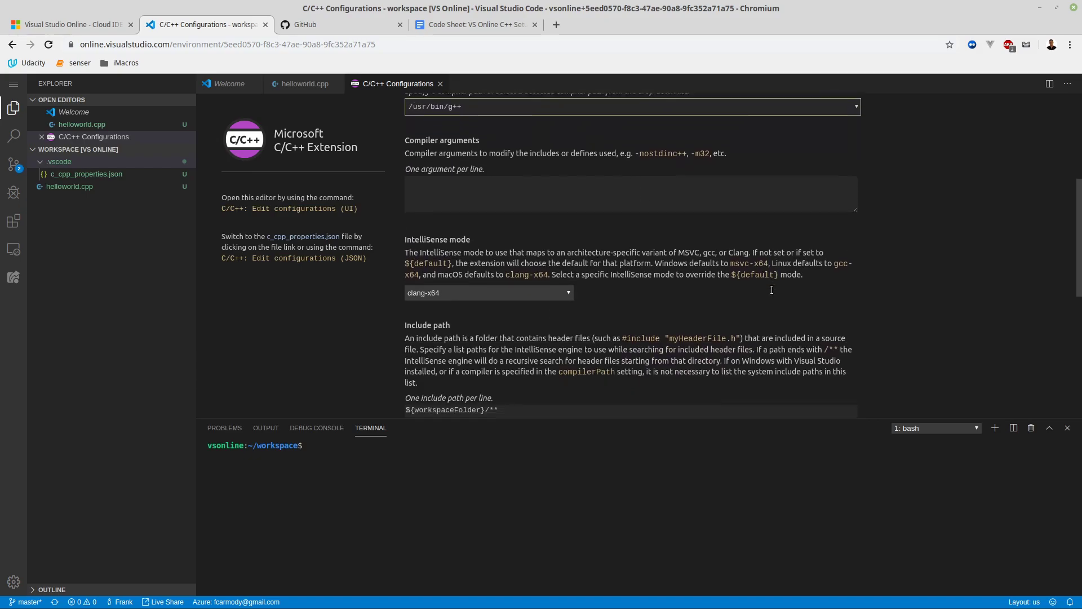
{"action": "left_click", "coordinate": [488, 292]}
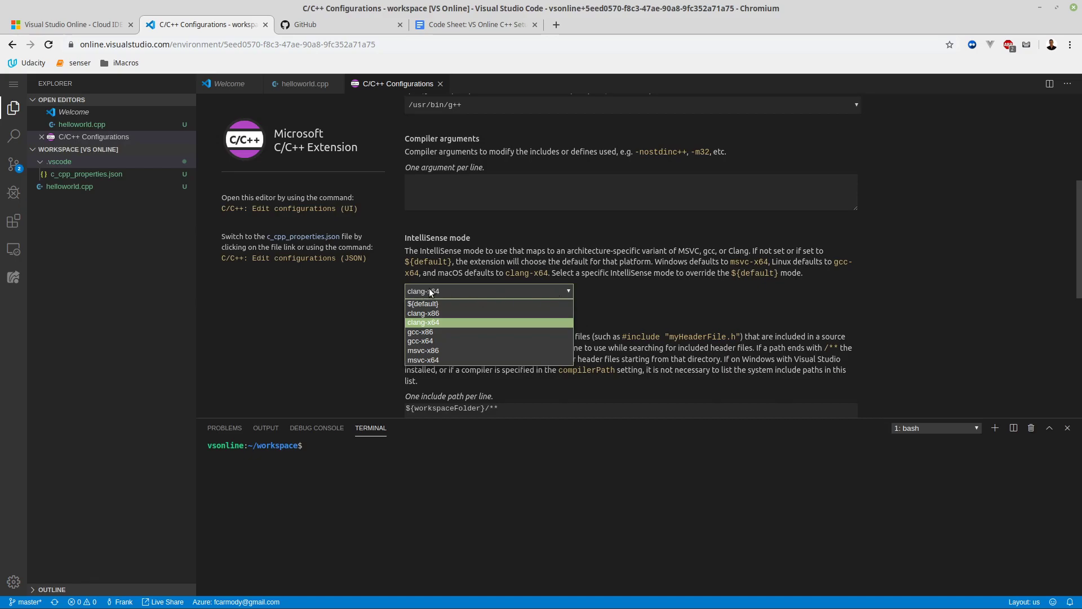
{"action": "mouse_move", "coordinate": [452, 343]}
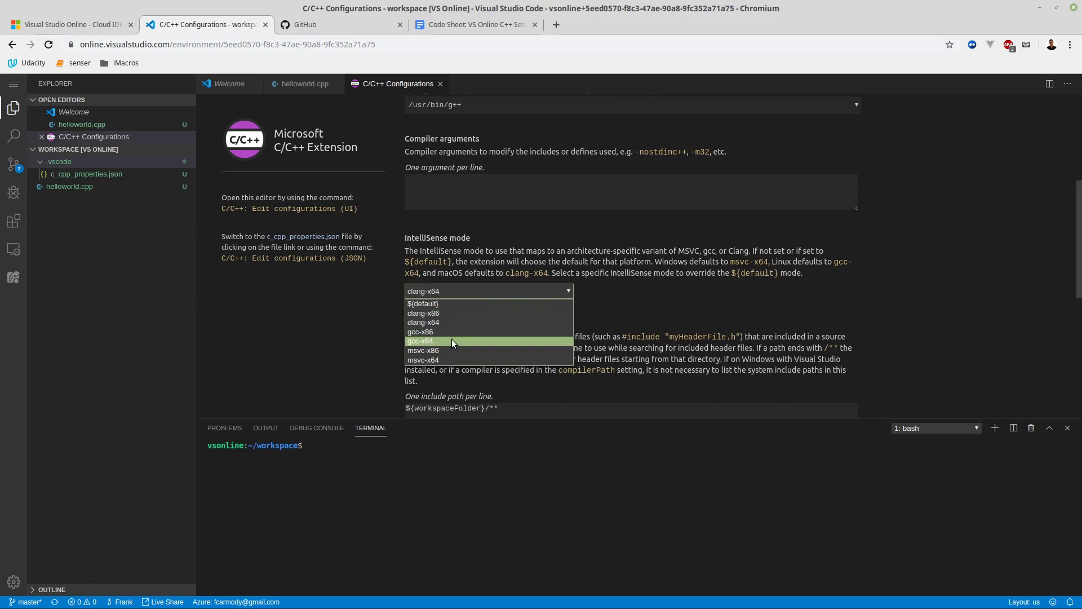
{"action": "left_click", "coordinate": [419, 341]}
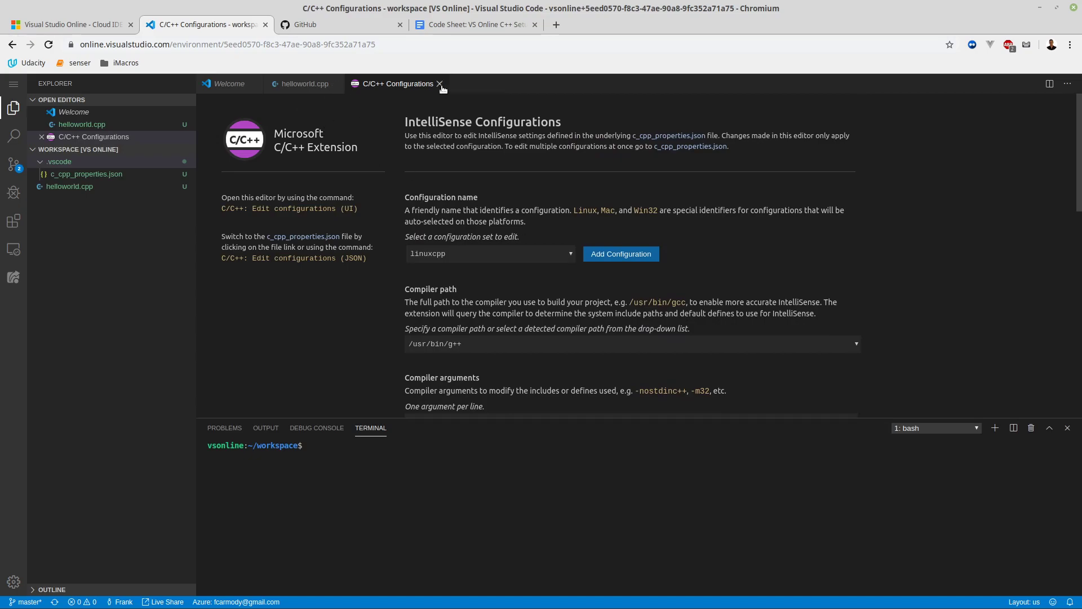
Remove the default Linux block from c_cpp_properties.json, leaving only linuxcpp
{"action": "left_click", "coordinate": [85, 162]}
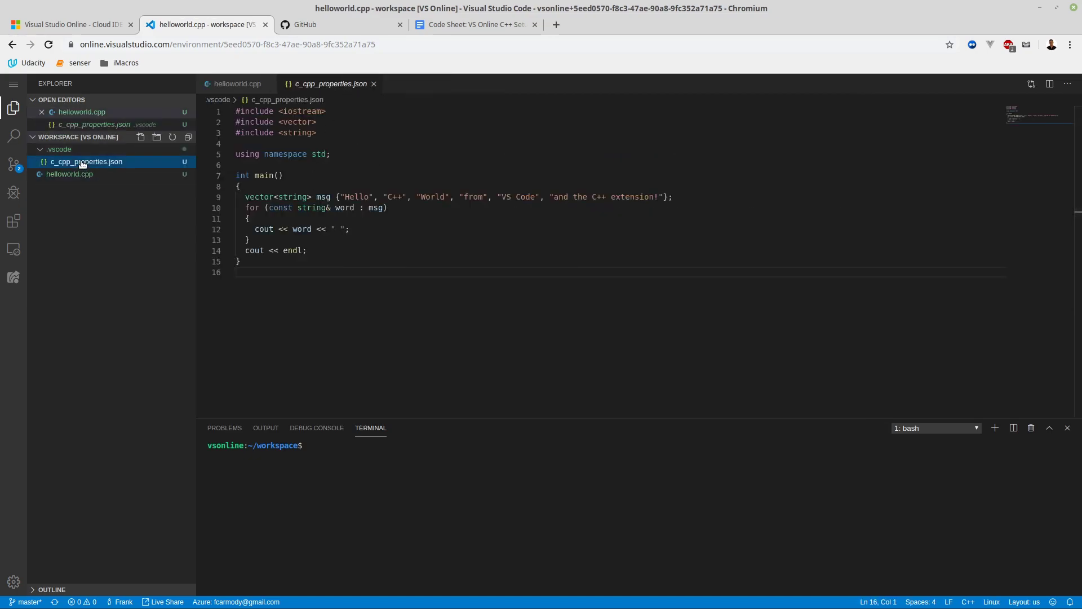
{"action": "left_click", "coordinate": [86, 161]}
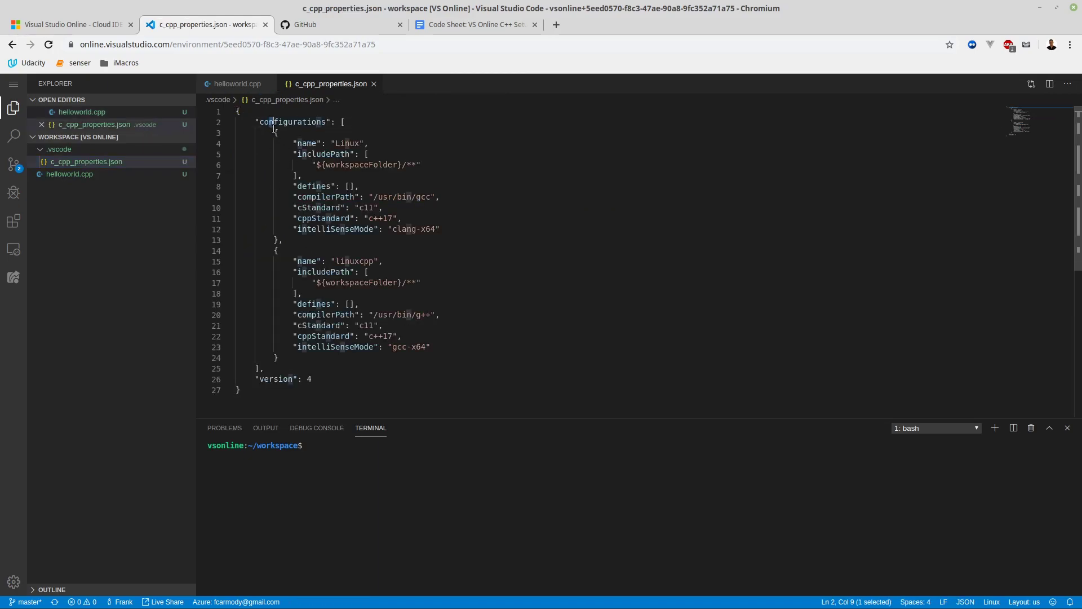
{"action": "left_click_drag", "start_coordinate": [262, 123], "coordinate": [282, 239]}
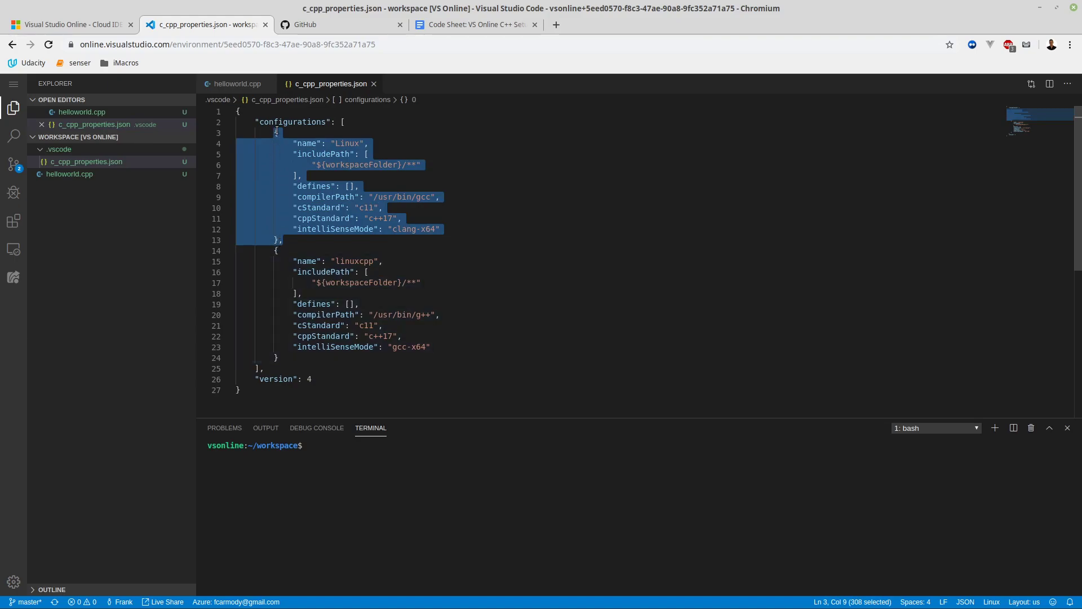
{"action": "key", "text": "Delete"}
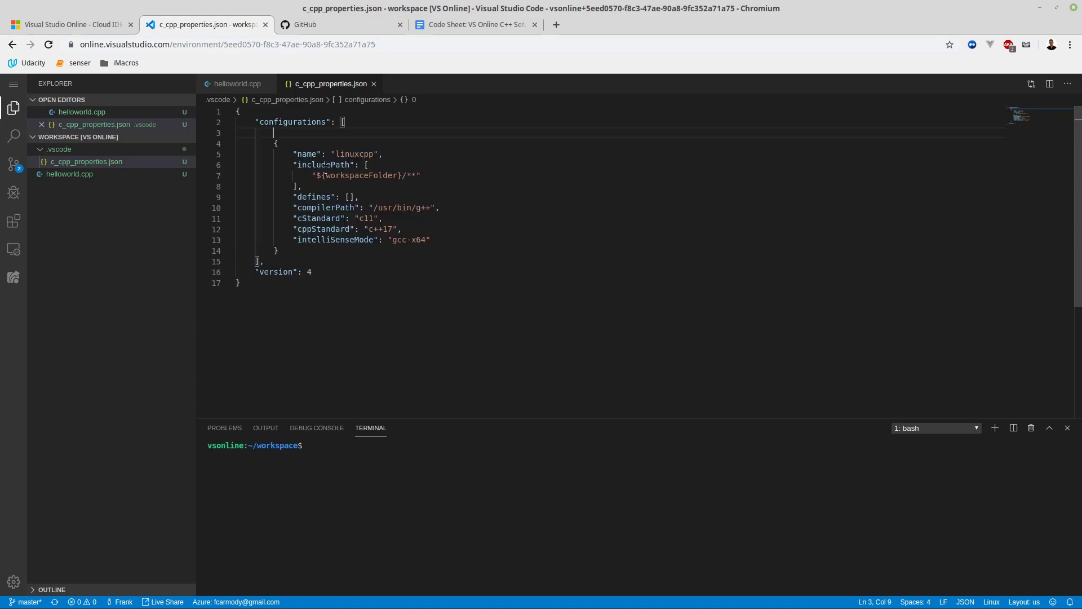
{"action": "key", "text": "Backspace"}
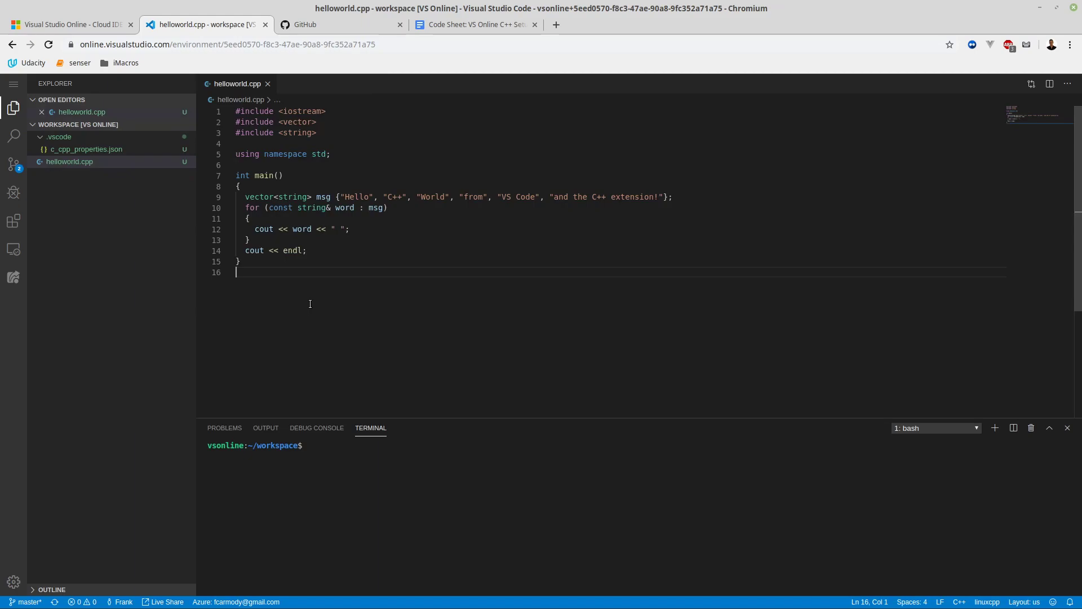
Start debugging helloworld.cpp using C++ (GDB/LLDB) with the g++ build and debug active file
{"action": "left_click", "coordinate": [13, 83]}
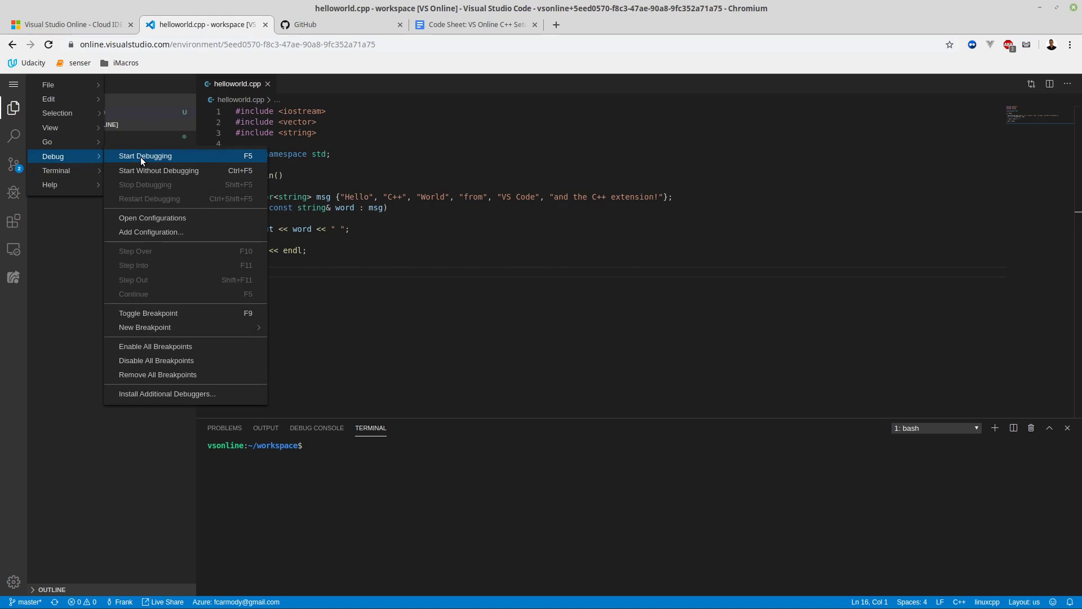
{"action": "left_click", "coordinate": [144, 155]}
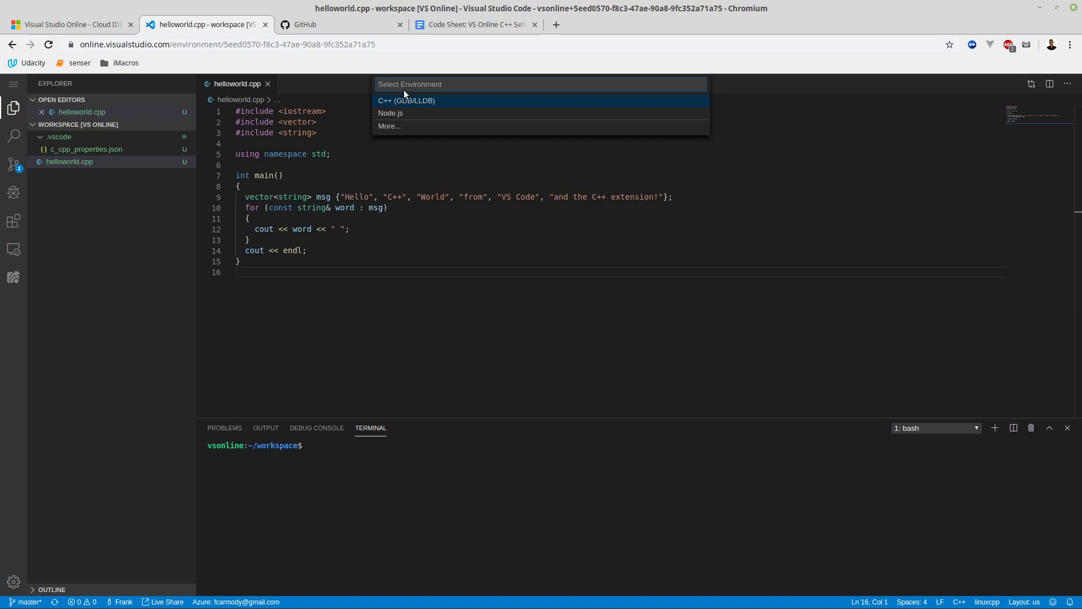
{"action": "left_click", "coordinate": [407, 100]}
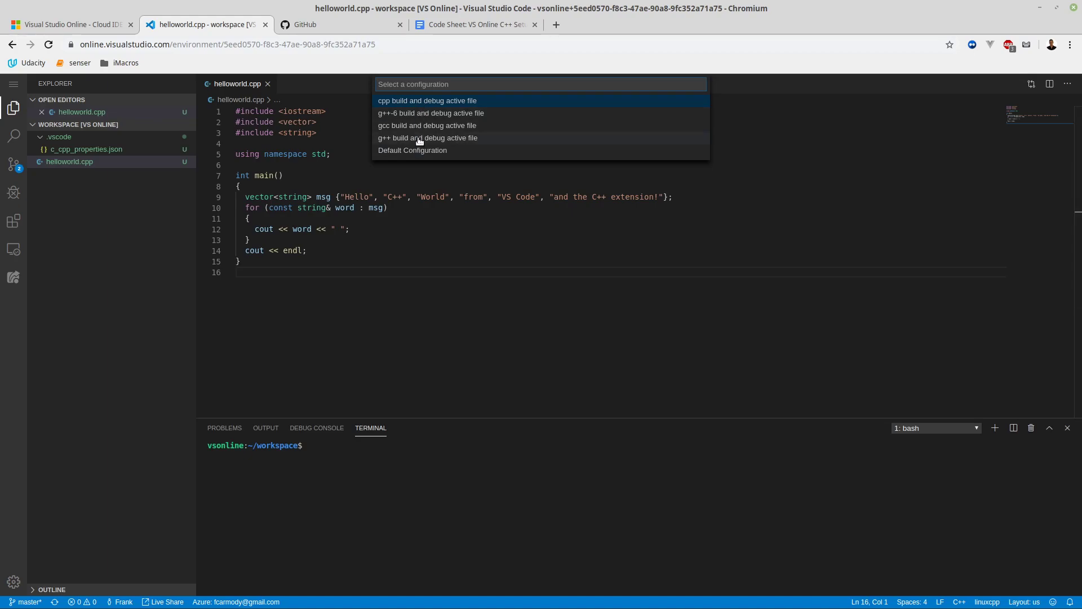
{"action": "mouse_move", "coordinate": [466, 141]}
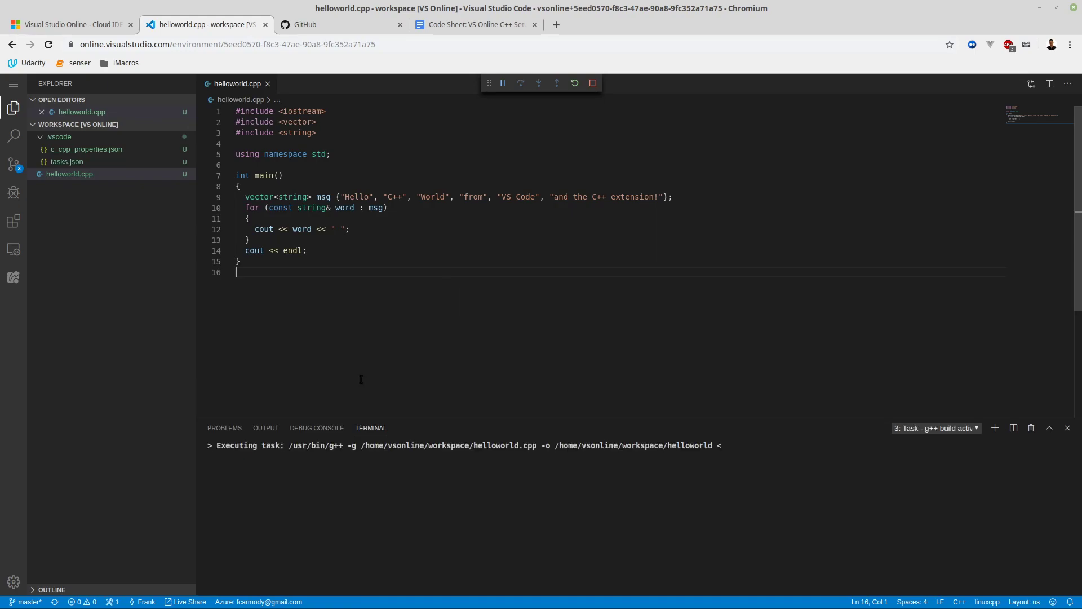
{"action": "left_click", "coordinate": [13, 191]}
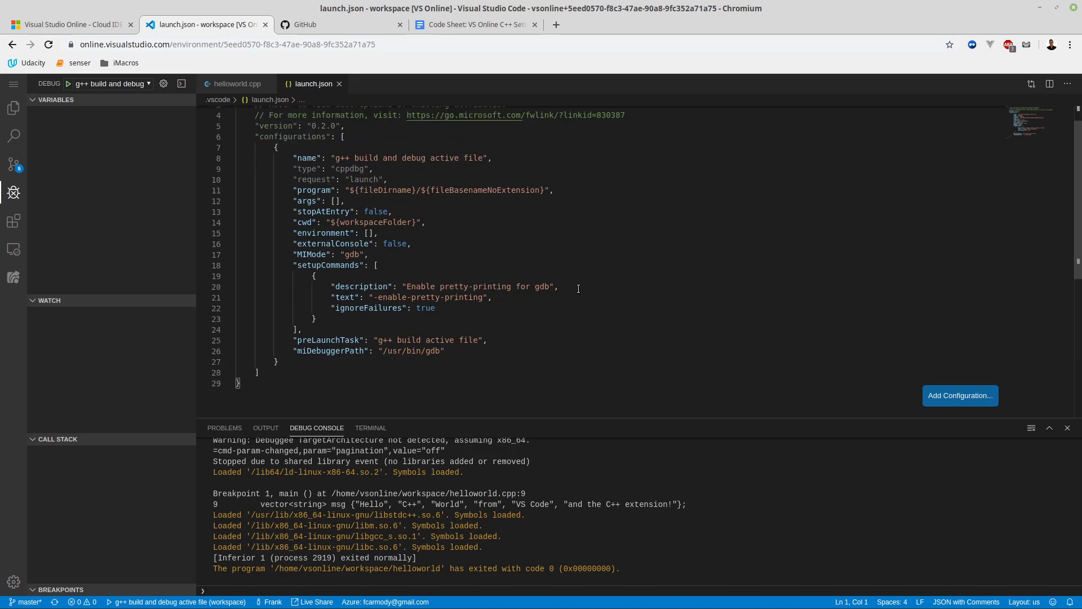
{"action": "left_click", "coordinate": [422, 350]}
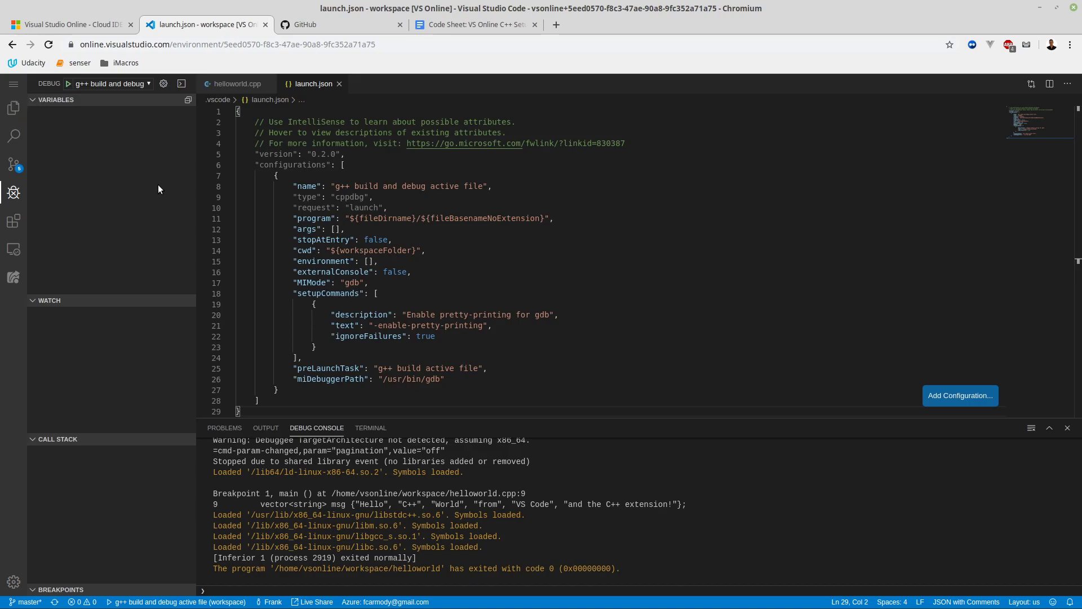
{"action": "mouse_move", "coordinate": [13, 108]}
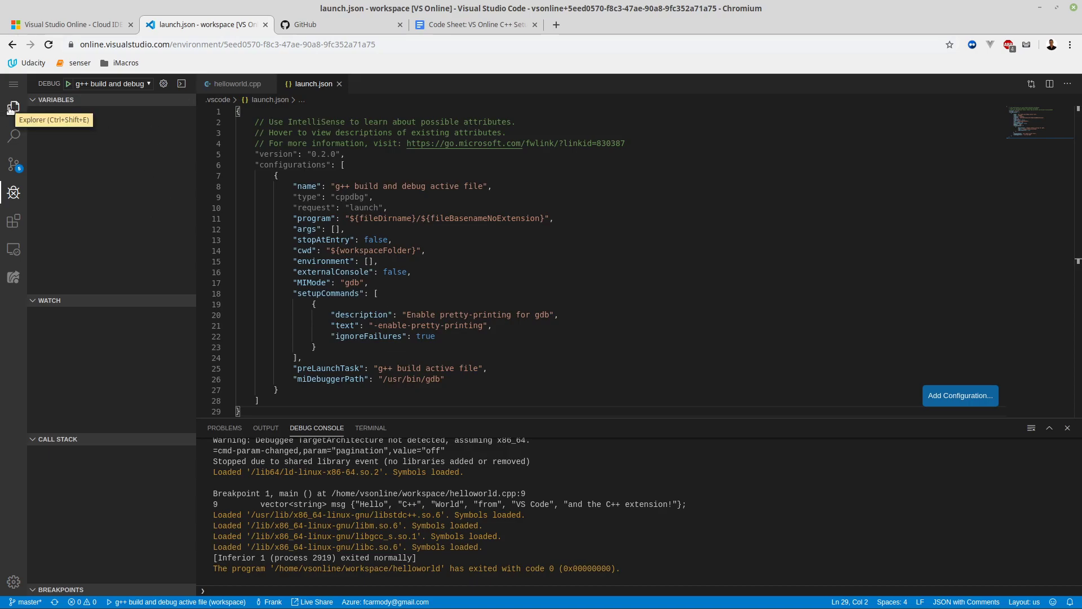
{"action": "left_click", "coordinate": [13, 109]}
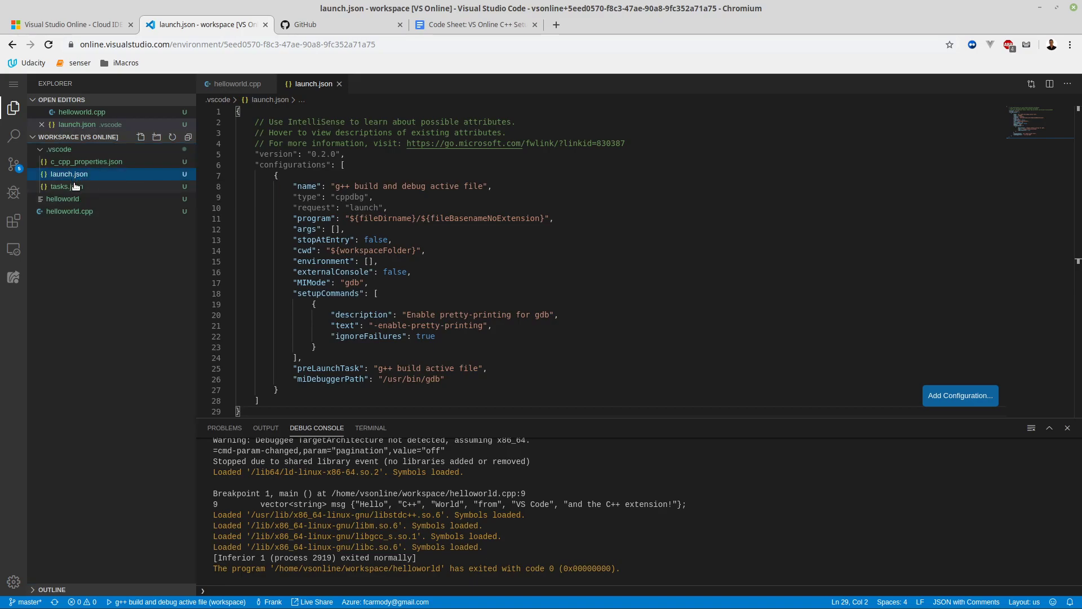
{"action": "left_click", "coordinate": [61, 187]}
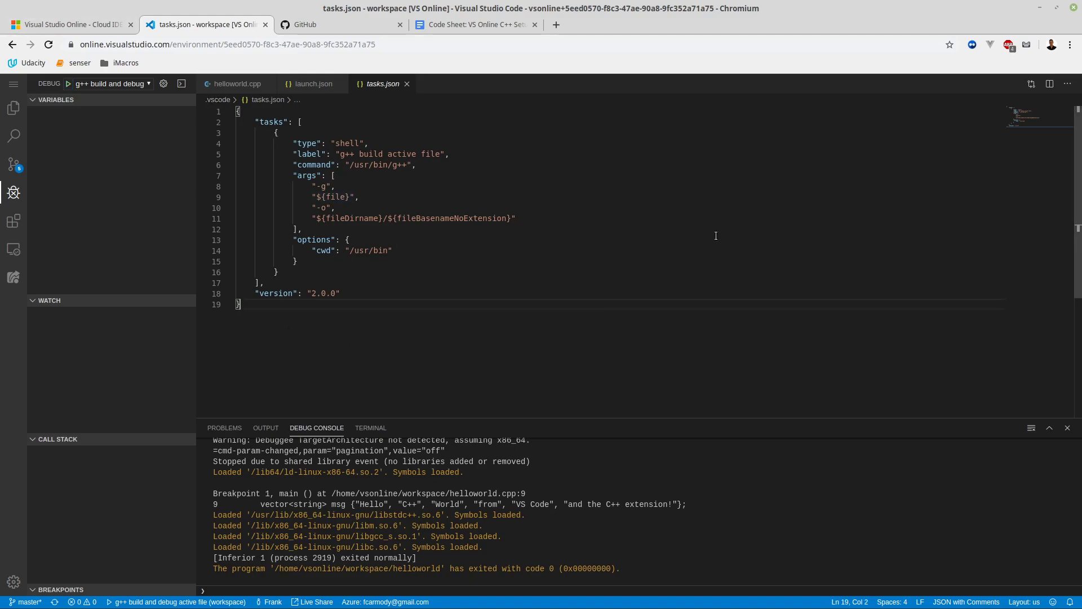
{"action": "left_click", "coordinate": [237, 83]}
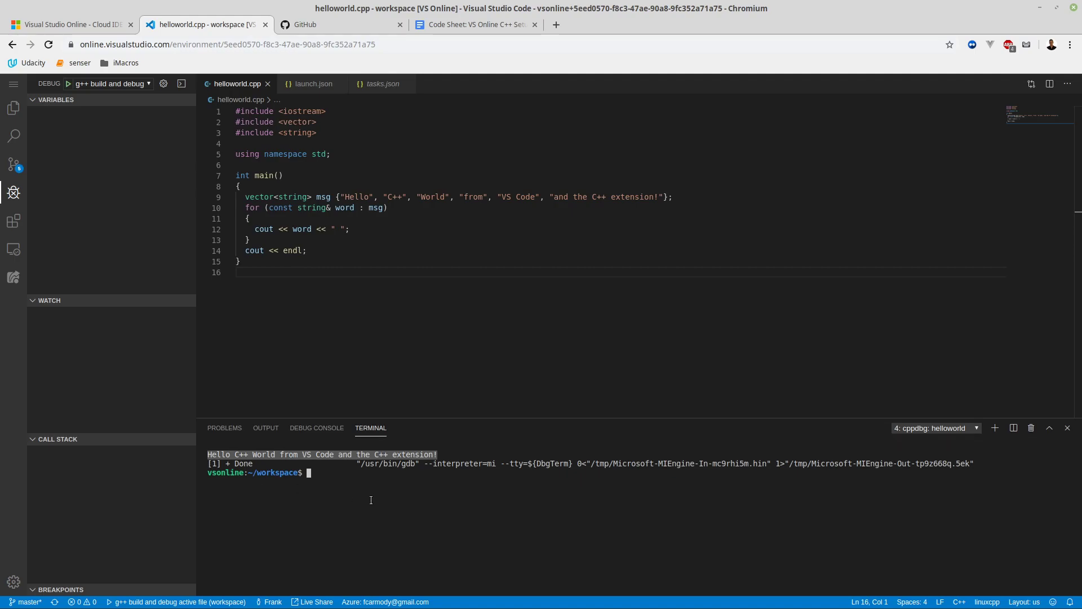
{"action": "mouse_move", "coordinate": [365, 328]}
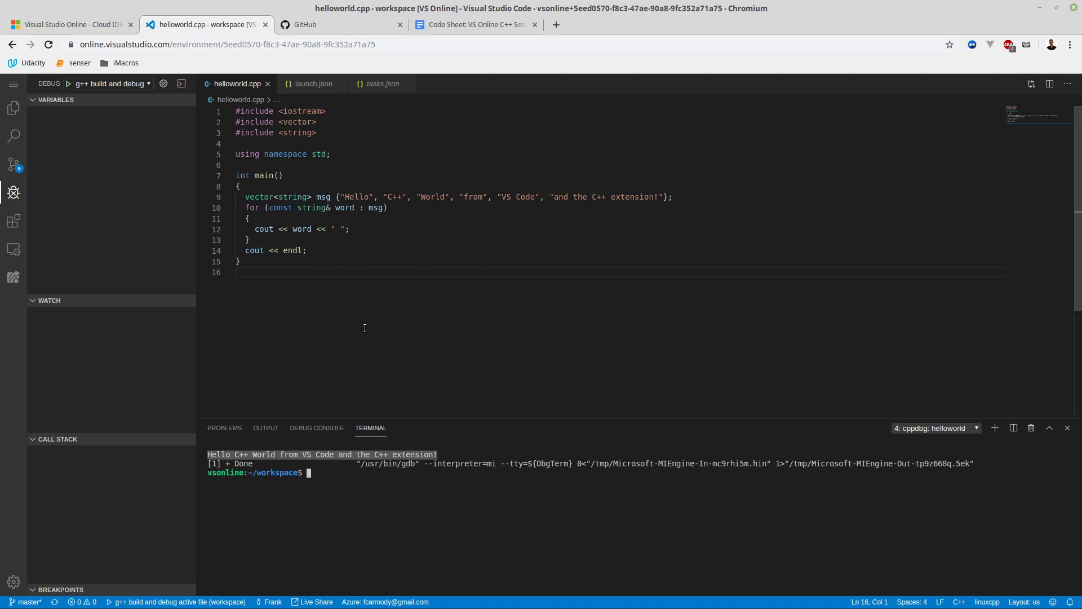
{"action": "mouse_move", "coordinate": [348, 351]}
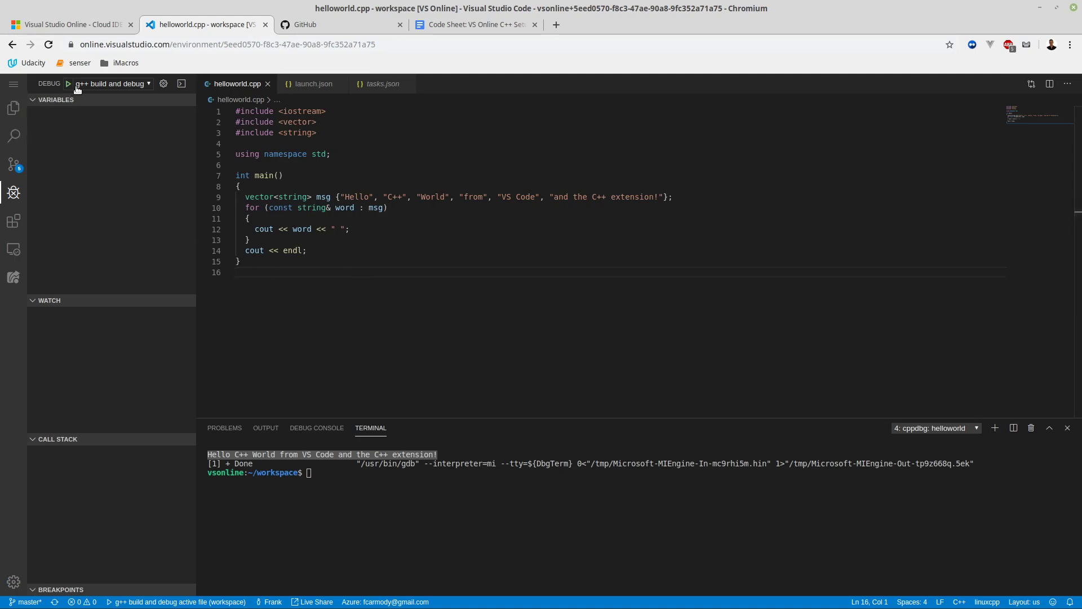
Expand the .vscode folder in Explorer and open tasks.json
{"action": "left_click", "coordinate": [13, 109]}
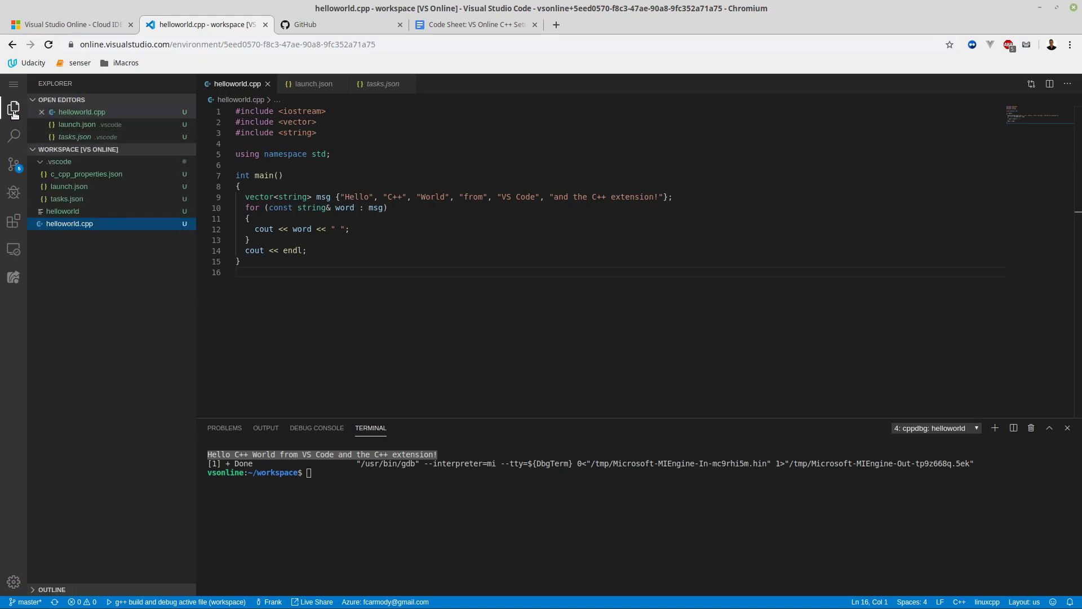
{"action": "left_click", "coordinate": [59, 162]}
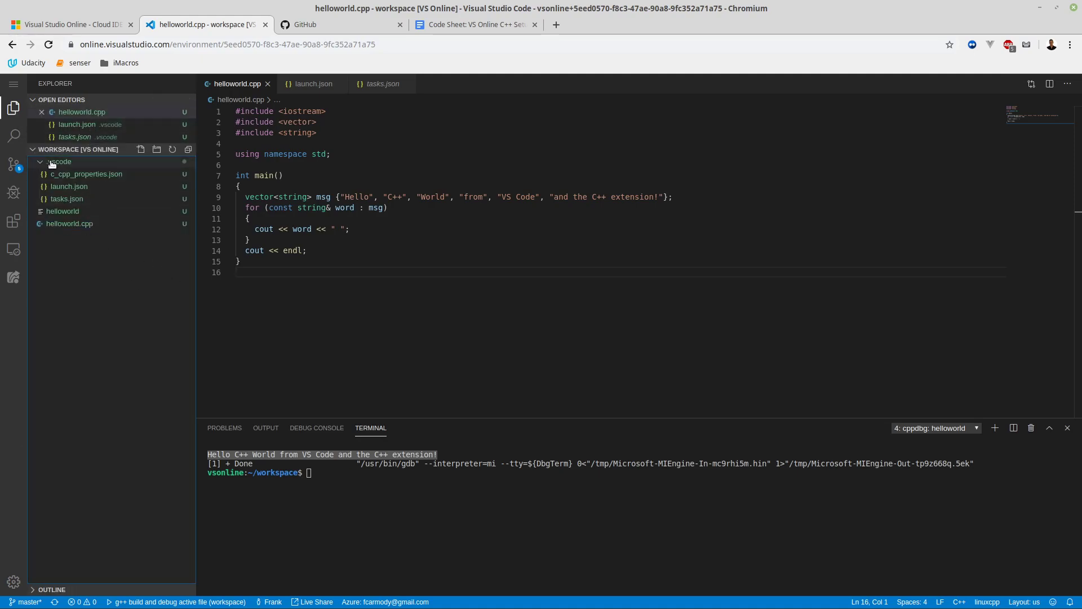
{"action": "mouse_move", "coordinate": [68, 150]}
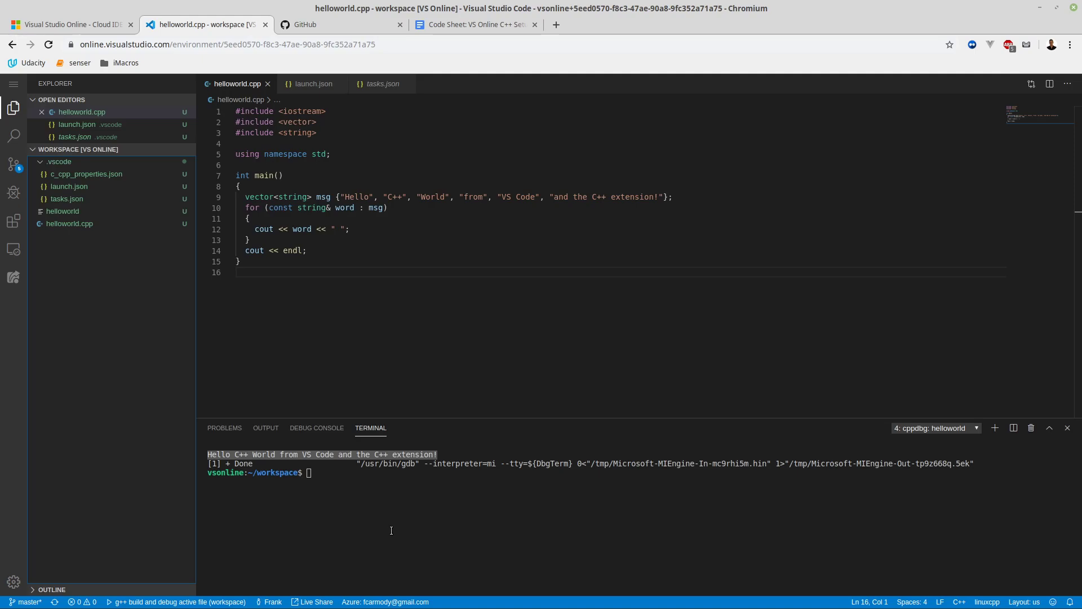
{"action": "mouse_move", "coordinate": [383, 534]}
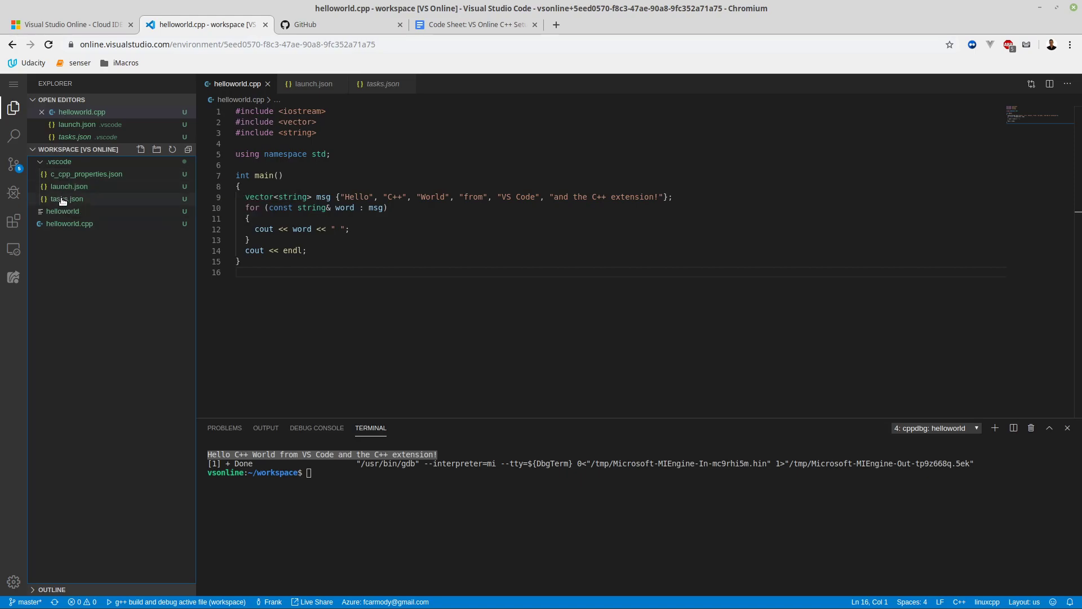
{"action": "left_click", "coordinate": [67, 199]}
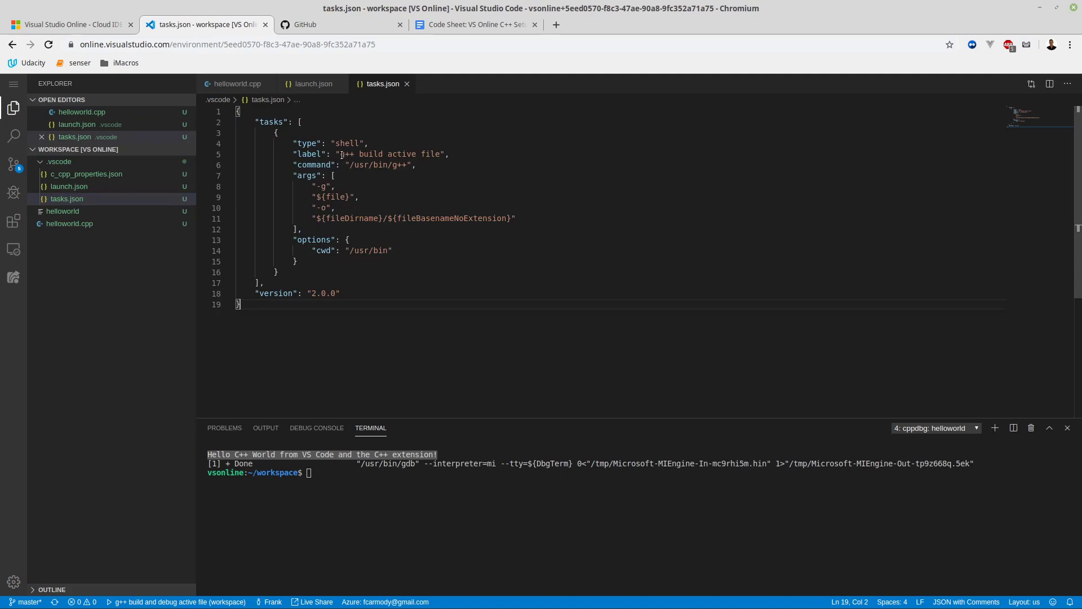
{"action": "double_click", "coordinate": [387, 154]}
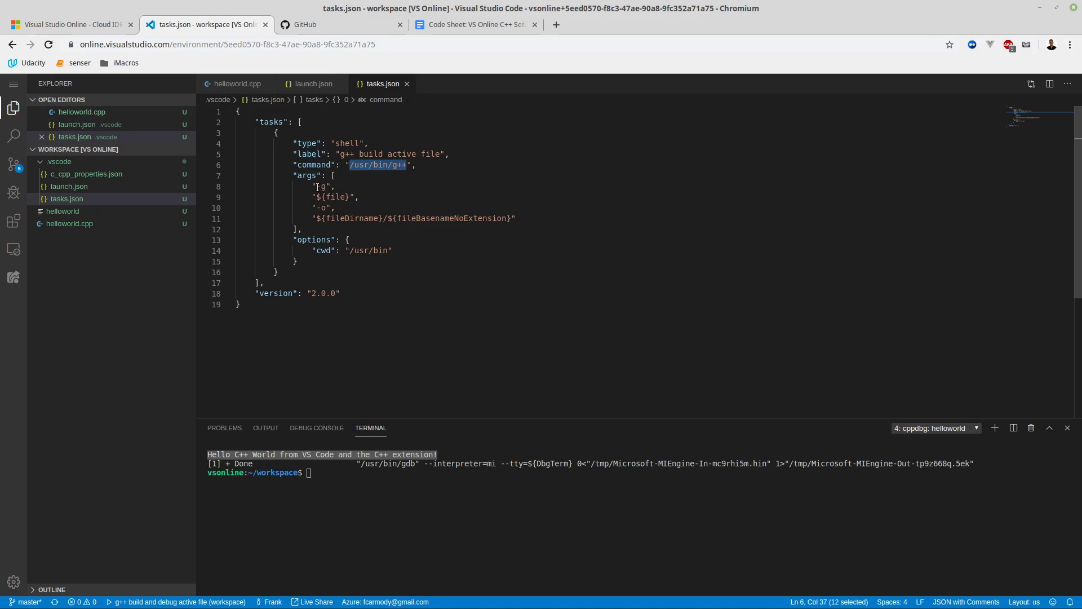
{"action": "left_click", "coordinate": [424, 218]}
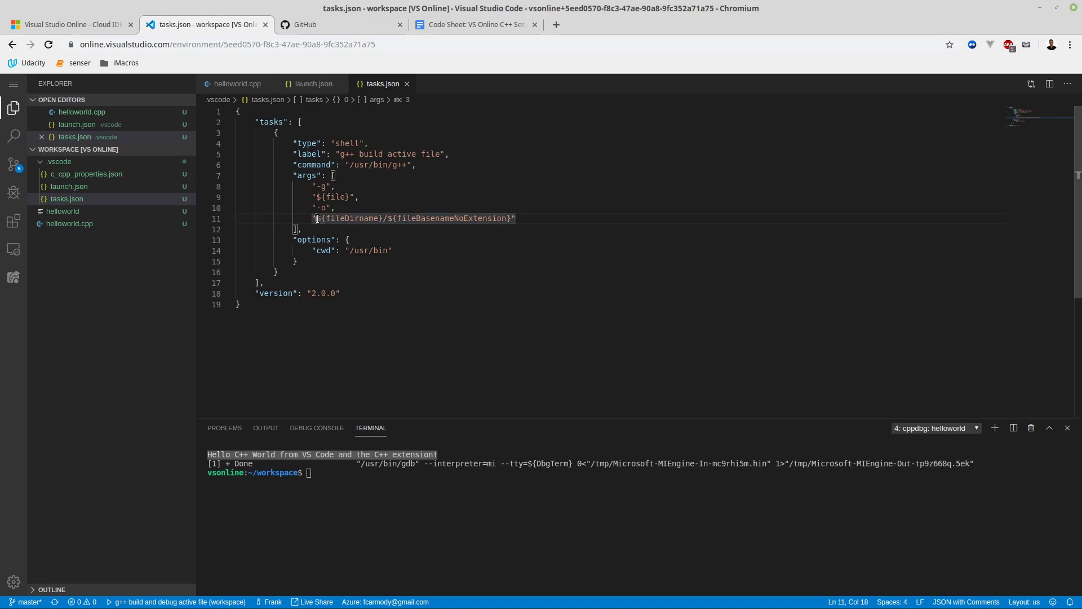
{"action": "left_click_drag", "start_coordinate": [317, 218], "coordinate": [511, 218]}
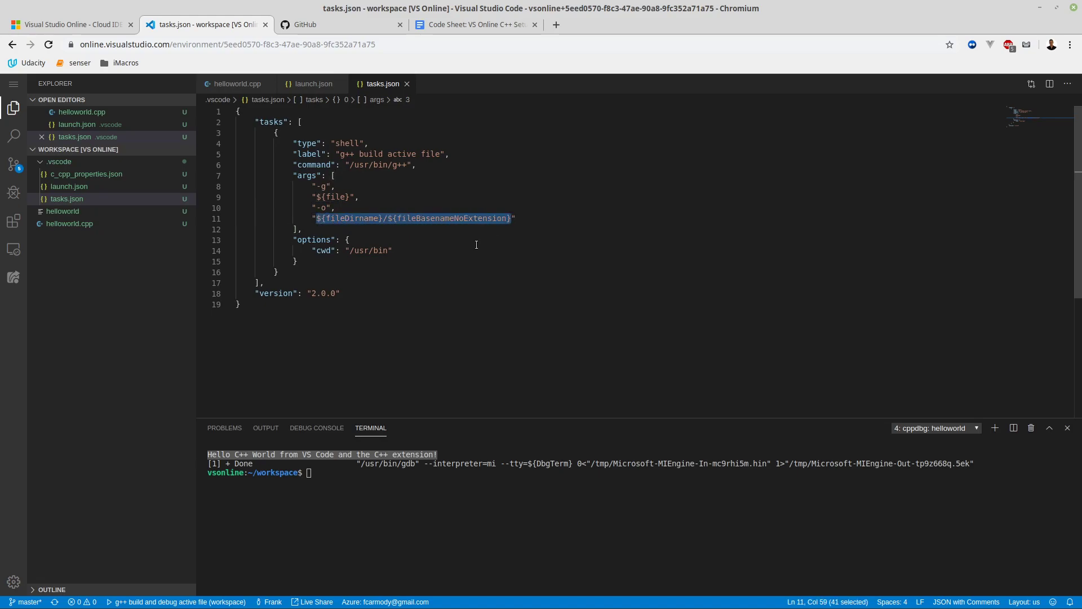
{"action": "mouse_move", "coordinate": [62, 211]}
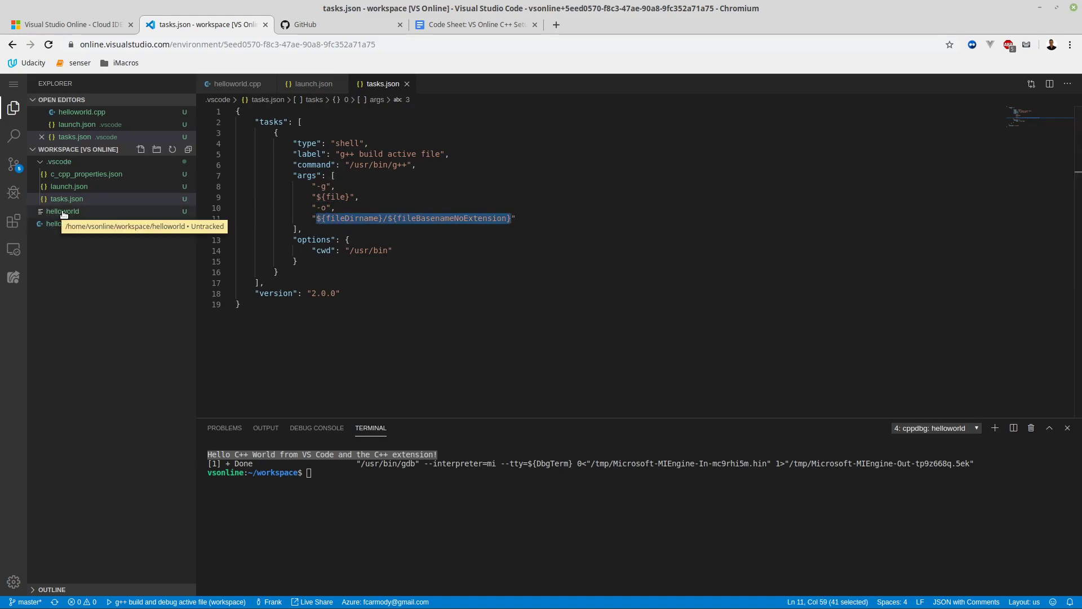
{"action": "mouse_move", "coordinate": [460, 224]}
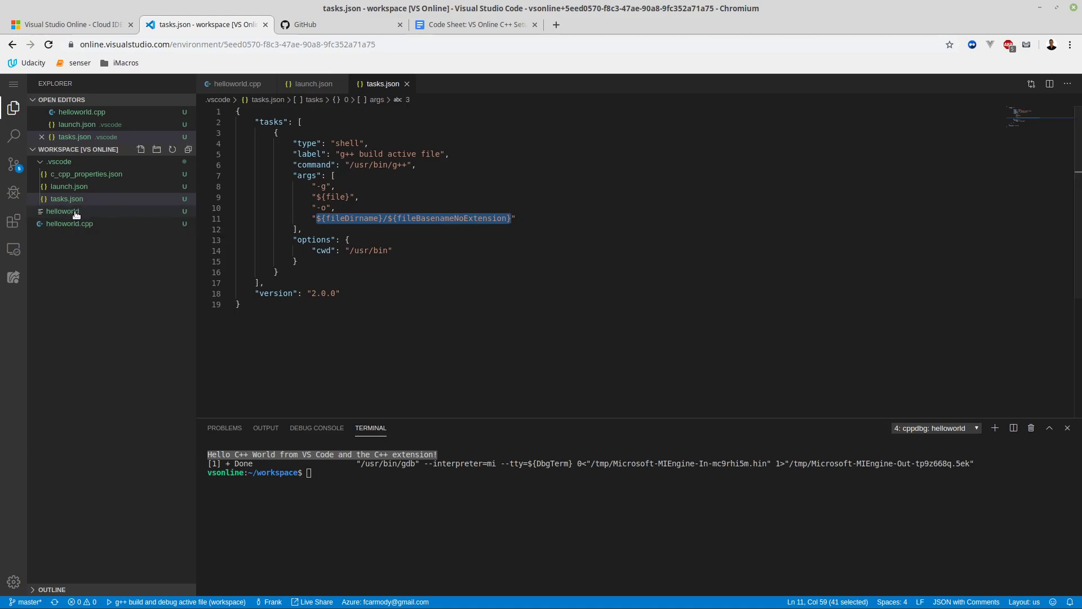
{"action": "mouse_move", "coordinate": [69, 223]}
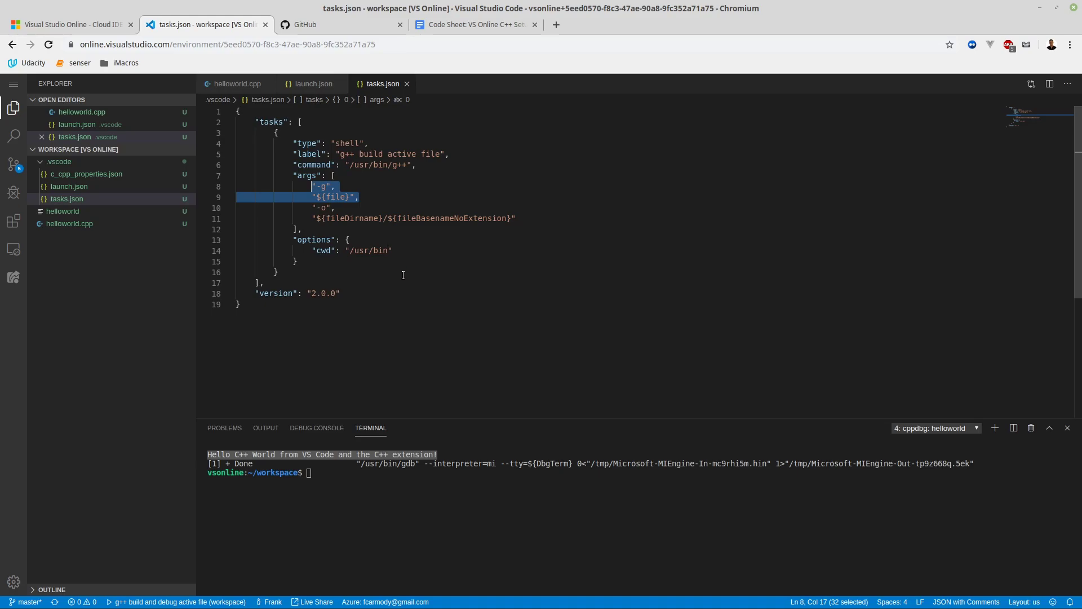
{"action": "mouse_move", "coordinate": [407, 325]}
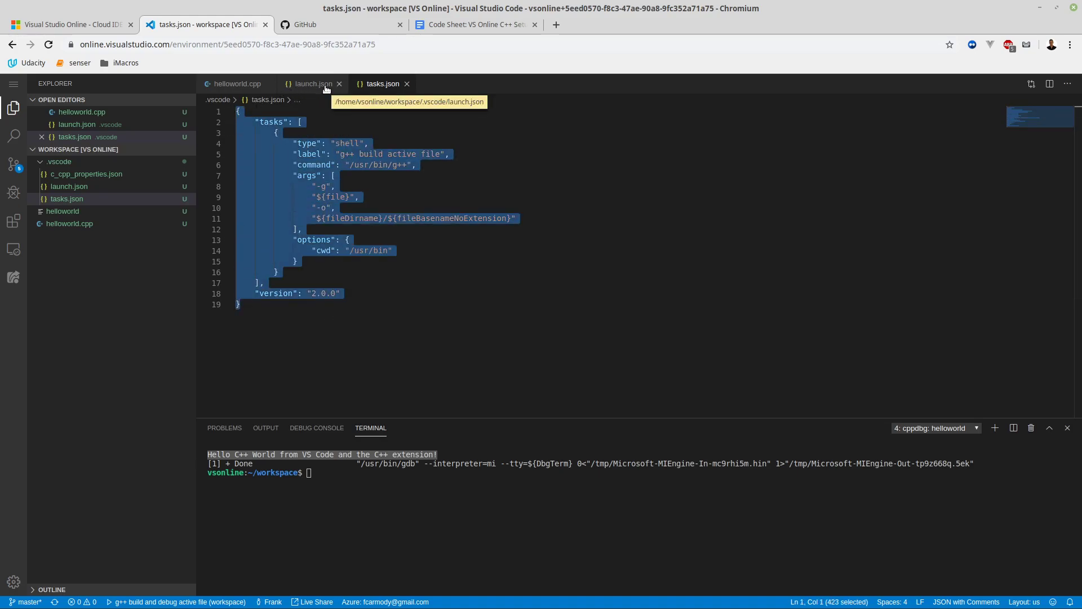
Switch to launch.json and select the stopAtEntry value false
{"action": "left_click", "coordinate": [312, 84]}
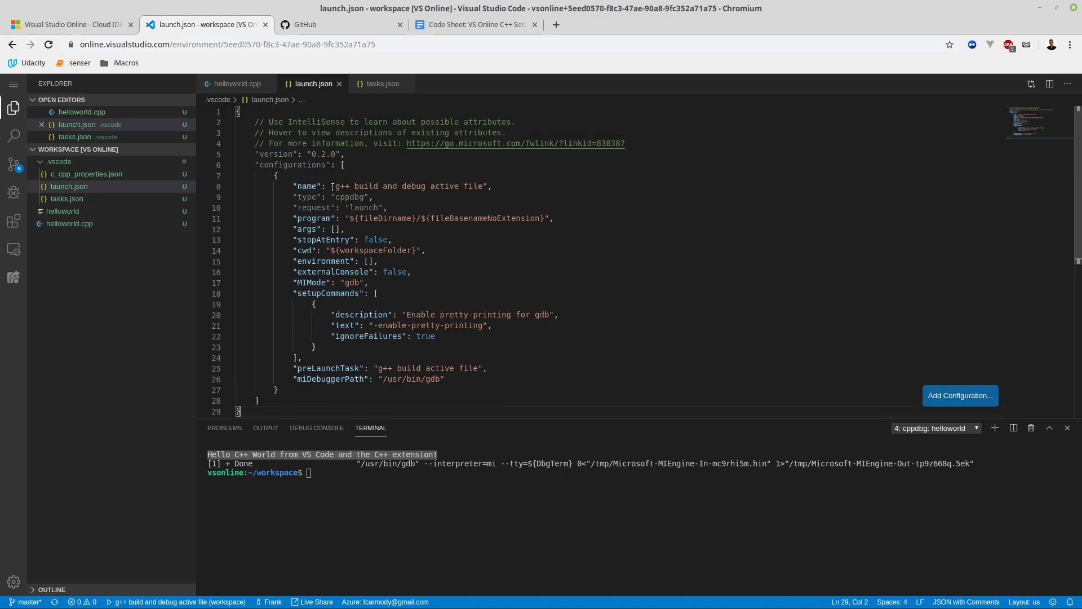
{"action": "double_click", "coordinate": [409, 185]}
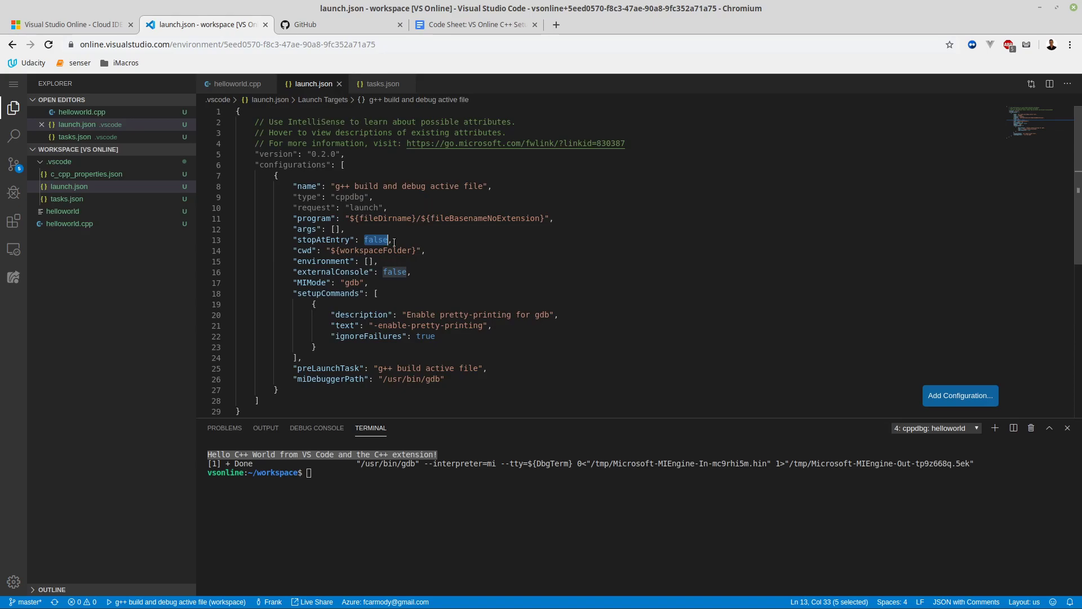
Change stopAtEntry to true, review setupCommands, and close the launch.json and tasks.json tabs
{"action": "type", "text": "truwe"}
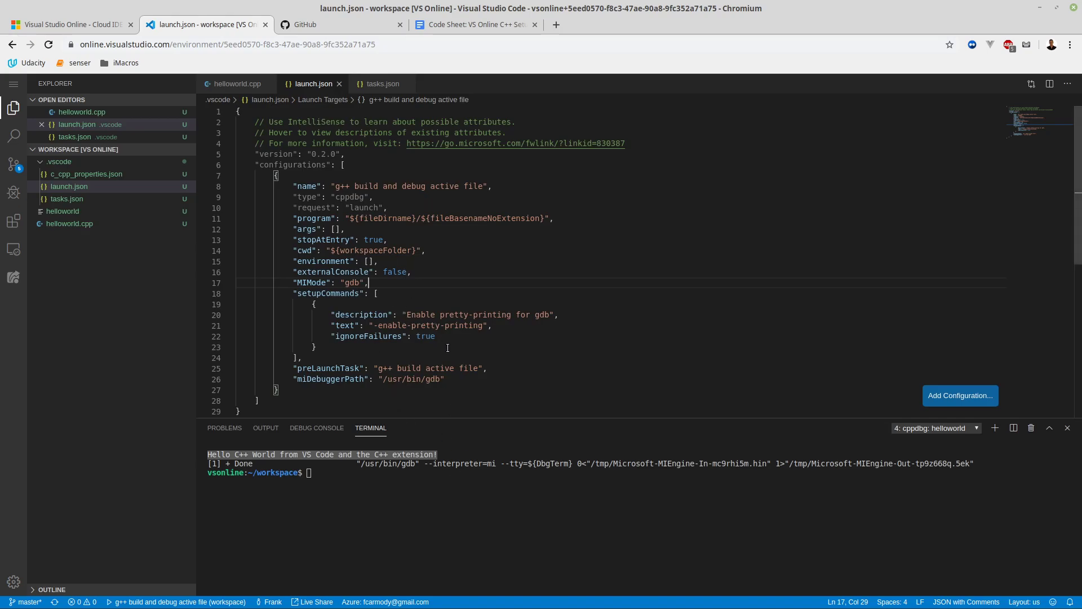
{"action": "left_click_drag", "start_coordinate": [332, 313], "coordinate": [316, 347]}
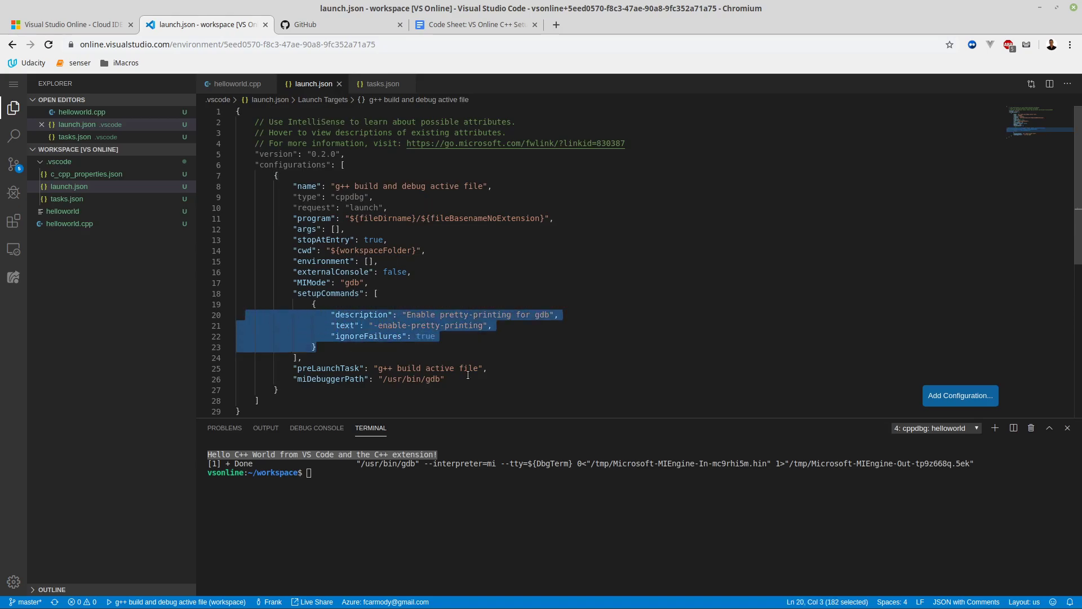
{"action": "left_click", "coordinate": [355, 379]}
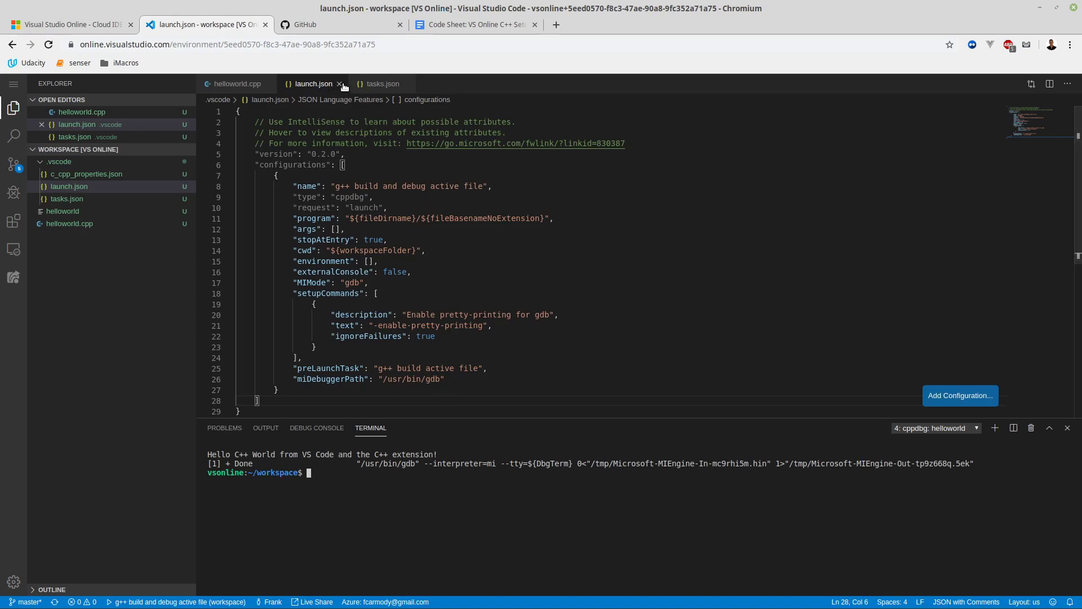
{"action": "double_click", "coordinate": [373, 239]}
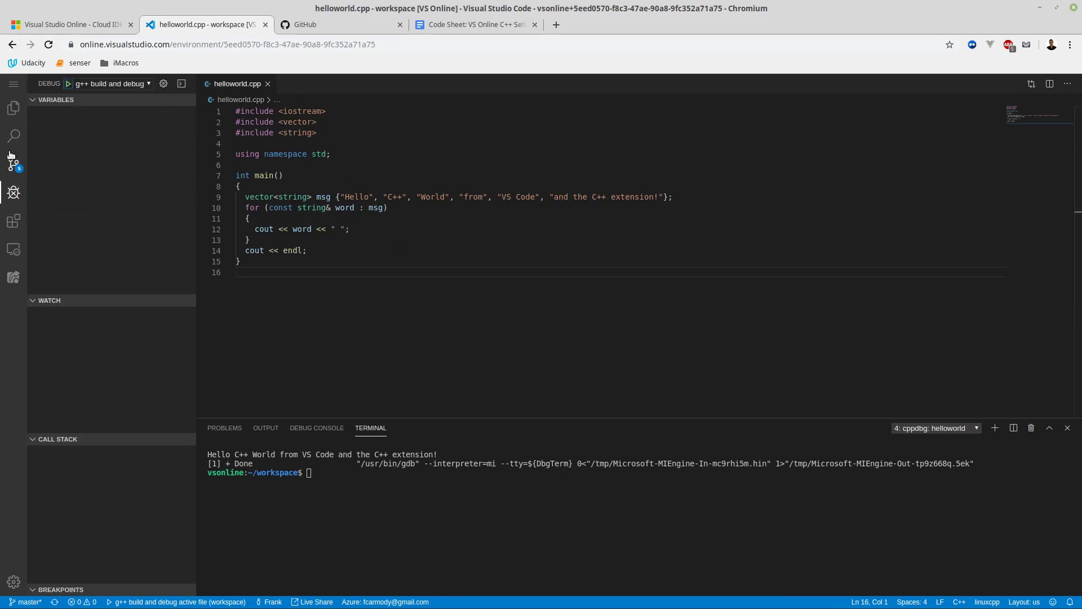
Run Debug > Start Debugging and show the Run view paused on main's first line
{"action": "left_click", "coordinate": [14, 108]}
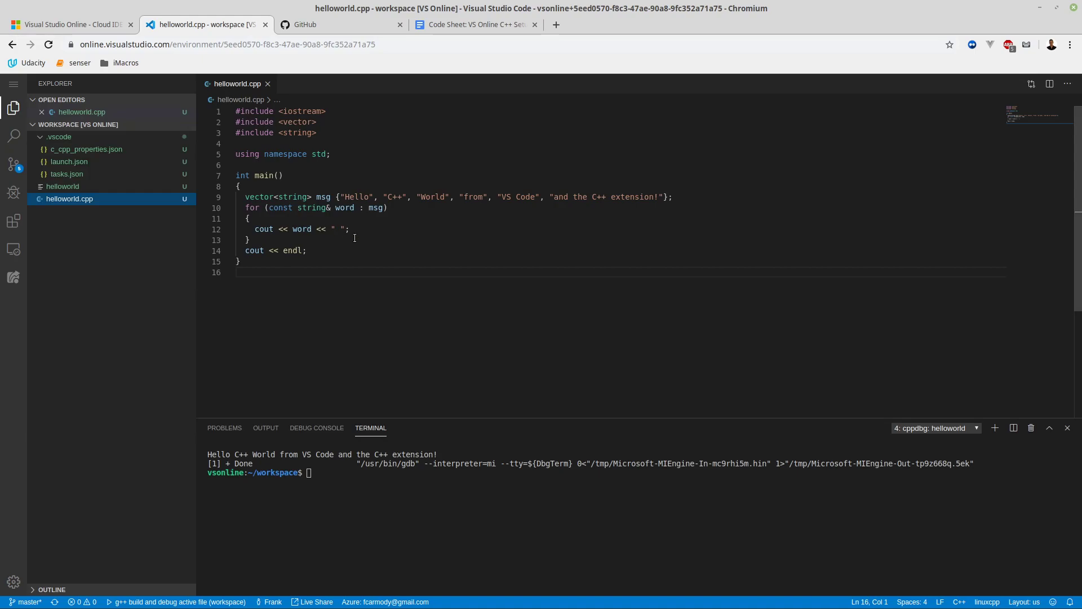
{"action": "left_click", "coordinate": [13, 84]}
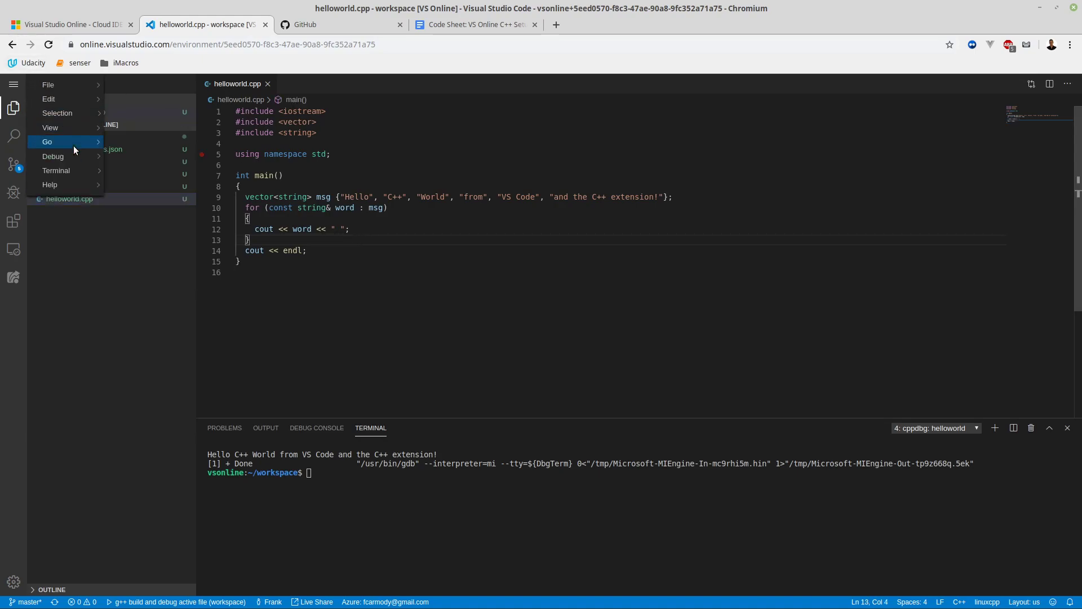
{"action": "left_click", "coordinate": [53, 156]}
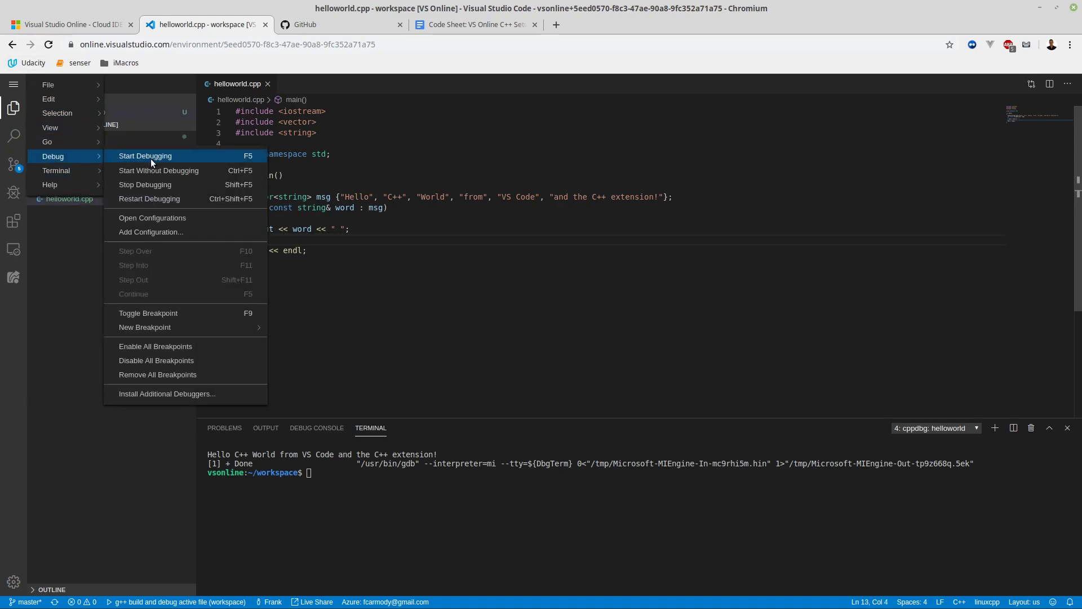
{"action": "mouse_move", "coordinate": [158, 170]}
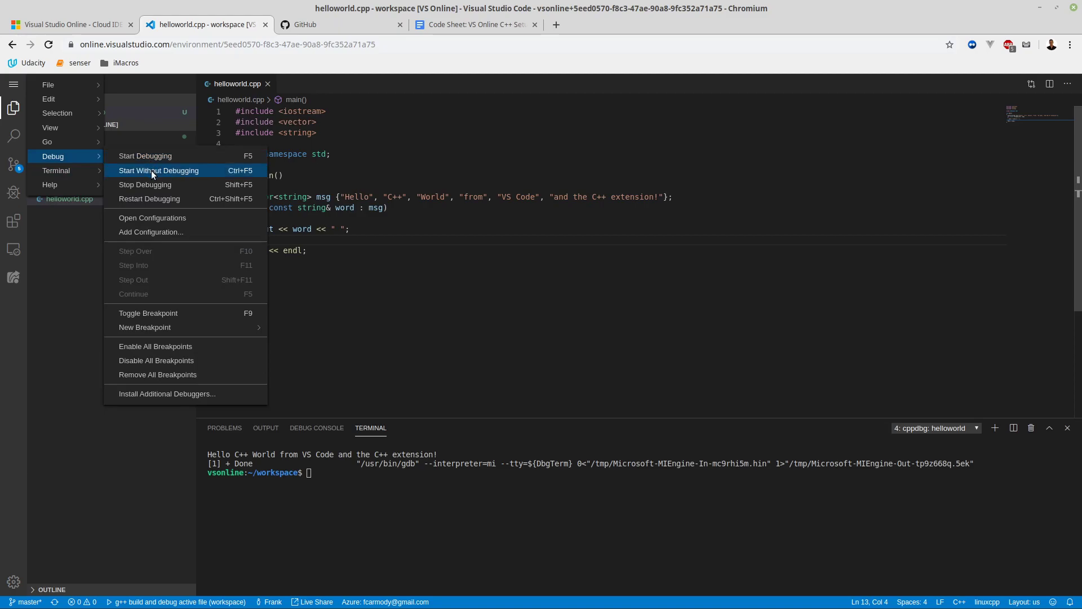
{"action": "left_click", "coordinate": [158, 170]}
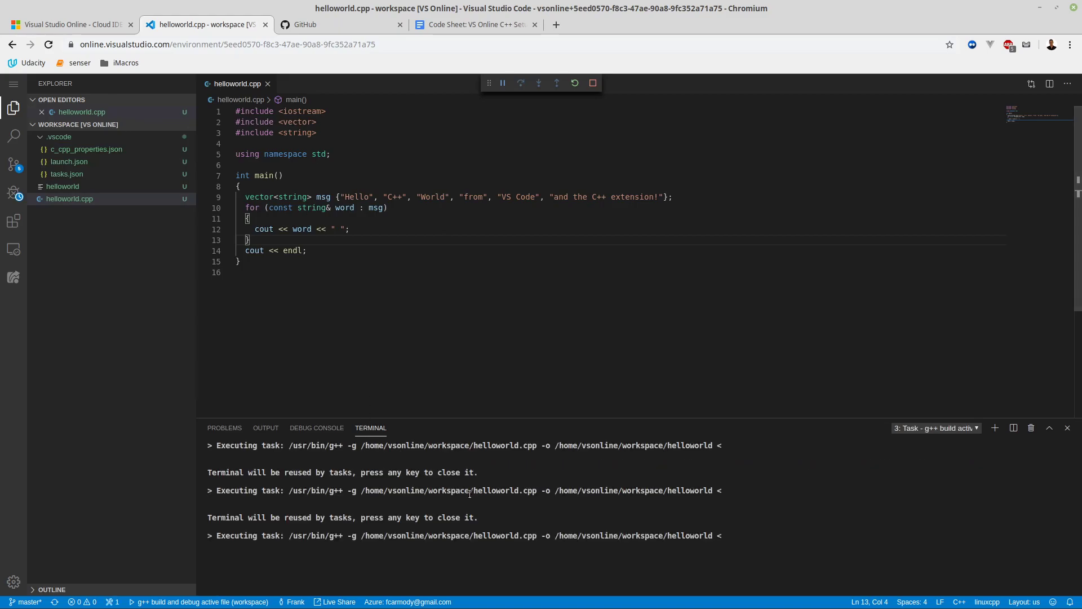
{"action": "left_click", "coordinate": [13, 192]}
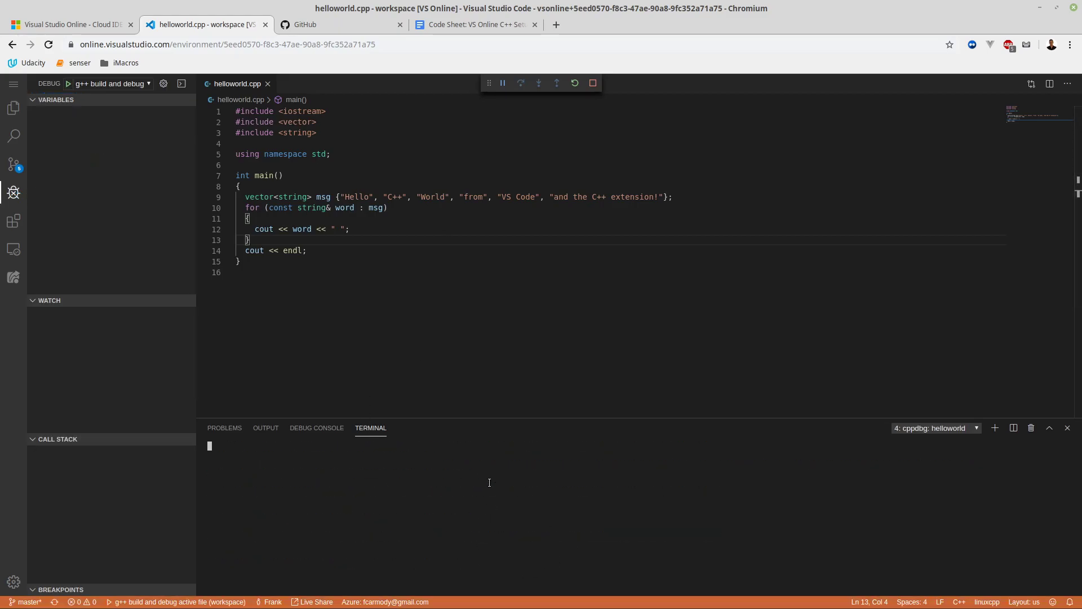
{"action": "left_click", "coordinate": [520, 83]}
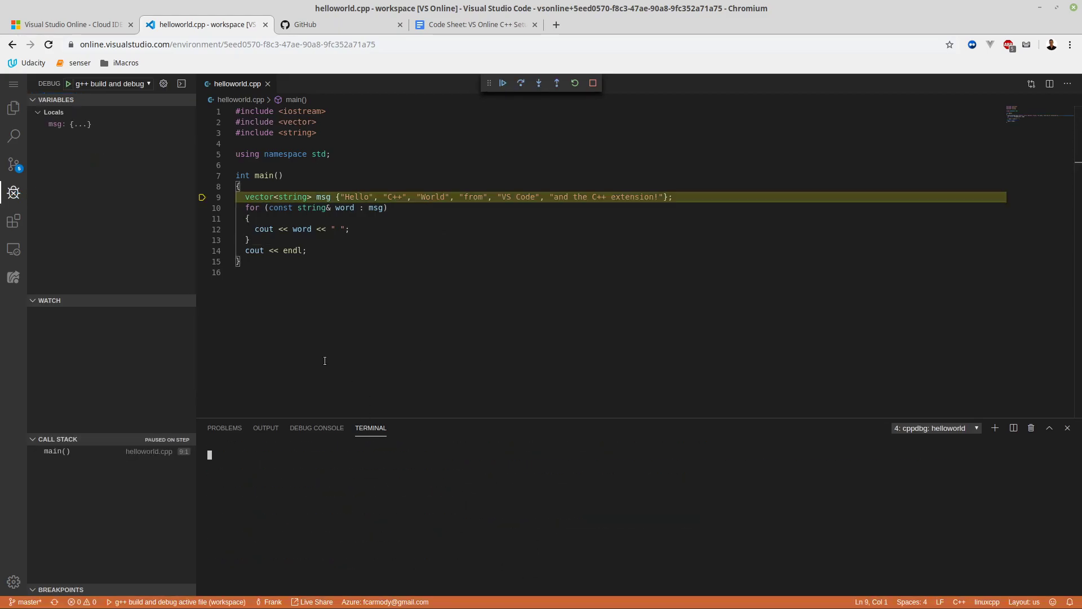
{"action": "mouse_move", "coordinate": [254, 462]}
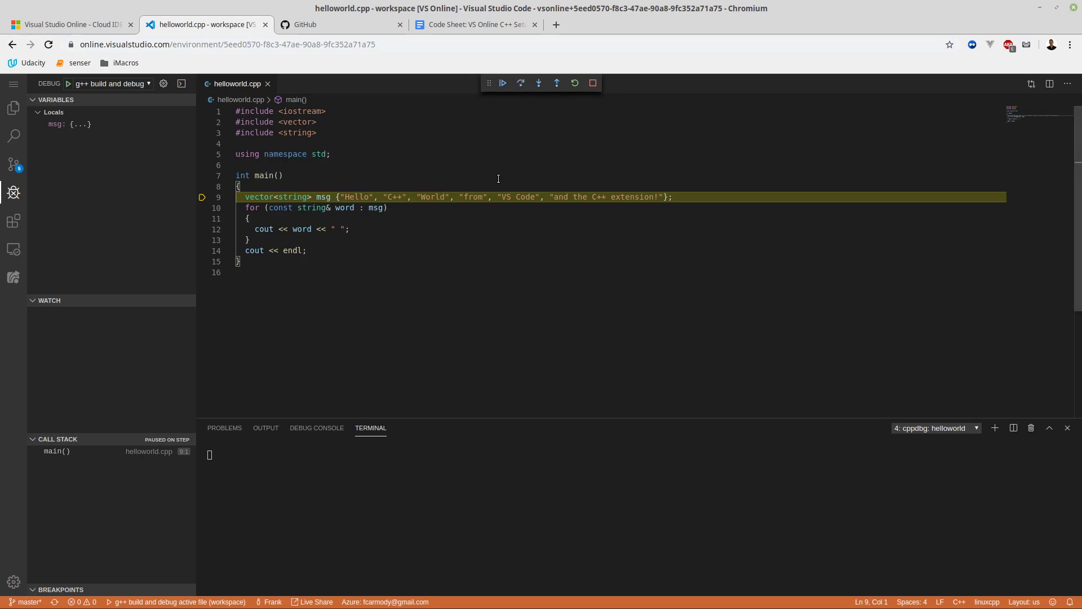
{"action": "mouse_move", "coordinate": [522, 82]}
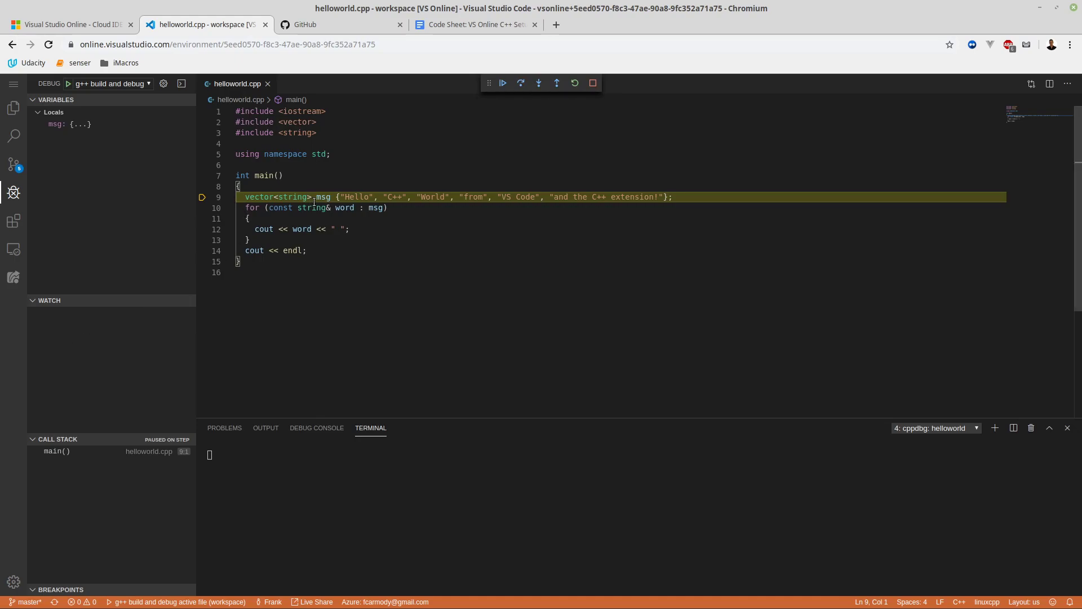
Add msg and word as two expressions in the WATCH panel
{"action": "double_click", "coordinate": [322, 197]}
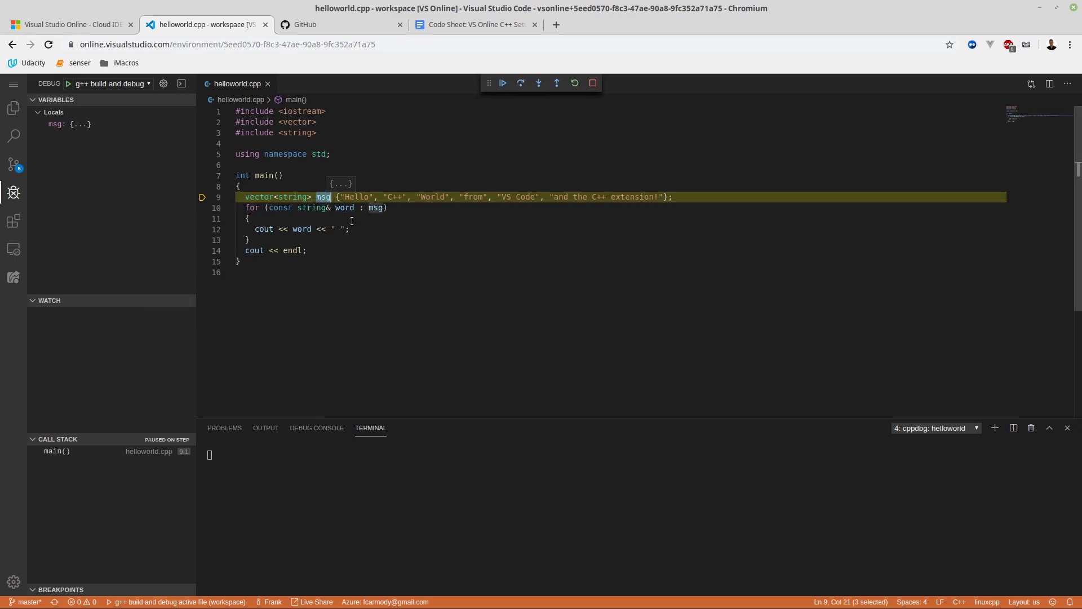
{"action": "mouse_move", "coordinate": [157, 300]}
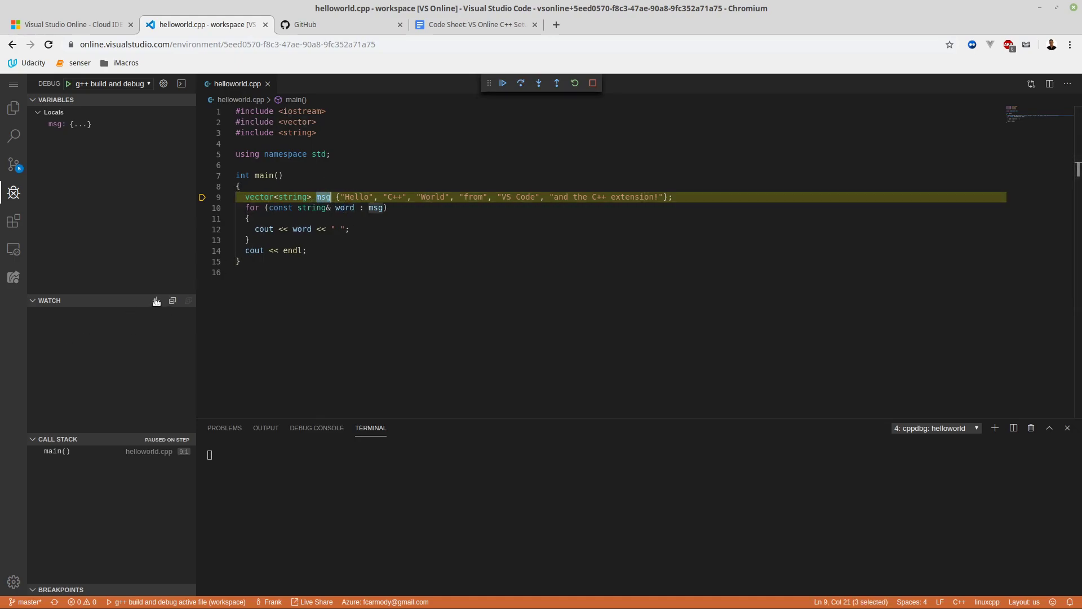
{"action": "left_click", "coordinate": [156, 301]}
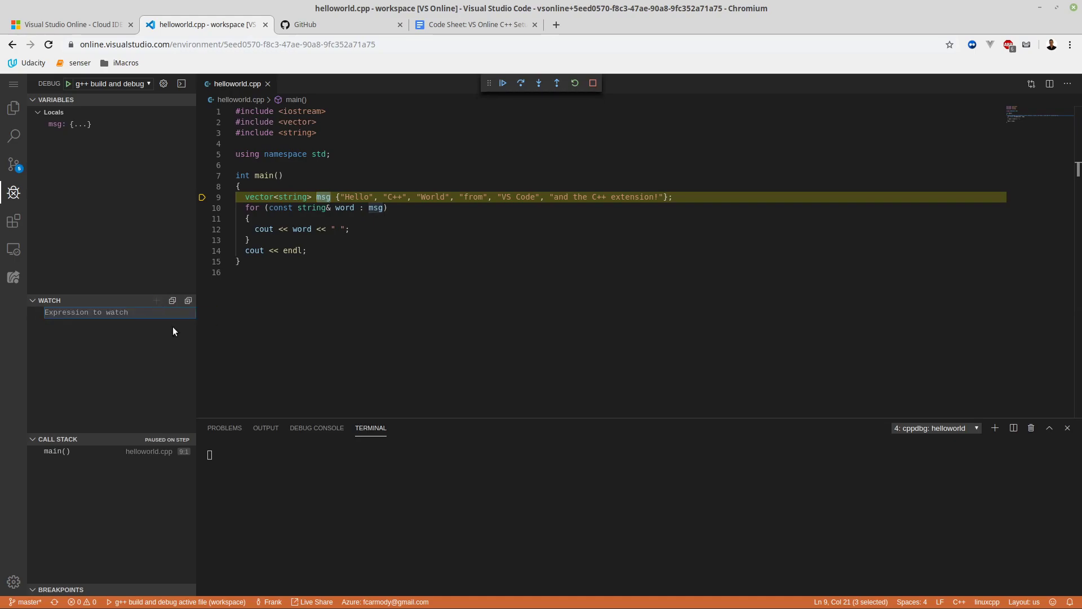
{"action": "type", "text": "msg"}
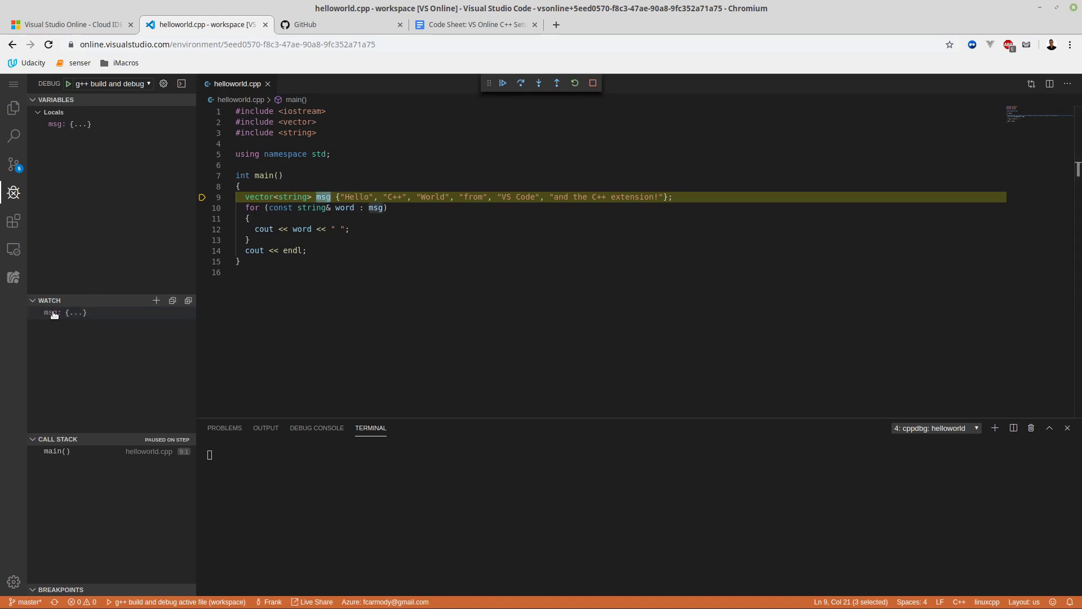
{"action": "left_click", "coordinate": [65, 312]}
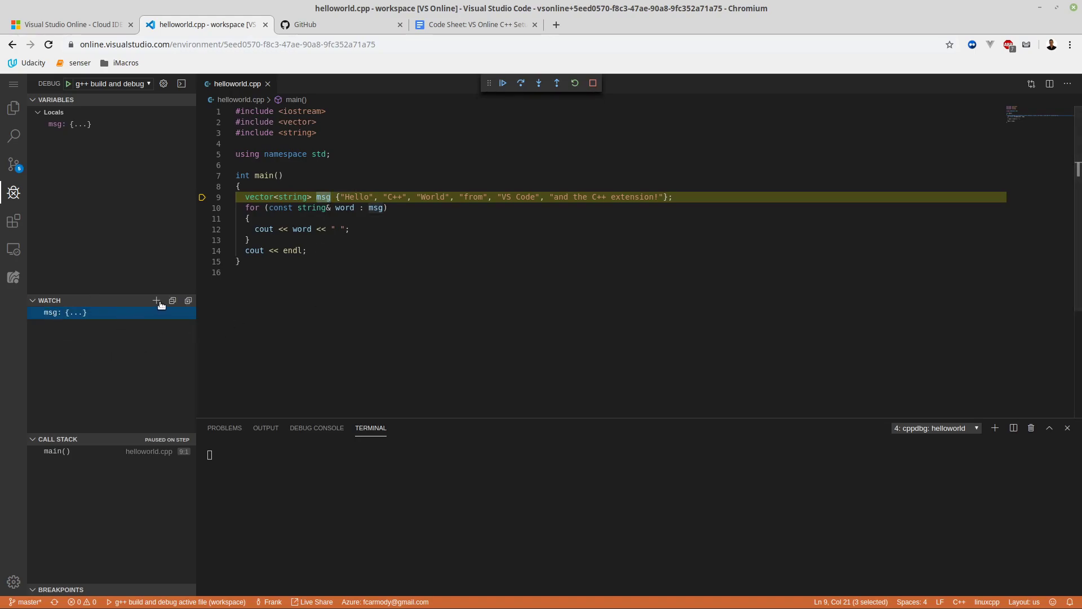
{"action": "left_click", "coordinate": [157, 300]}
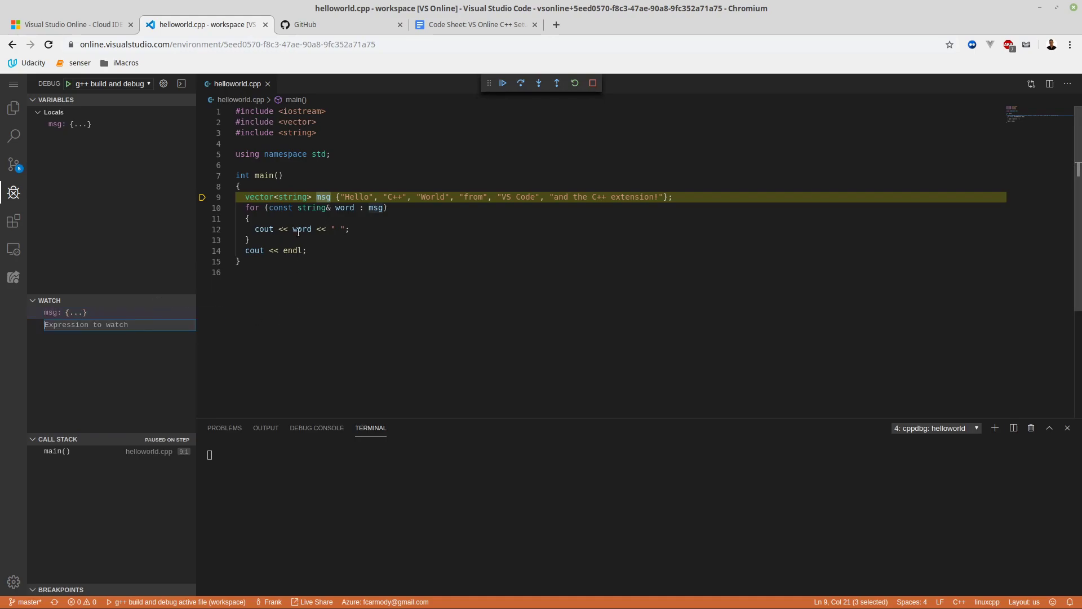
{"action": "type", "text": "word: word"}
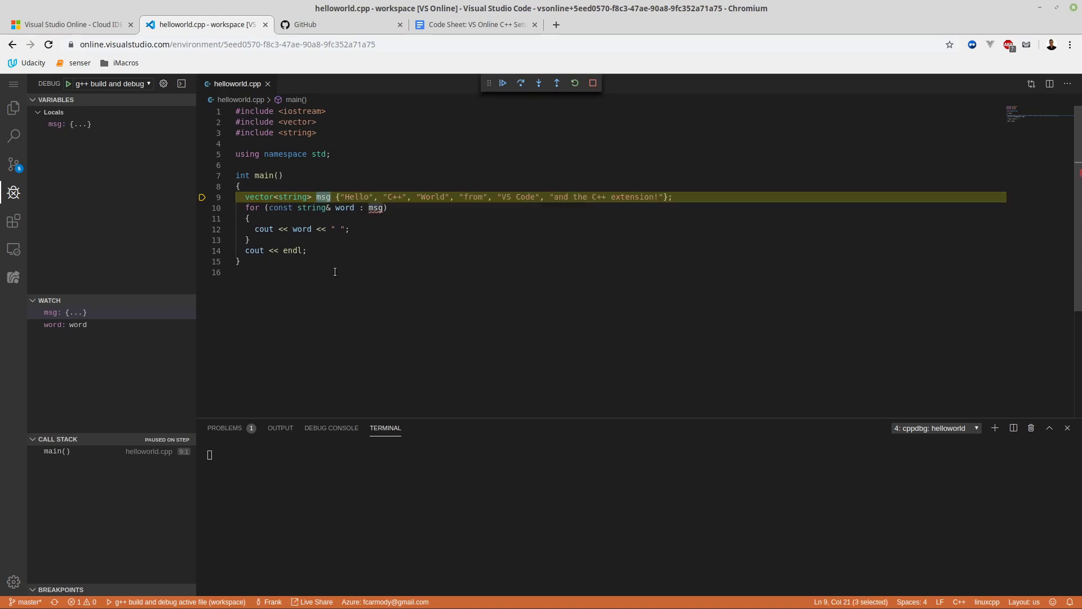
{"action": "mouse_move", "coordinate": [65, 311]}
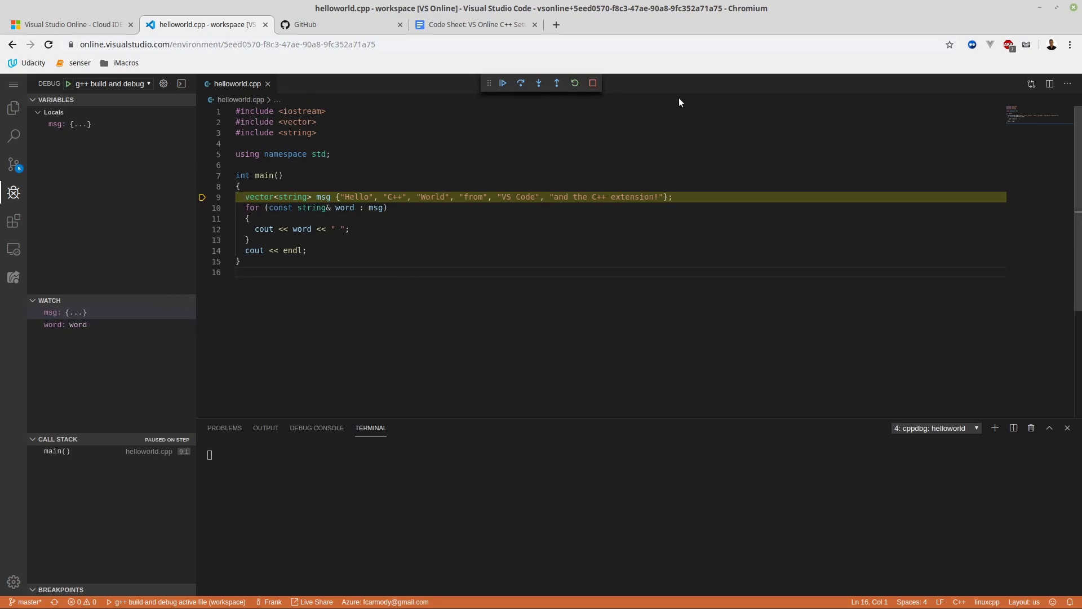
{"action": "mouse_move", "coordinate": [520, 83]}
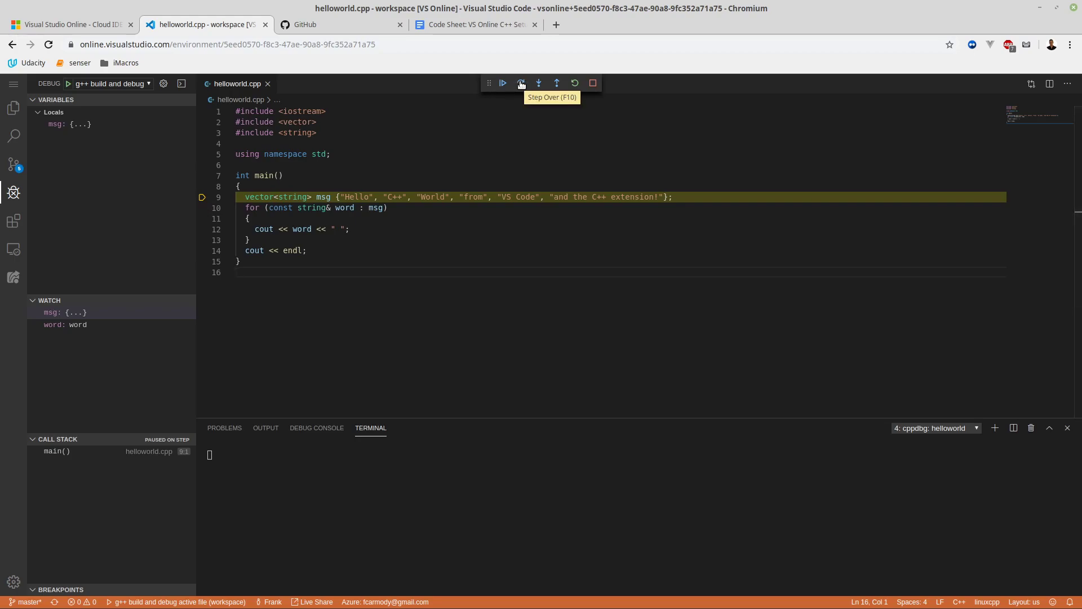
Step over twice, expanding msg in WATCH, to reach line 12 with word "Hello"
{"action": "left_click", "coordinate": [520, 83]}
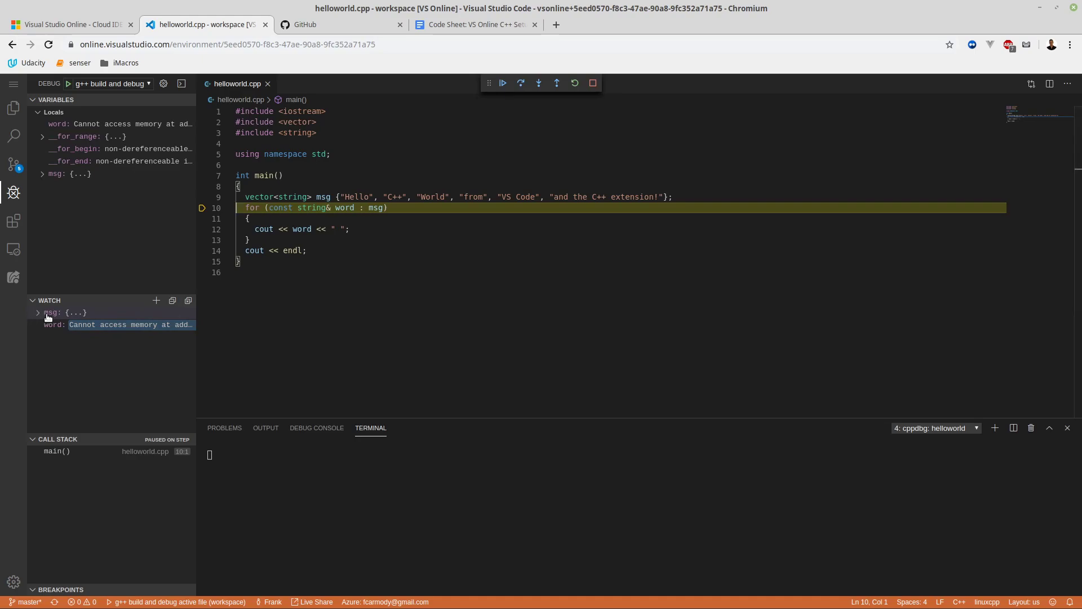
{"action": "left_click", "coordinate": [37, 312]}
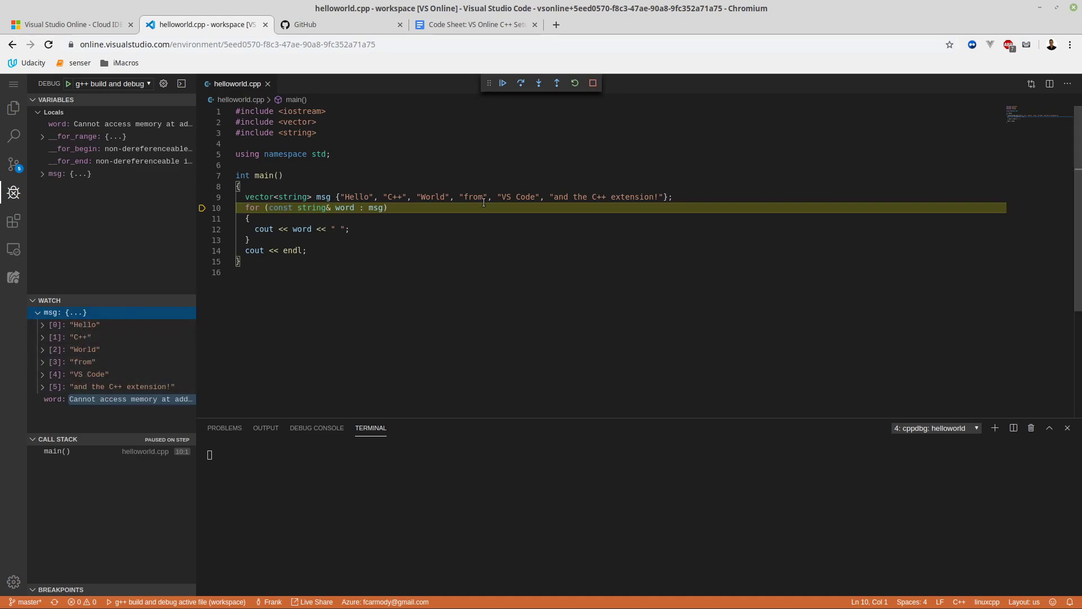
{"action": "mouse_move", "coordinate": [213, 313]}
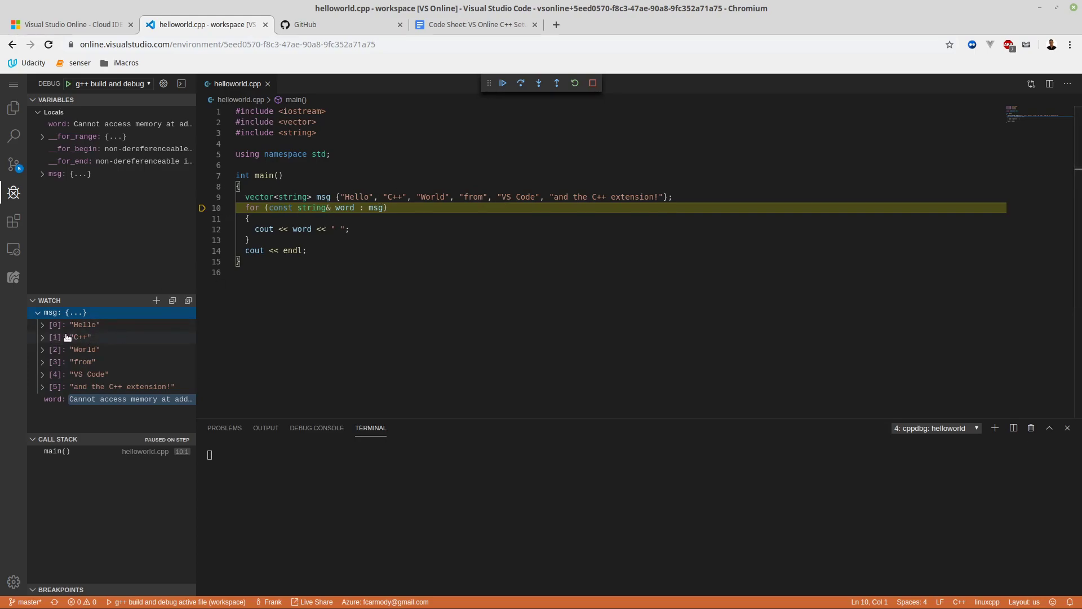
{"action": "mouse_move", "coordinate": [83, 324]}
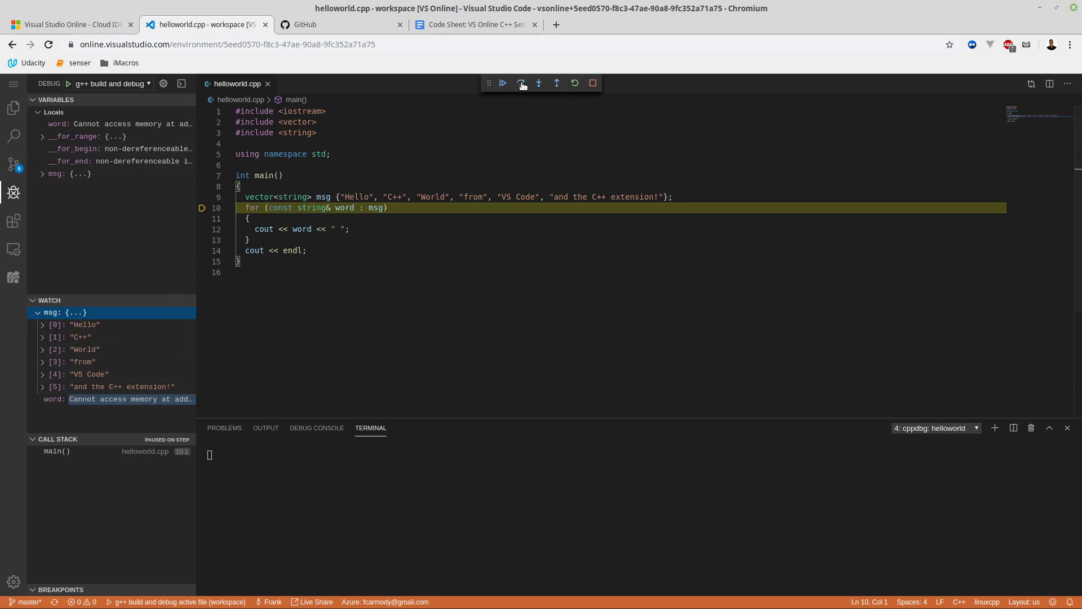
{"action": "left_click", "coordinate": [520, 83]}
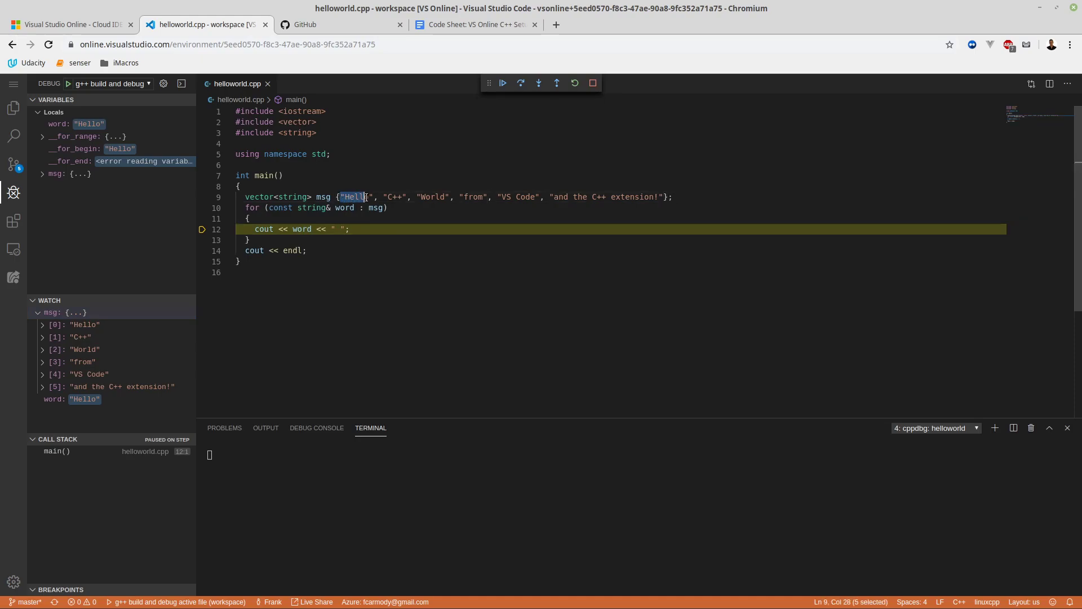
Step over each iteration for C++, World, from and VS Code until main's closing brace
{"action": "left_click", "coordinate": [519, 83]}
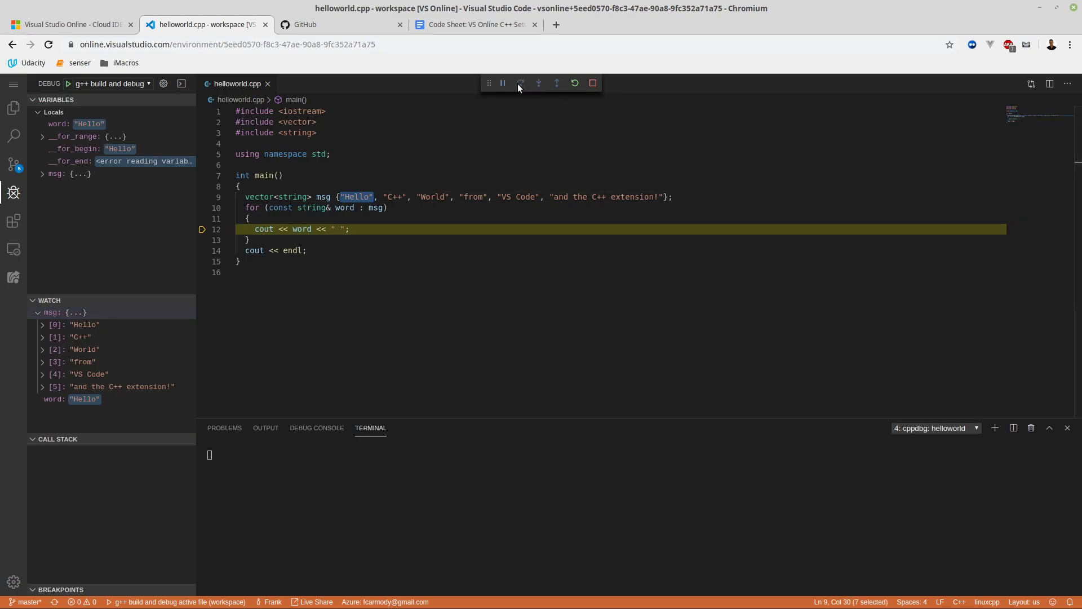
{"action": "left_click", "coordinate": [502, 83]}
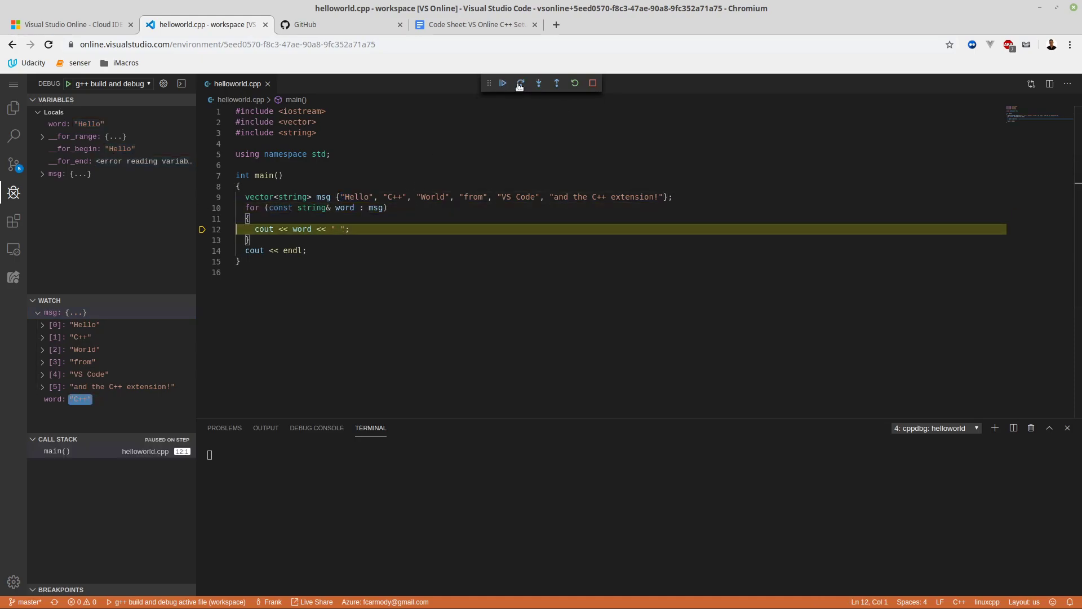
{"action": "left_click", "coordinate": [520, 83]}
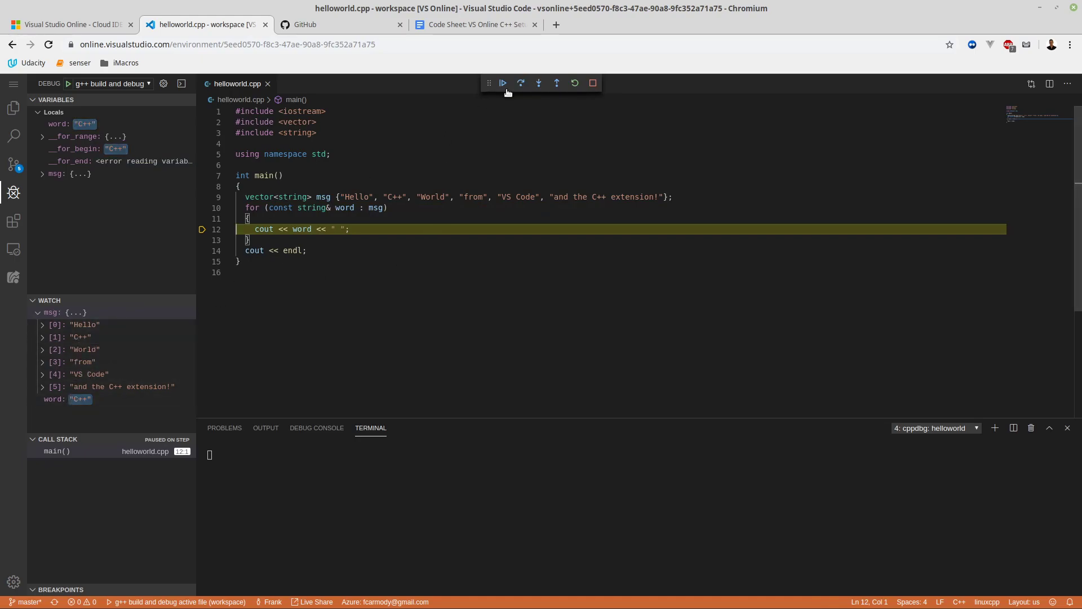
{"action": "left_click", "coordinate": [519, 83]}
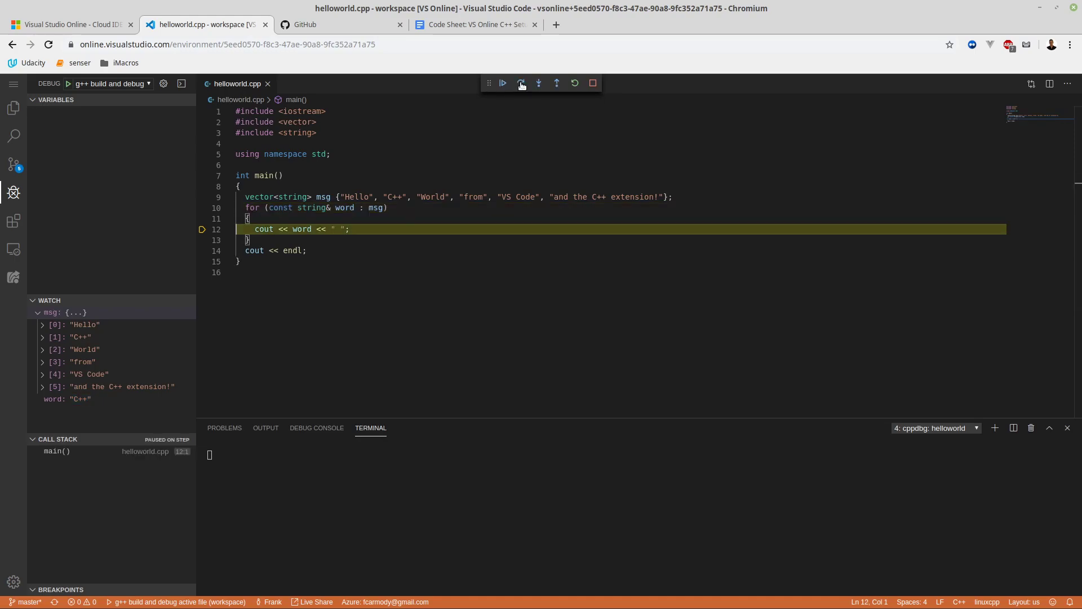
{"action": "left_click", "coordinate": [521, 83]}
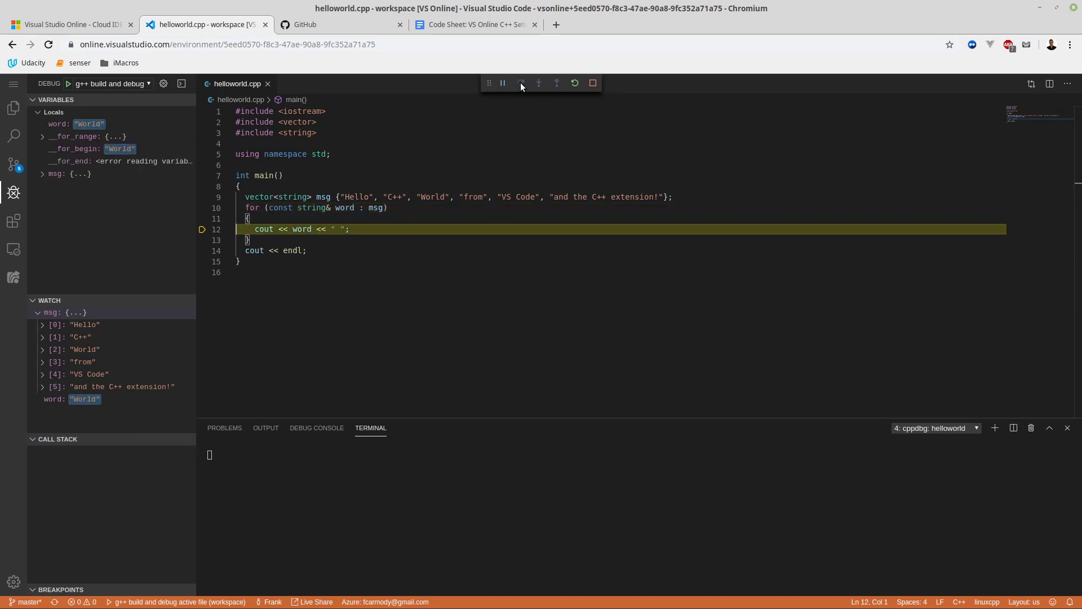
{"action": "left_click", "coordinate": [521, 83]}
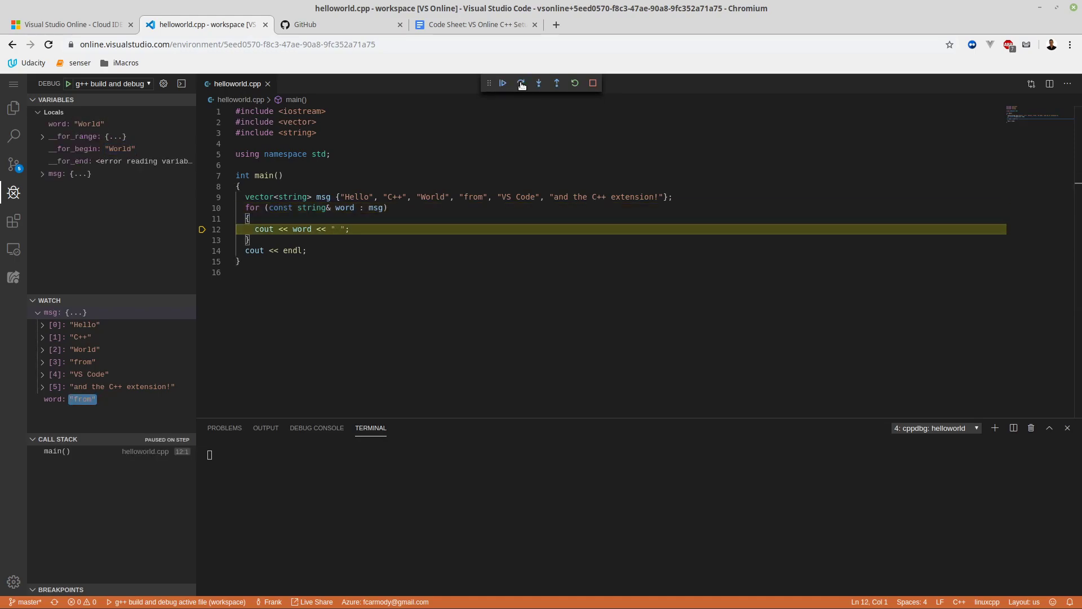
{"action": "left_click", "coordinate": [521, 83]}
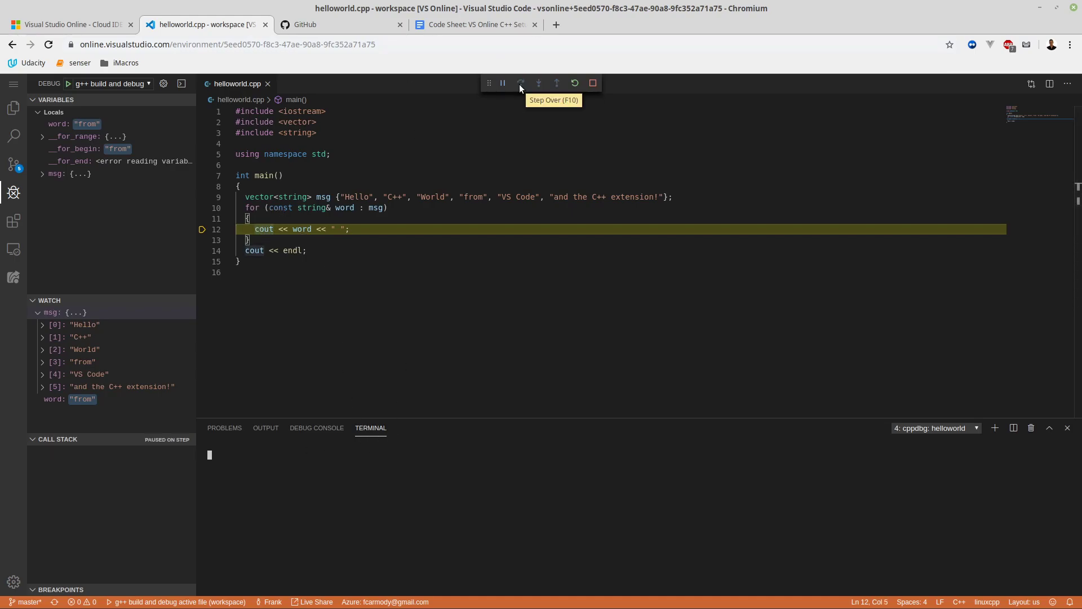
{"action": "left_click", "coordinate": [521, 82]}
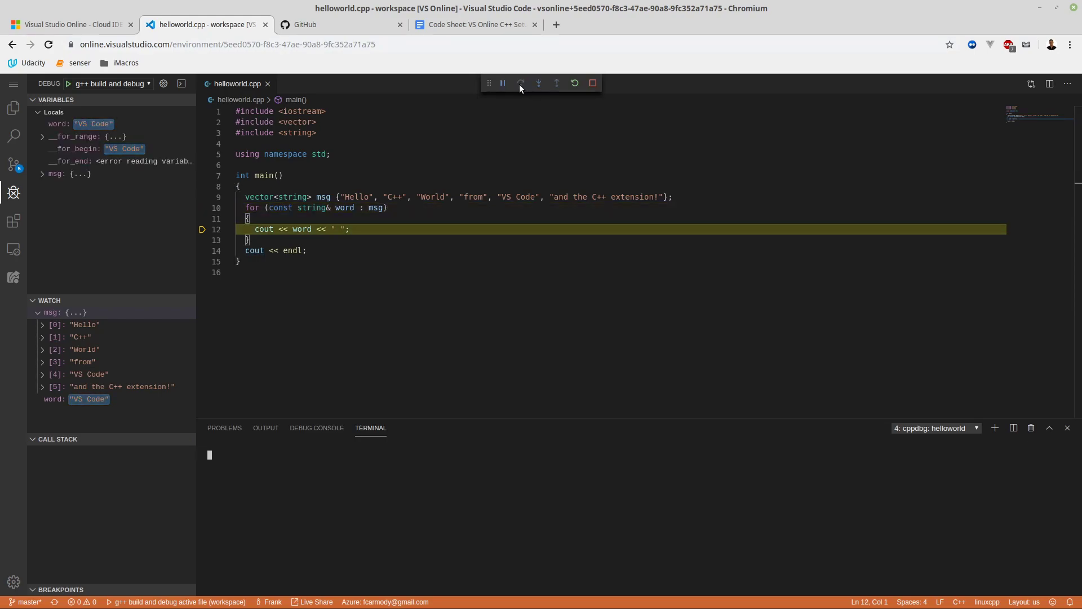
{"action": "left_click", "coordinate": [520, 83]}
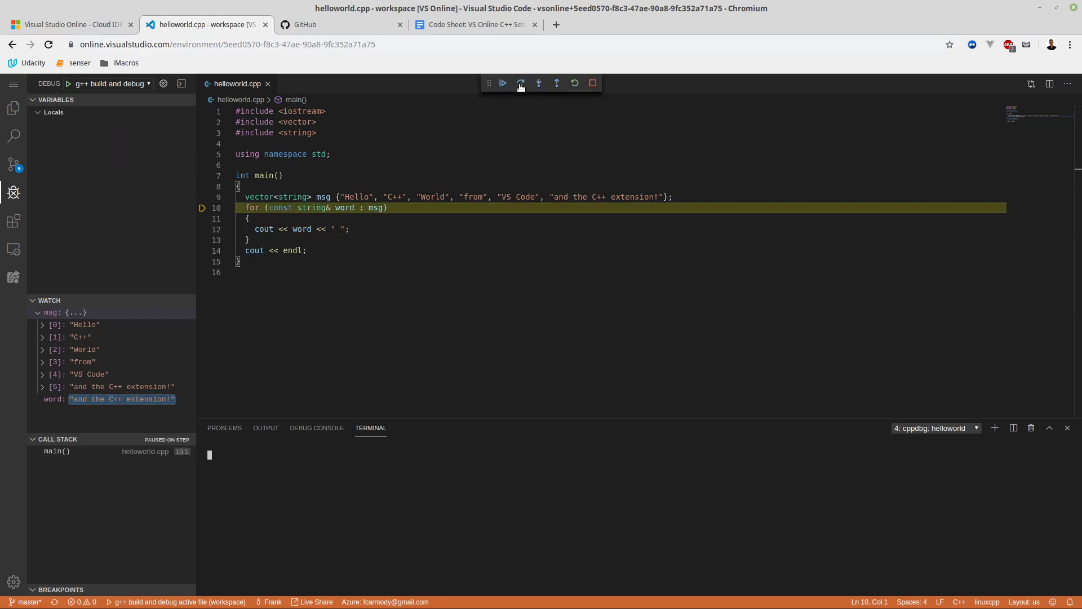
{"action": "left_click", "coordinate": [503, 83]}
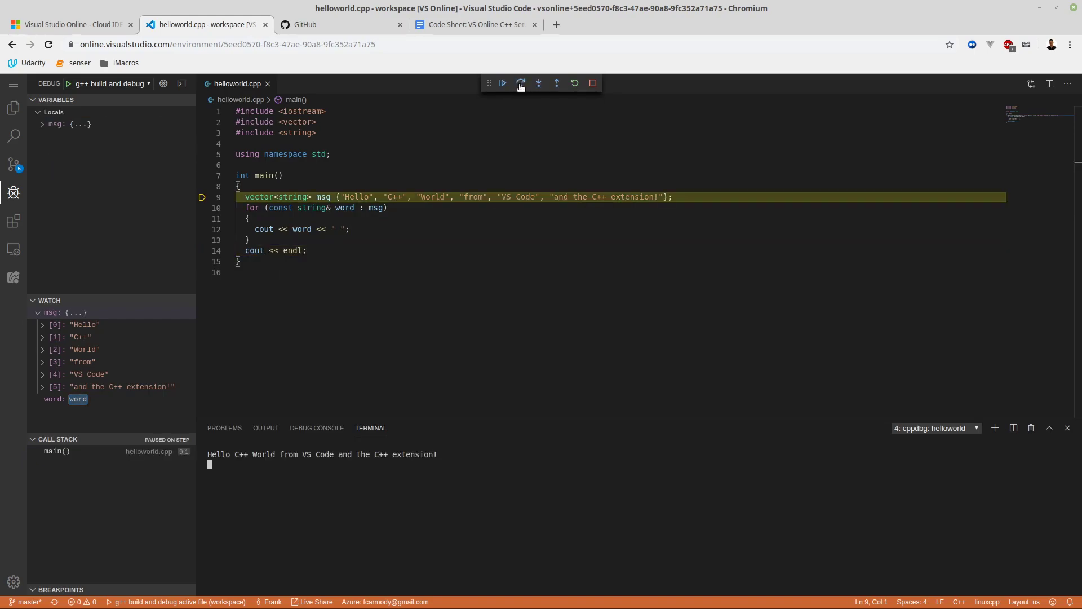
{"action": "left_click", "coordinate": [520, 82]}
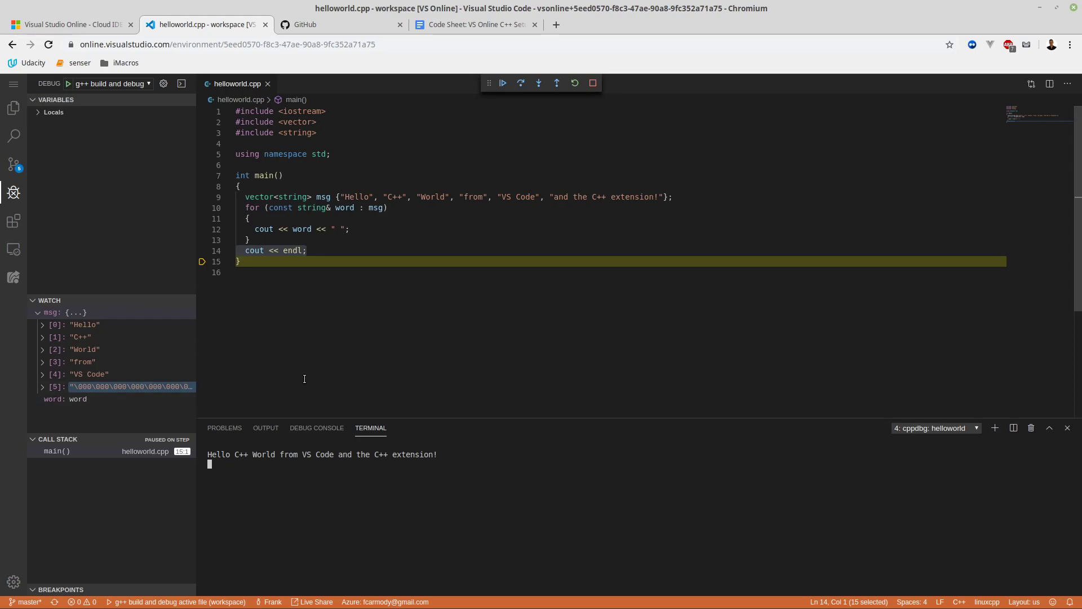
{"action": "mouse_move", "coordinate": [413, 294]}
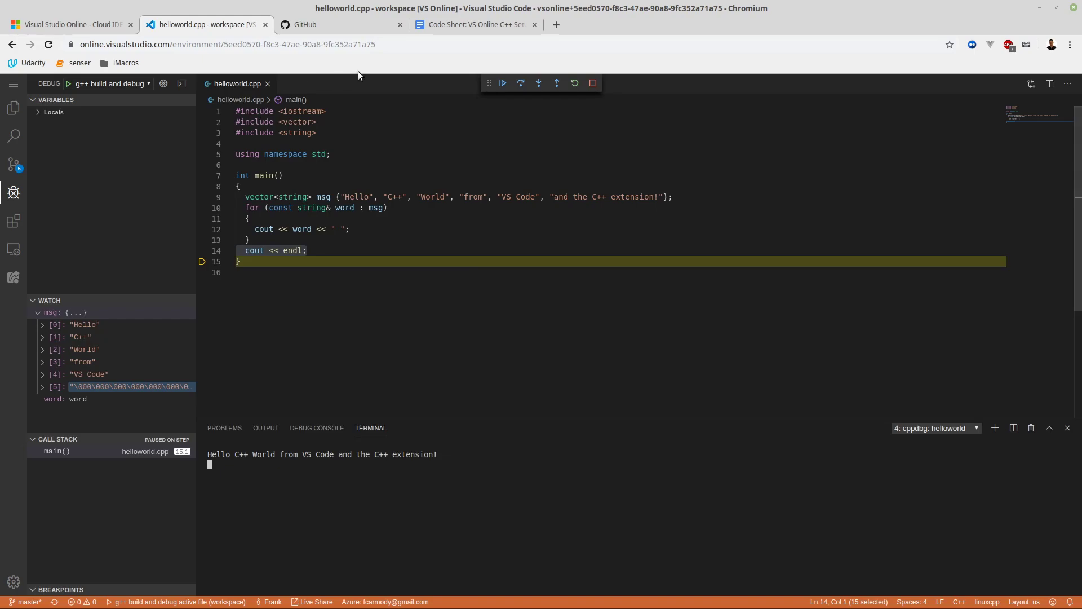
{"action": "mouse_move", "coordinate": [436, 368]}
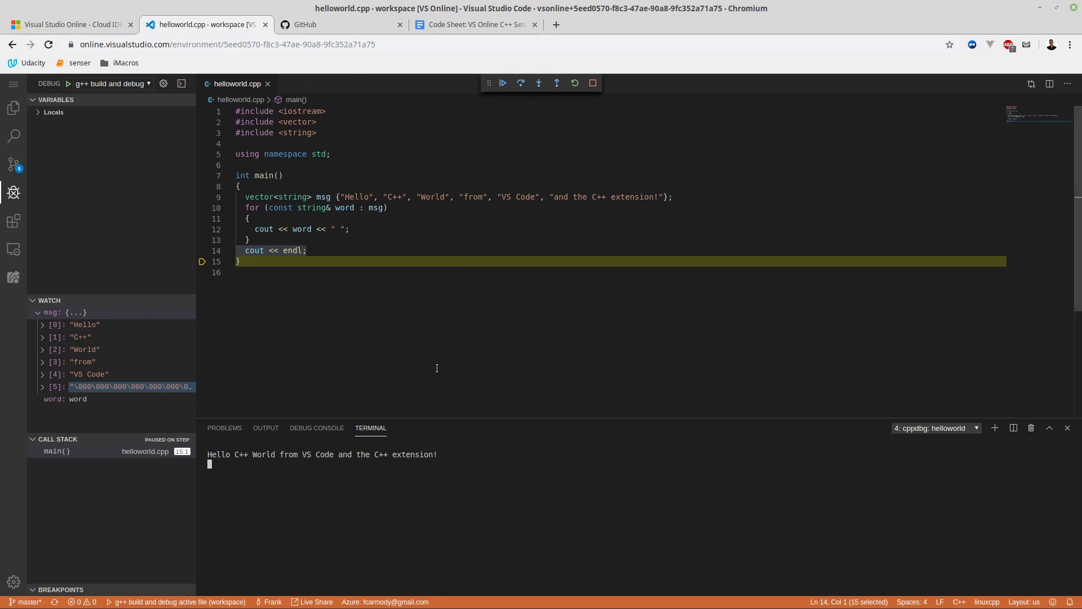